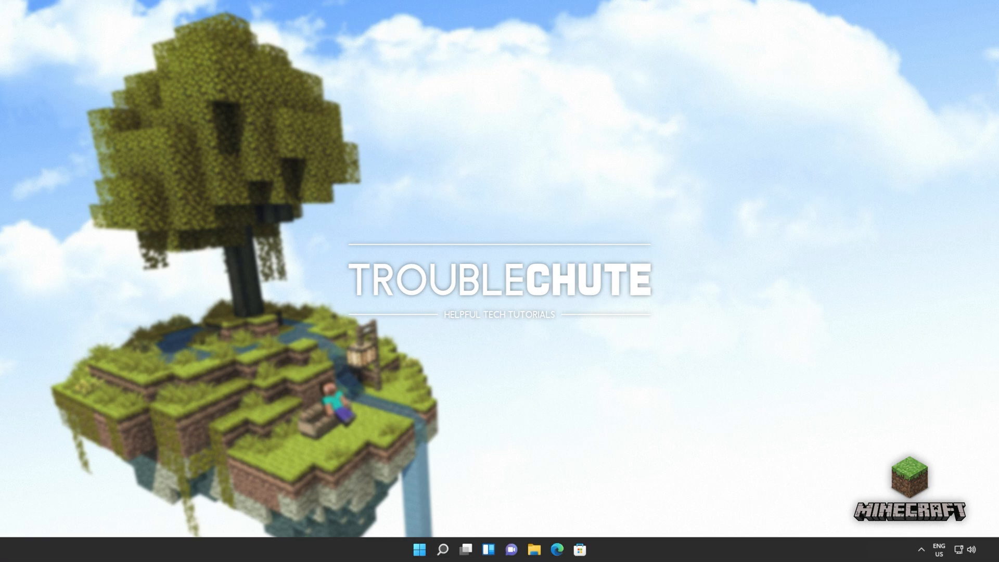
pyautogui.moveTo(513, 338)
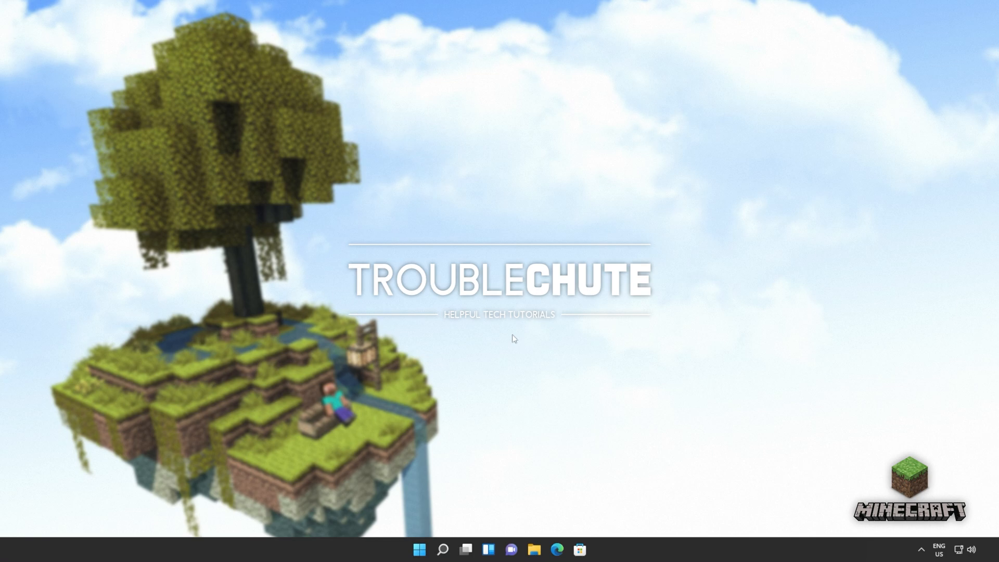
# - Search for PowerShell from the Start menu search
pyautogui.write('powershell')
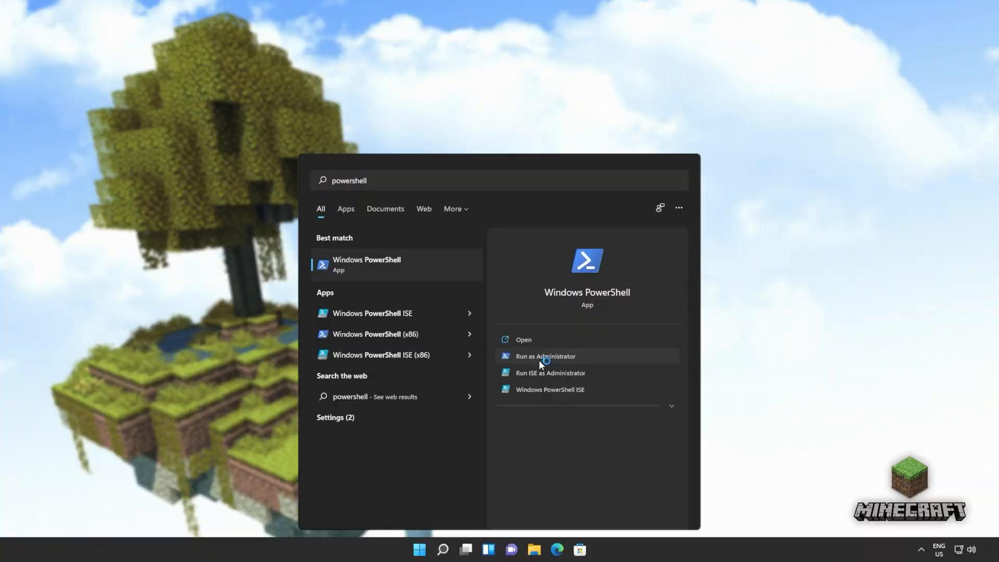
# - Run Get-AppxPackage *windowsstore* | Remove-AppxPackage in elevated PowerShell to remove the Store package
pyautogui.click(544, 356)
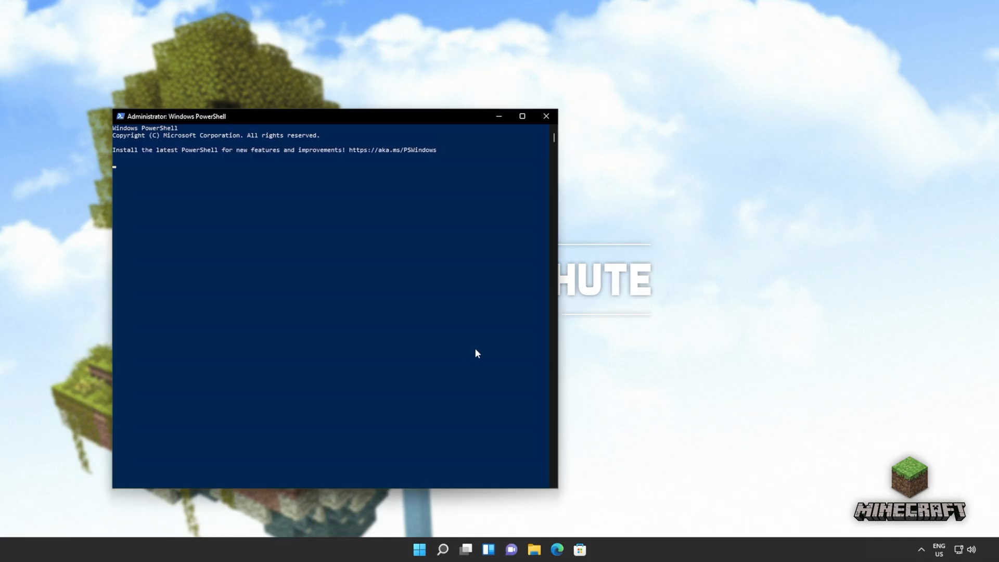
pyautogui.moveTo(318, 115); pyautogui.dragTo(479, 107)
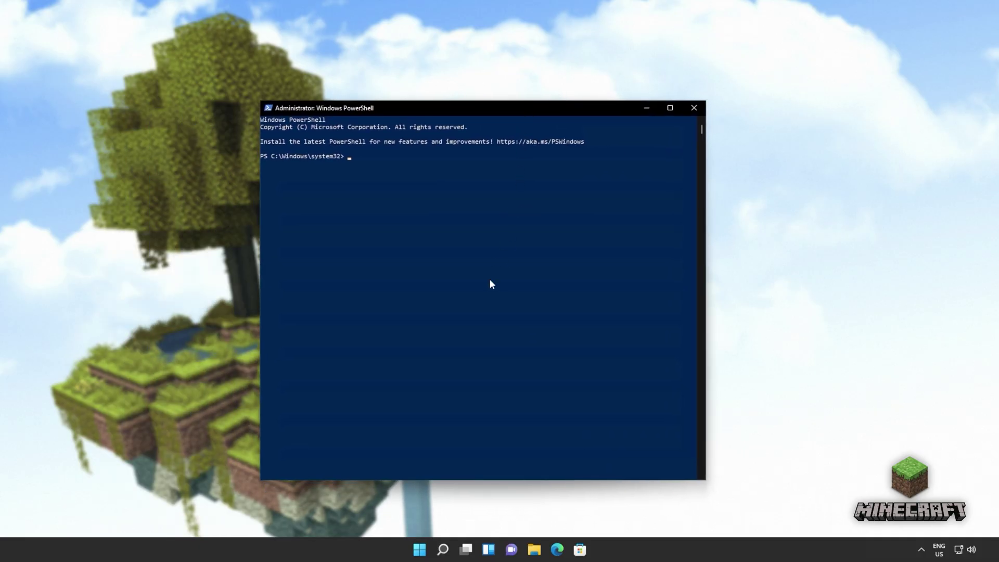
pyautogui.write('Get-AppxPackage *windowsstore* | Remove-AppxPackage')
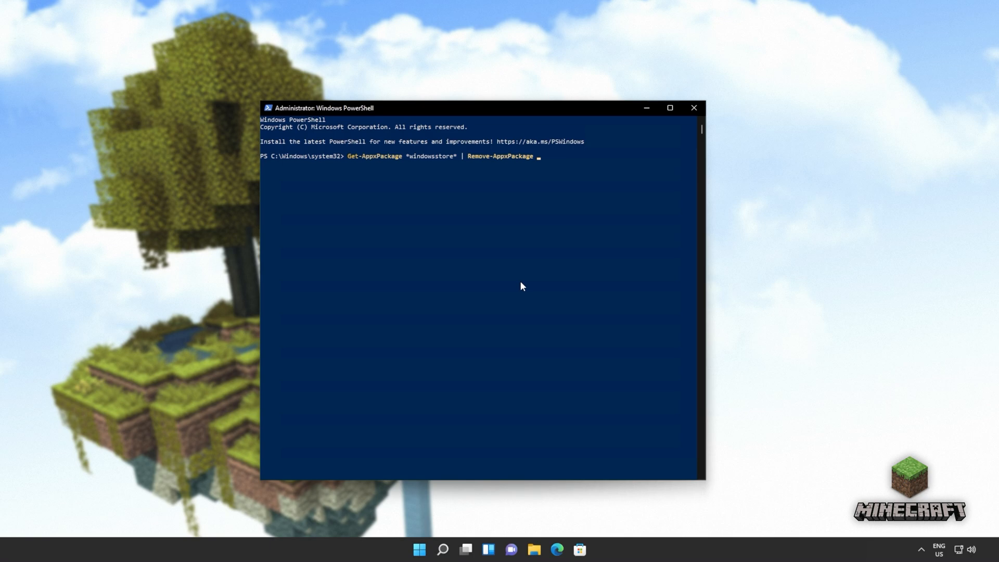
pyautogui.moveTo(513, 175)
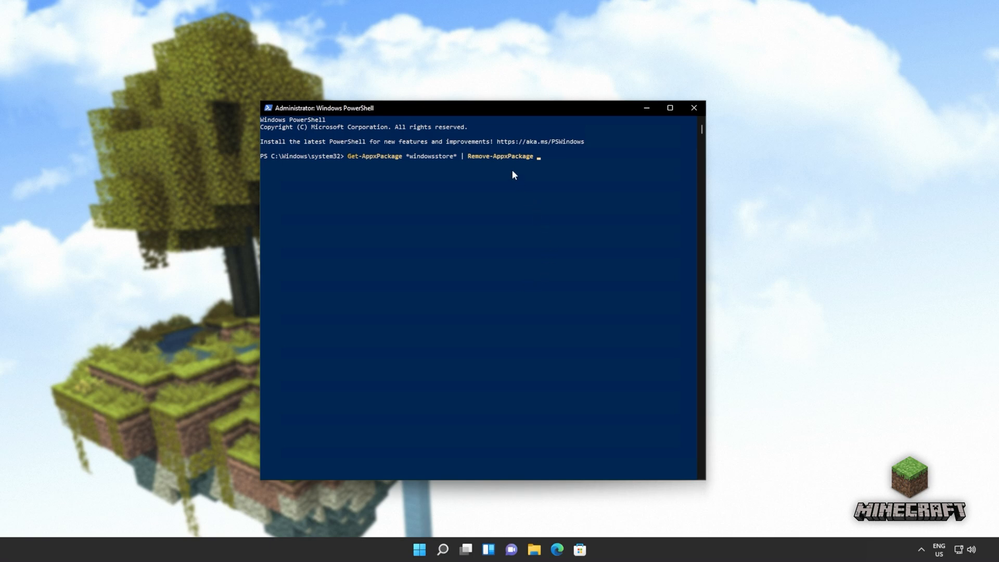
pyautogui.press('Return')
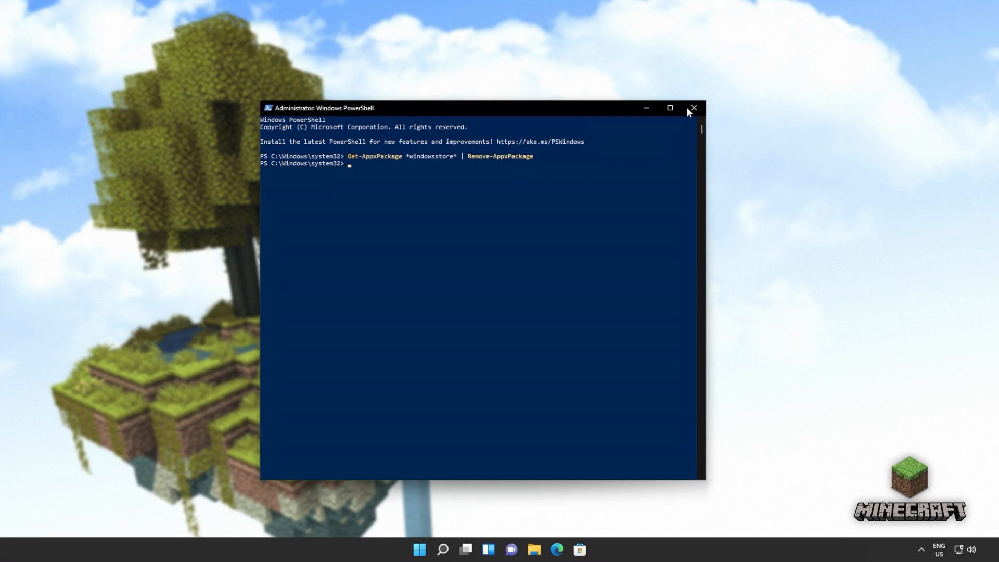
# - Close PowerShell and search 'store' to confirm the app is gone
pyautogui.click(693, 107)
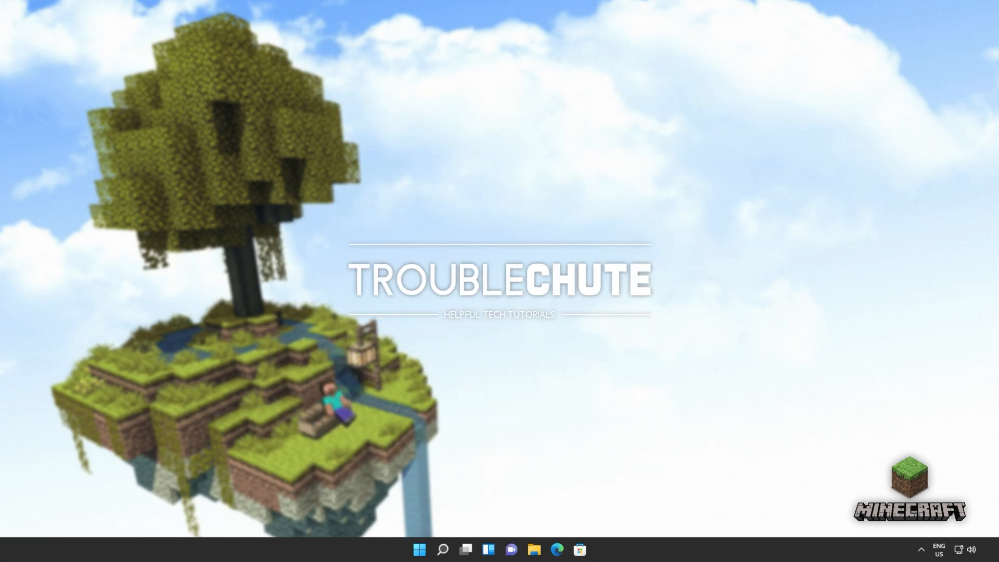
pyautogui.write('store')
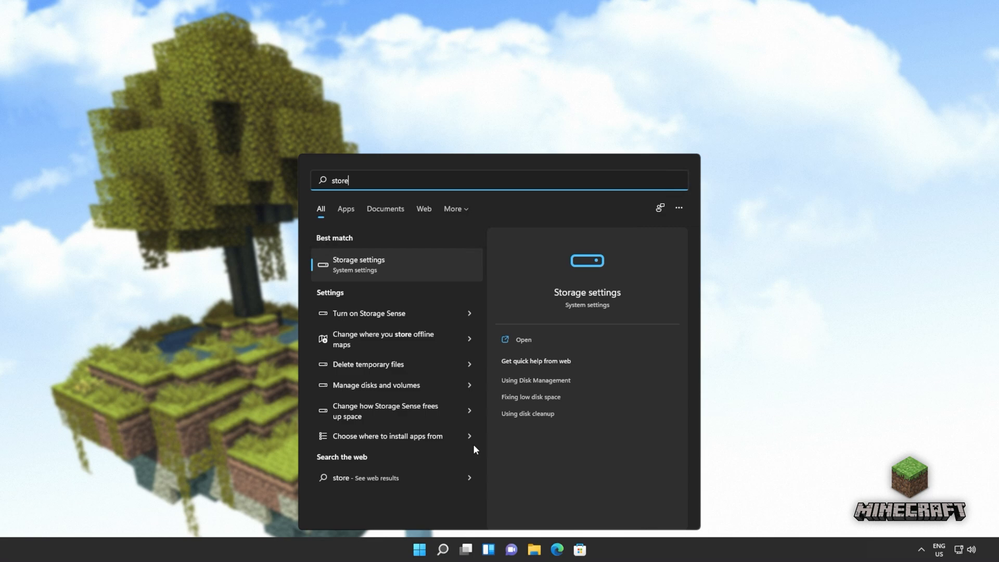
pyautogui.moveTo(748, 420)
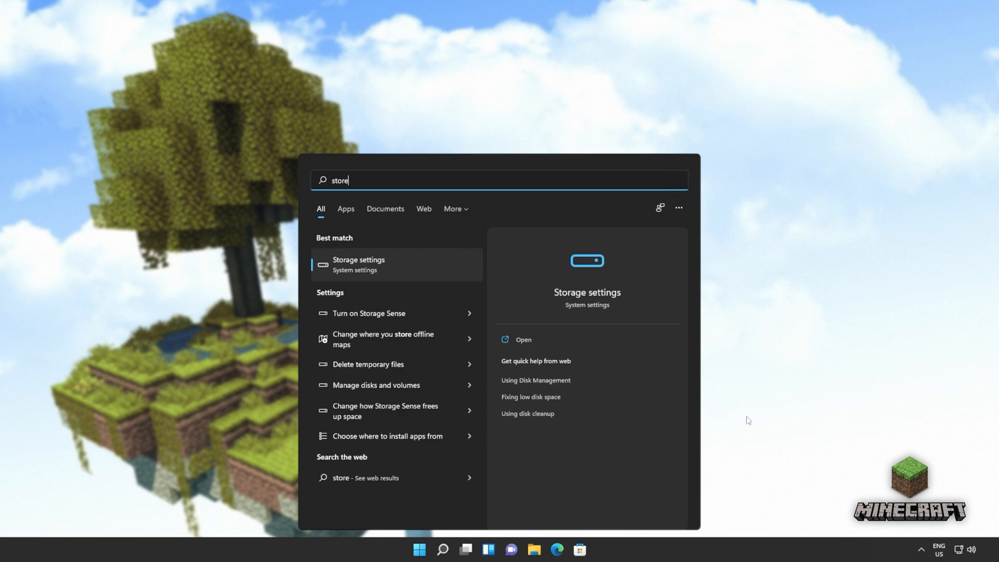
pyautogui.moveTo(779, 410)
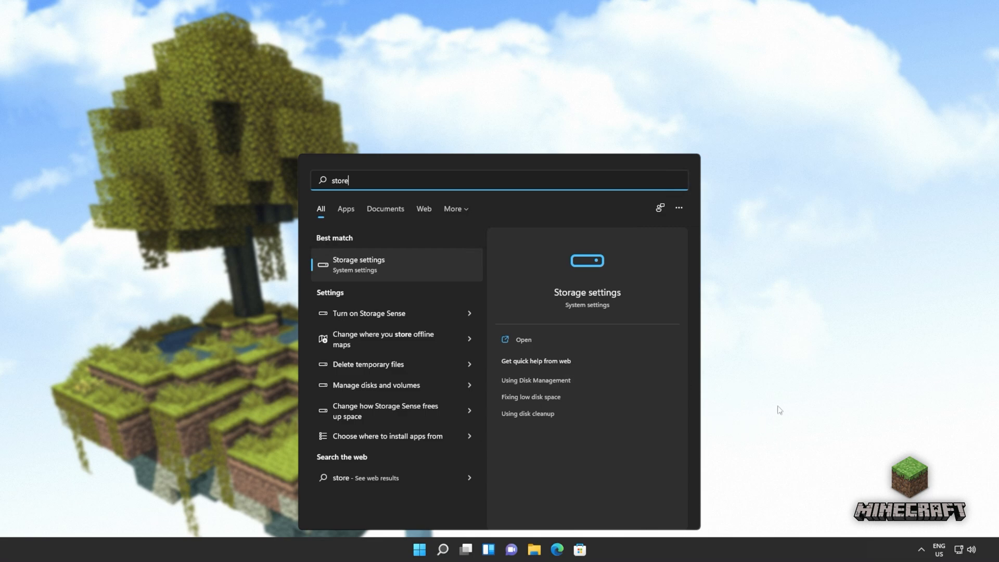
pyautogui.moveTo(768, 425)
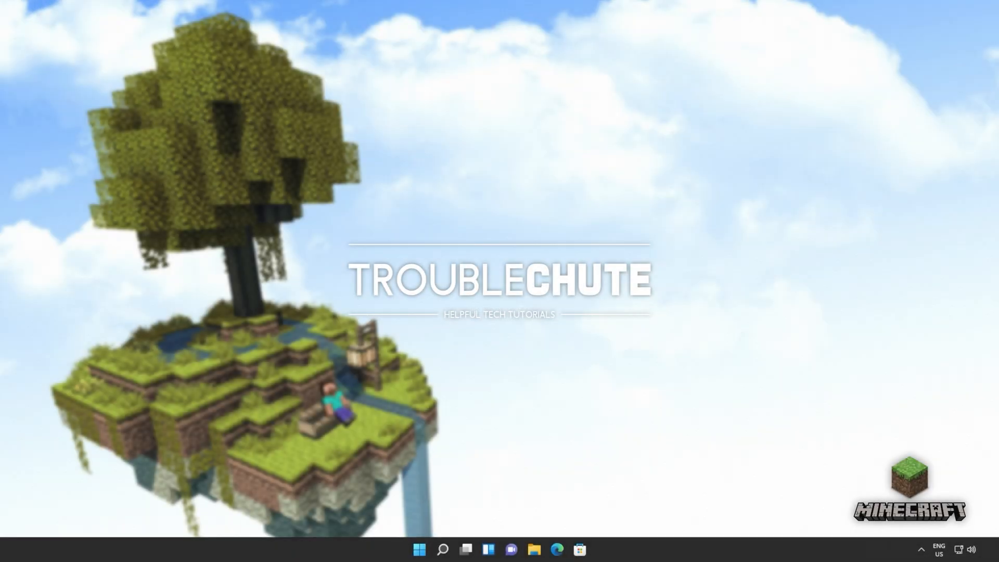
pyautogui.moveTo(714, 320)
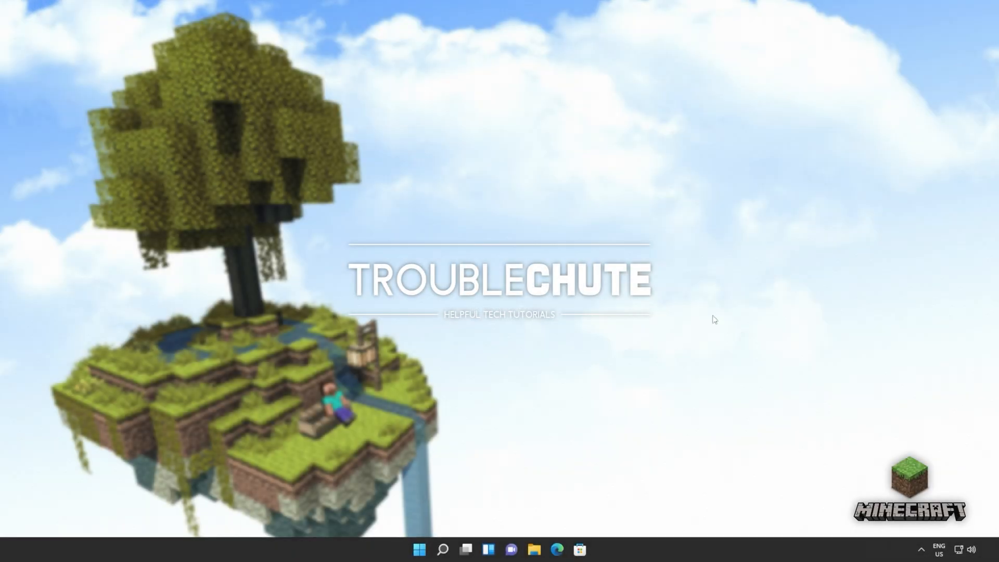
# - Re-register the Windows Store package for all users in elevated PowerShell, then close it
pyautogui.write('powershell')
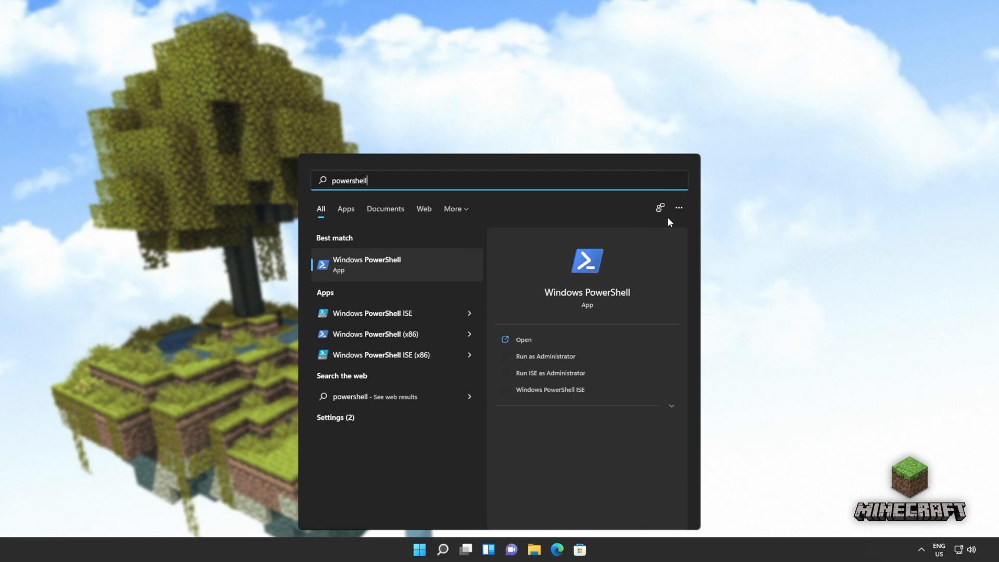
pyautogui.moveTo(544, 356)
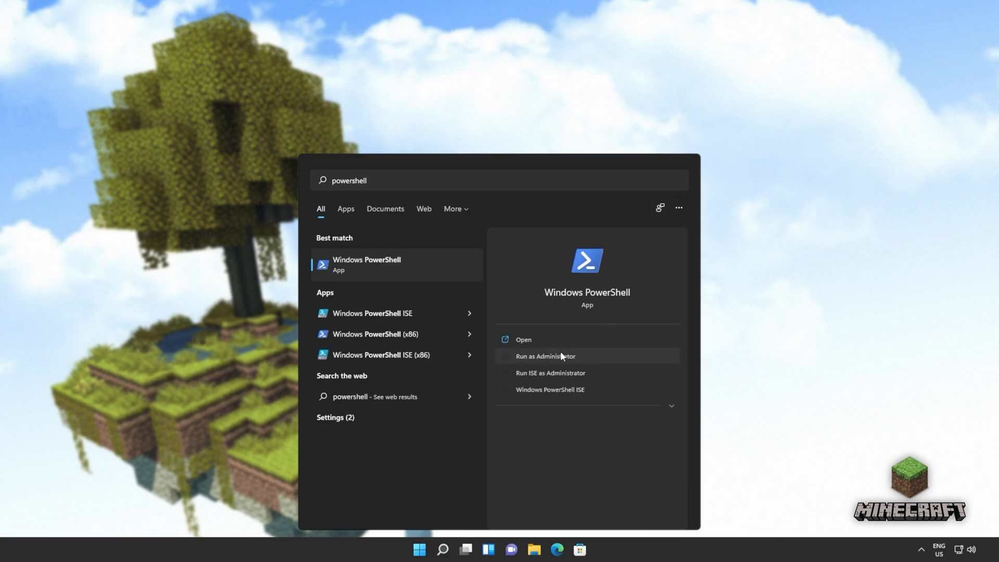
pyautogui.click(544, 356)
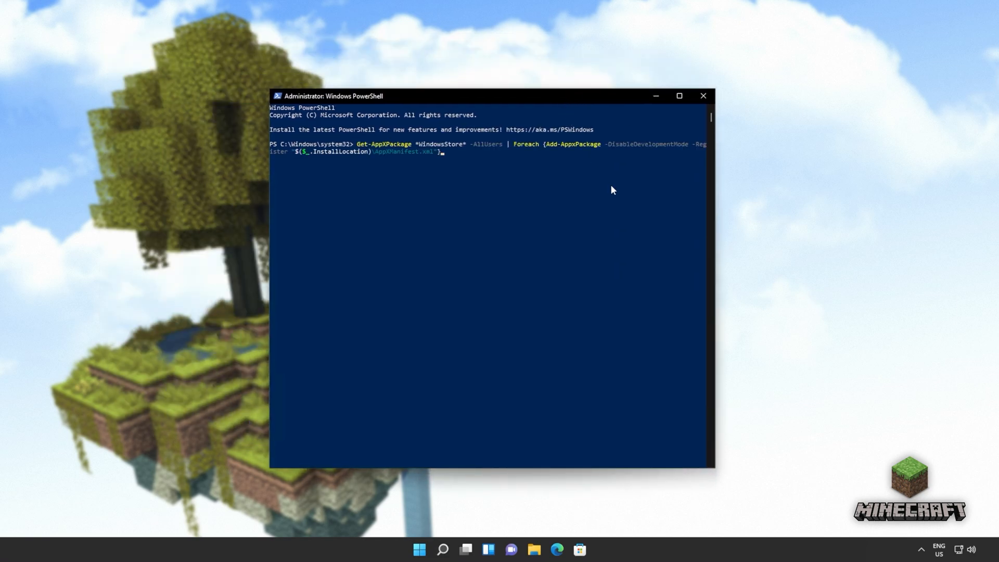
pyautogui.moveTo(486, 149)
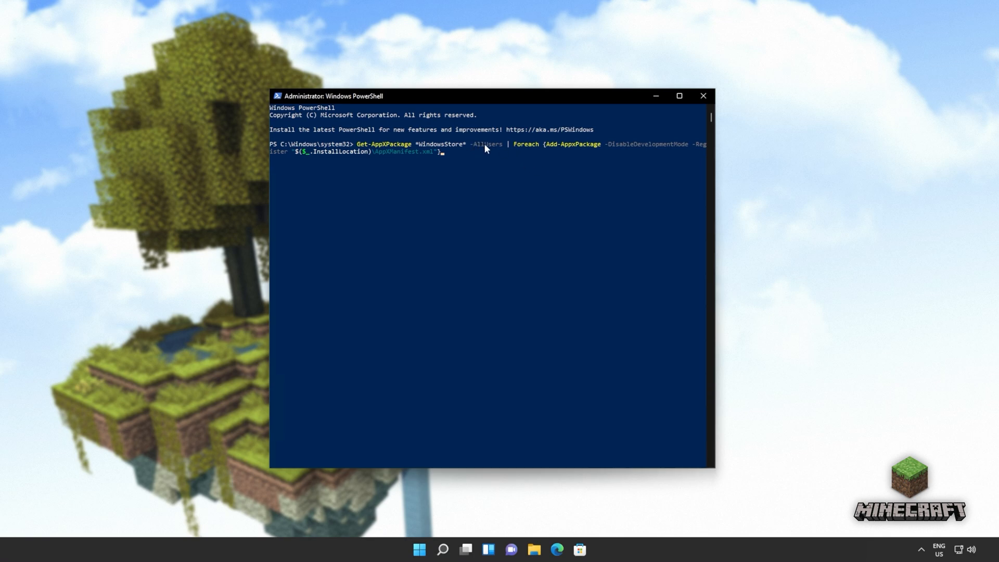
pyautogui.moveTo(544, 147)
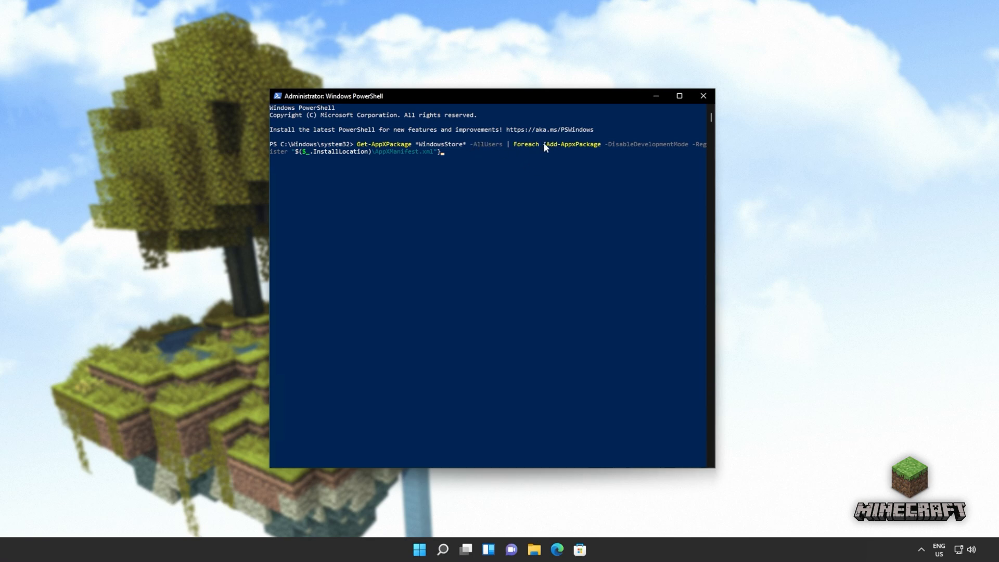
pyautogui.moveTo(592, 150)
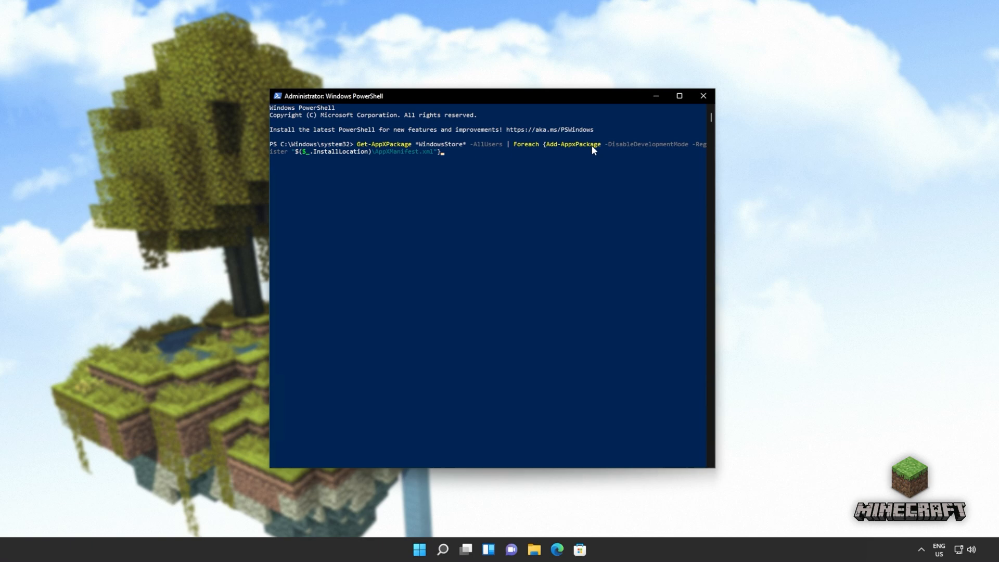
pyautogui.moveTo(619, 166)
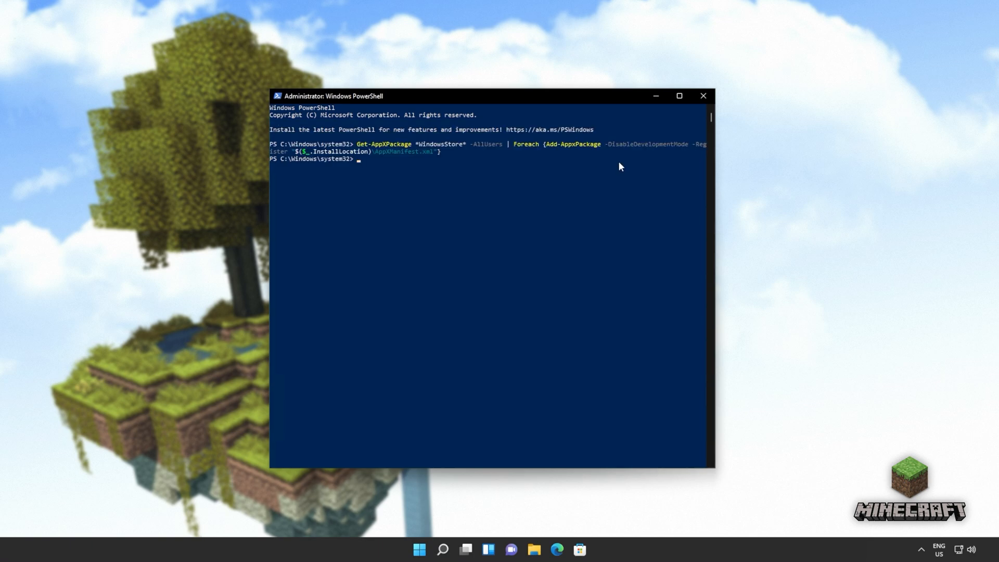
pyautogui.moveTo(699, 105)
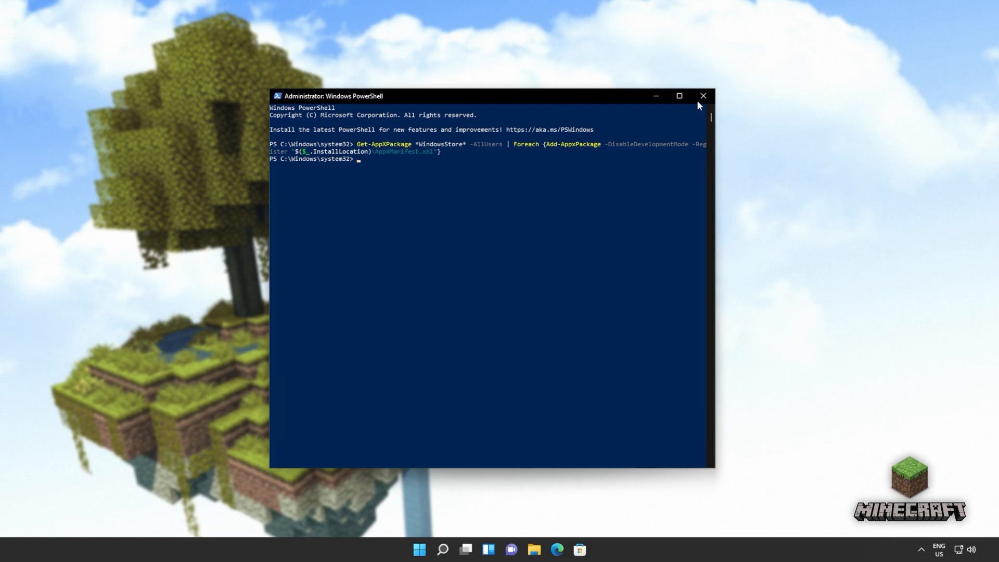
pyautogui.click(702, 96)
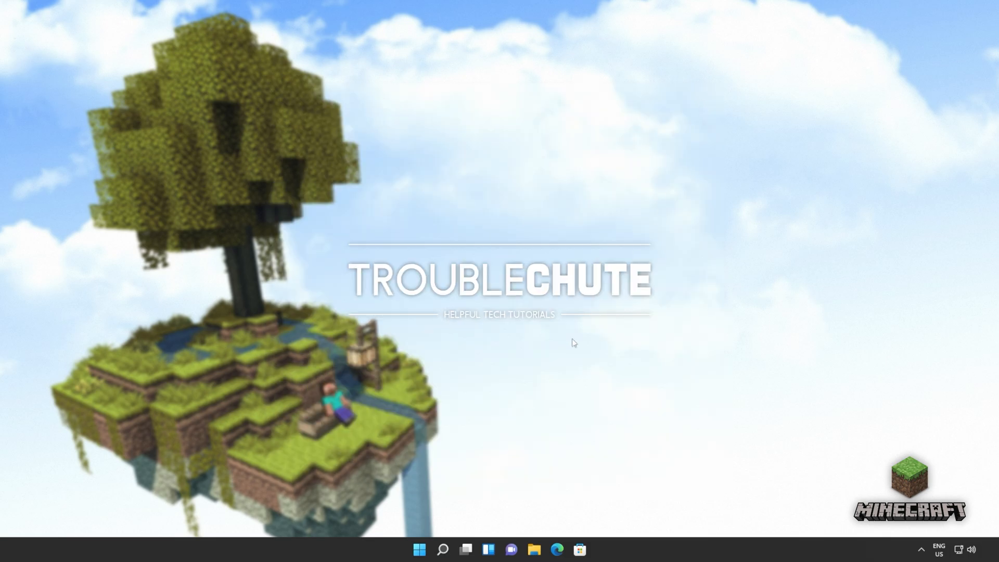
# - Launch Microsoft Store from search and again from the taskbar until its Home page loads
pyautogui.write('store')
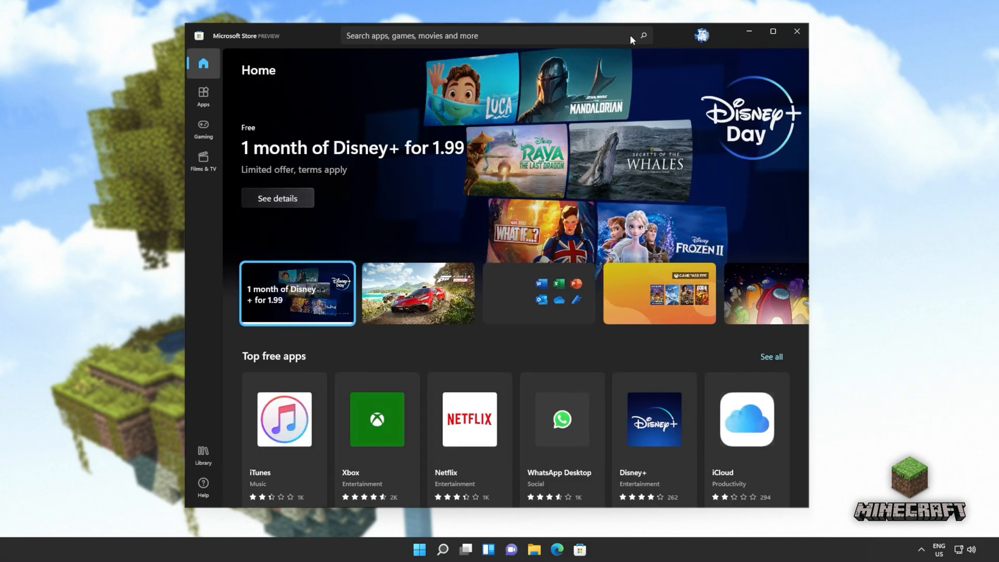
pyautogui.moveTo(683, 52)
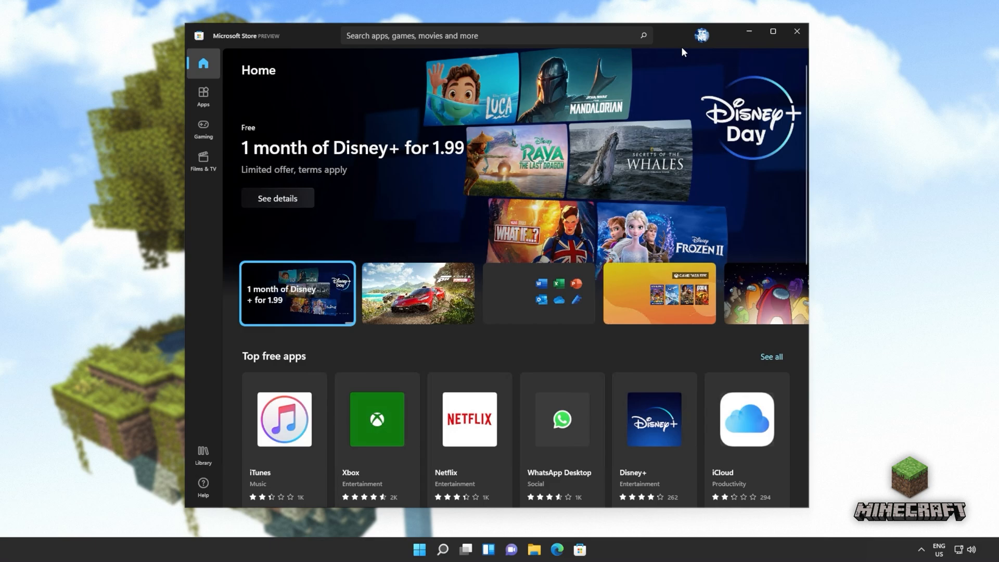
pyautogui.click(417, 293)
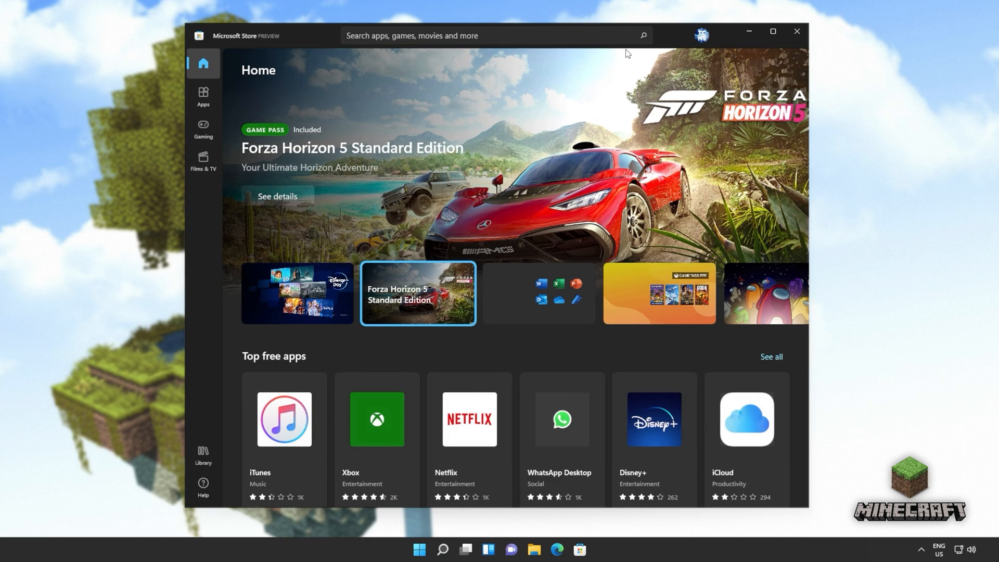
pyautogui.click(796, 30)
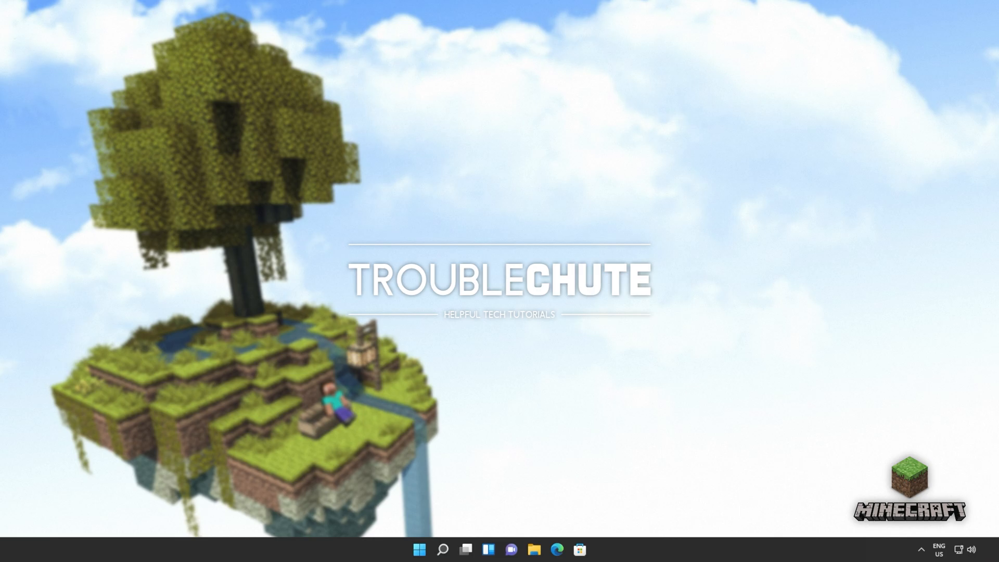
pyautogui.click(579, 549)
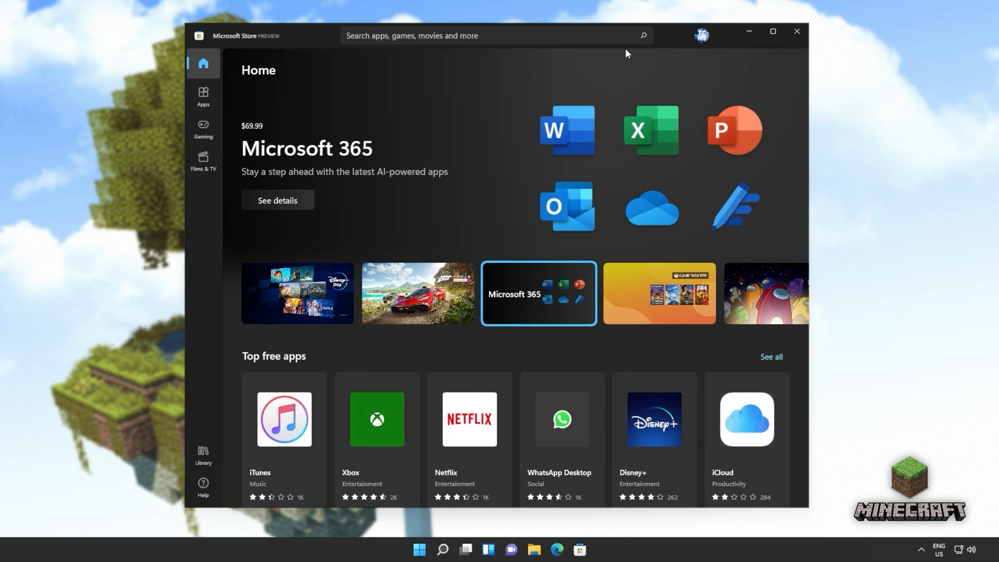
pyautogui.click(657, 293)
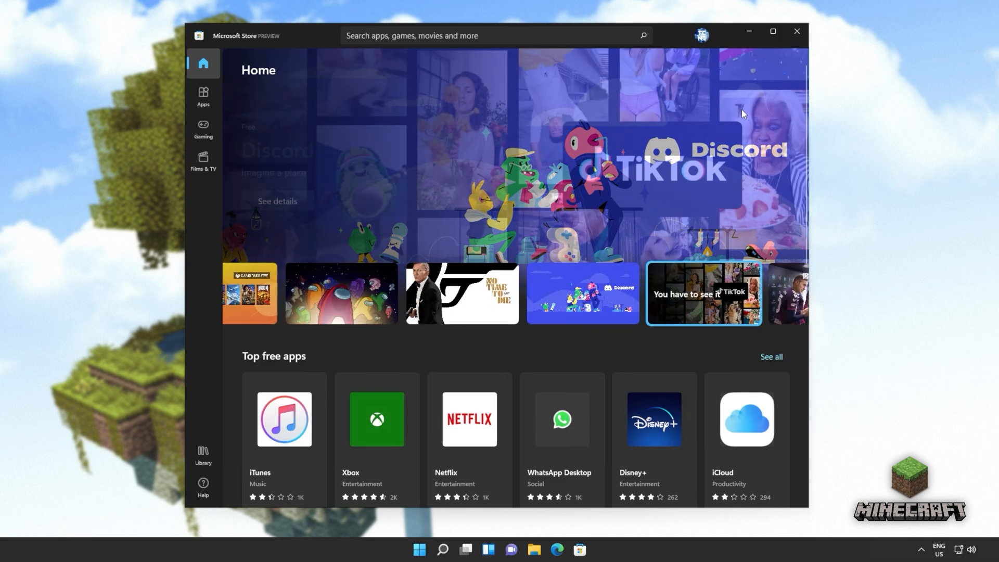
# - Sign out of the Microsoft Store account from the profile menu
pyautogui.click(702, 36)
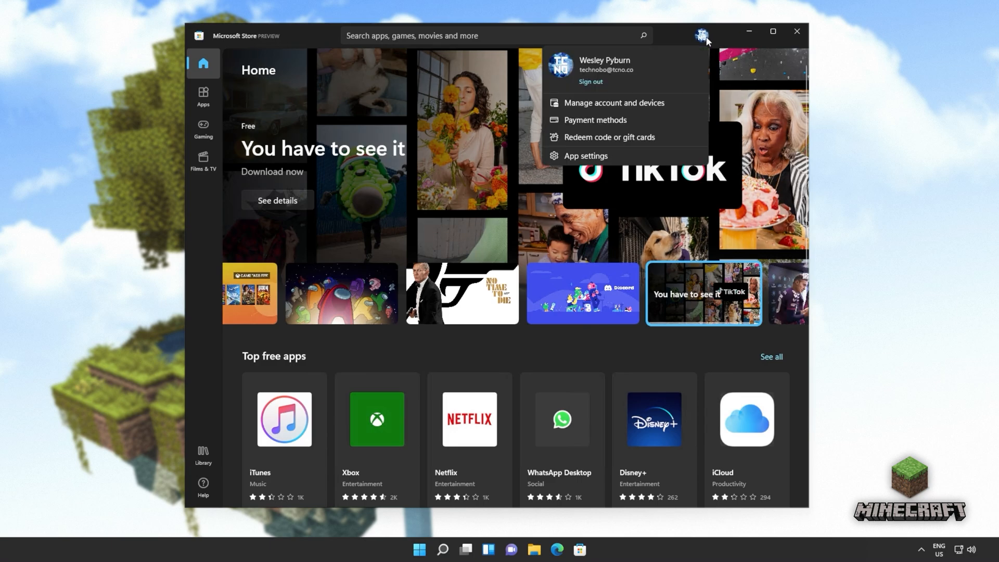
pyautogui.click(589, 81)
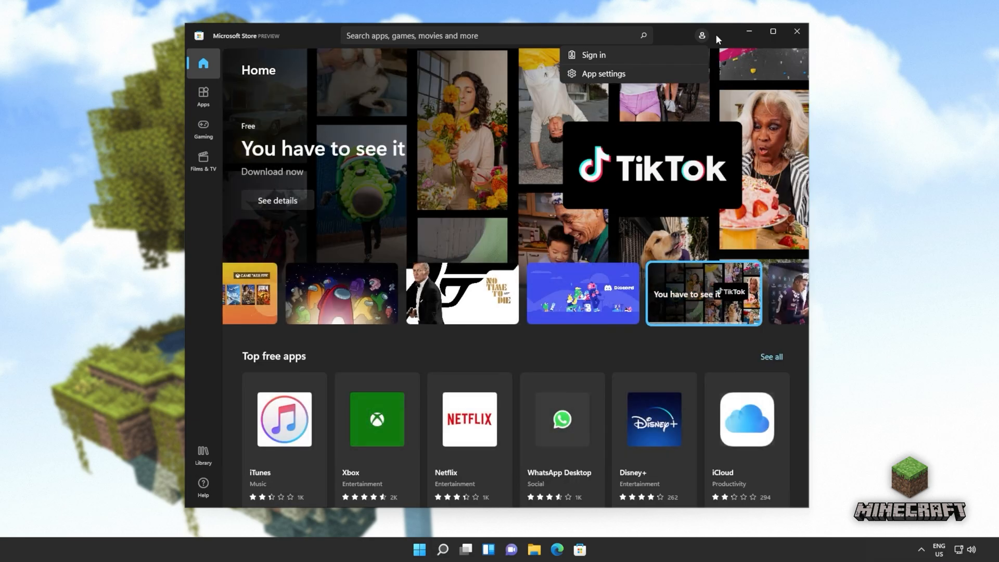
# - Sync the clock now in Settings' Date & time page
pyautogui.click(418, 552)
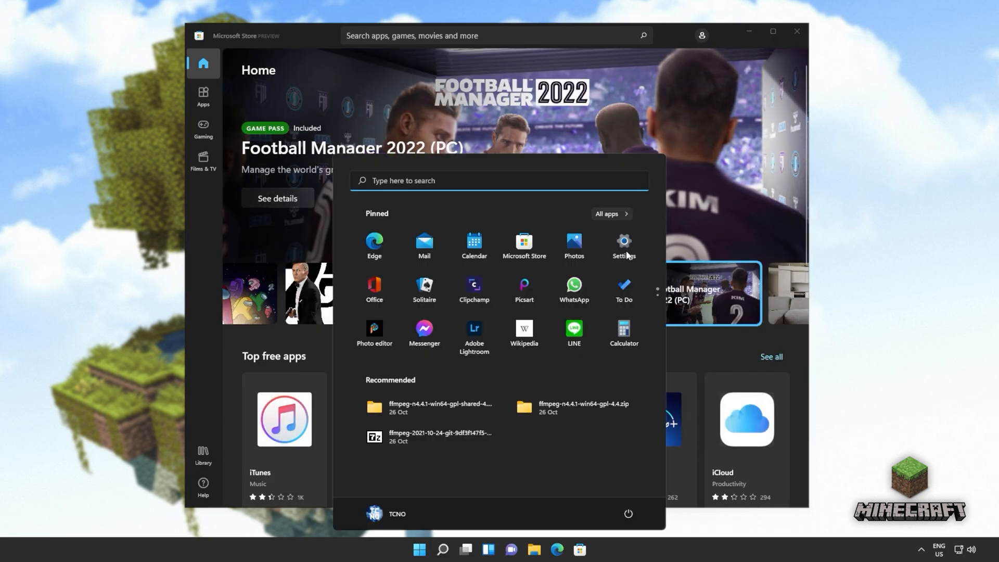
pyautogui.click(622, 245)
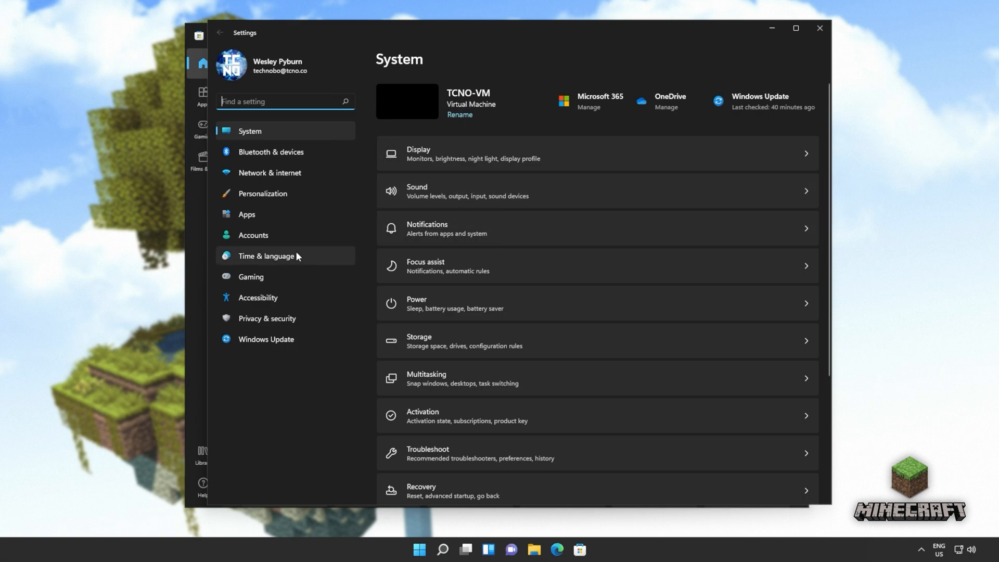
pyautogui.click(265, 256)
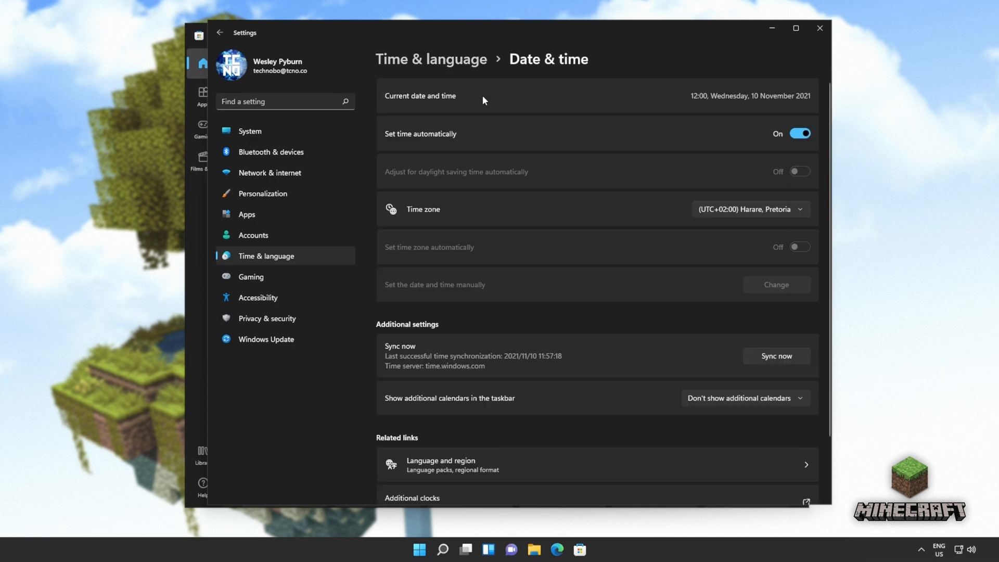
pyautogui.moveTo(460, 139)
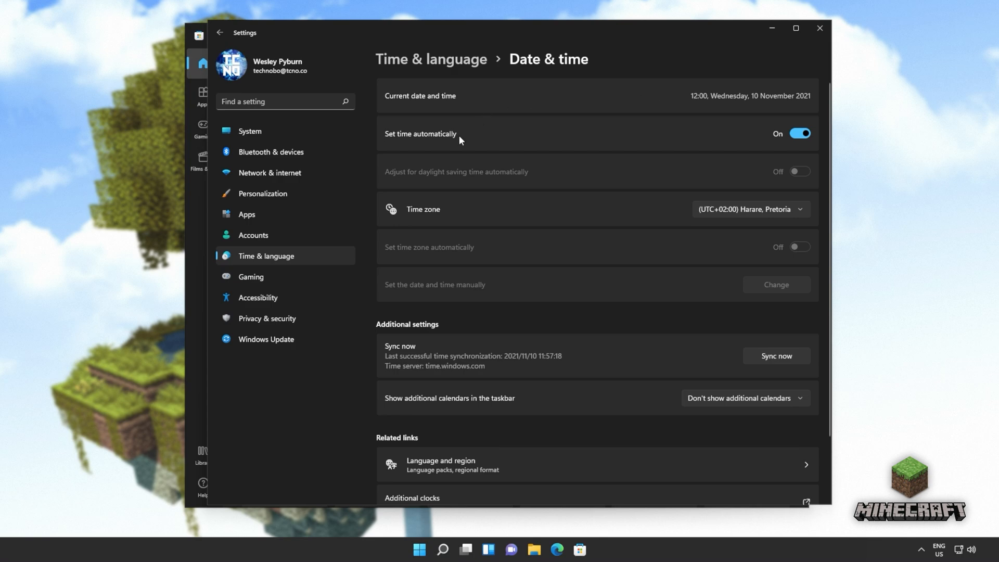
pyautogui.moveTo(750, 212)
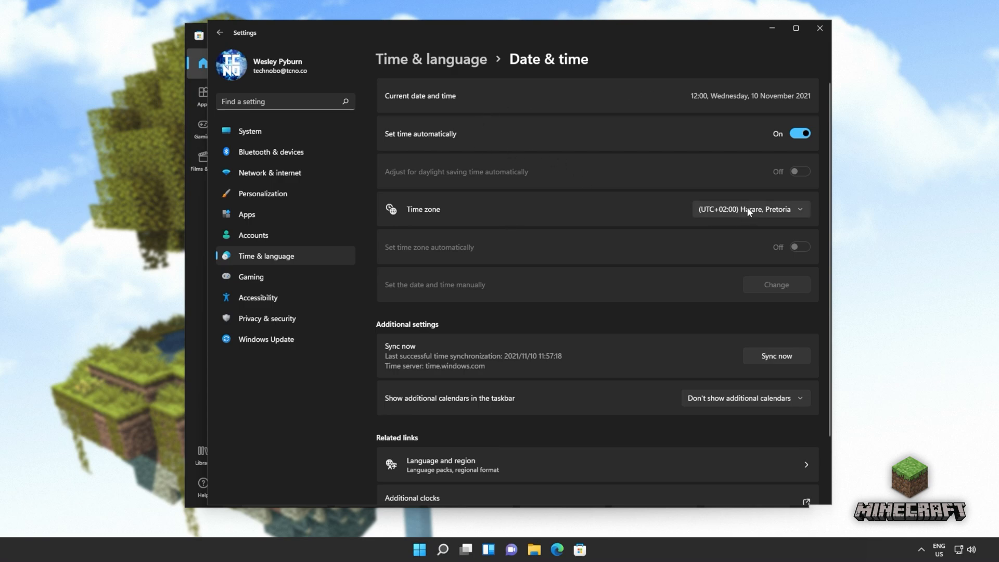
pyautogui.moveTo(745, 237)
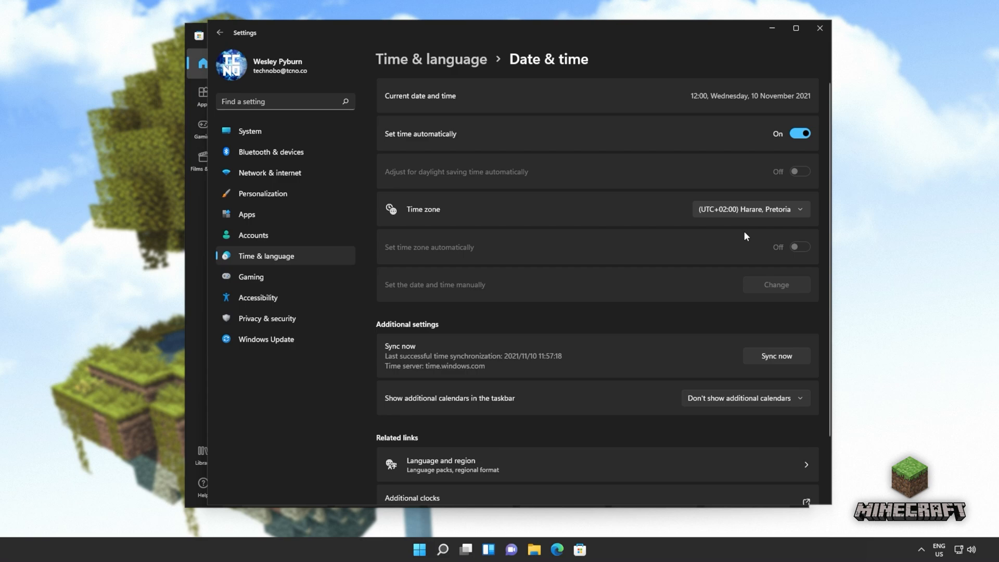
pyautogui.click(775, 356)
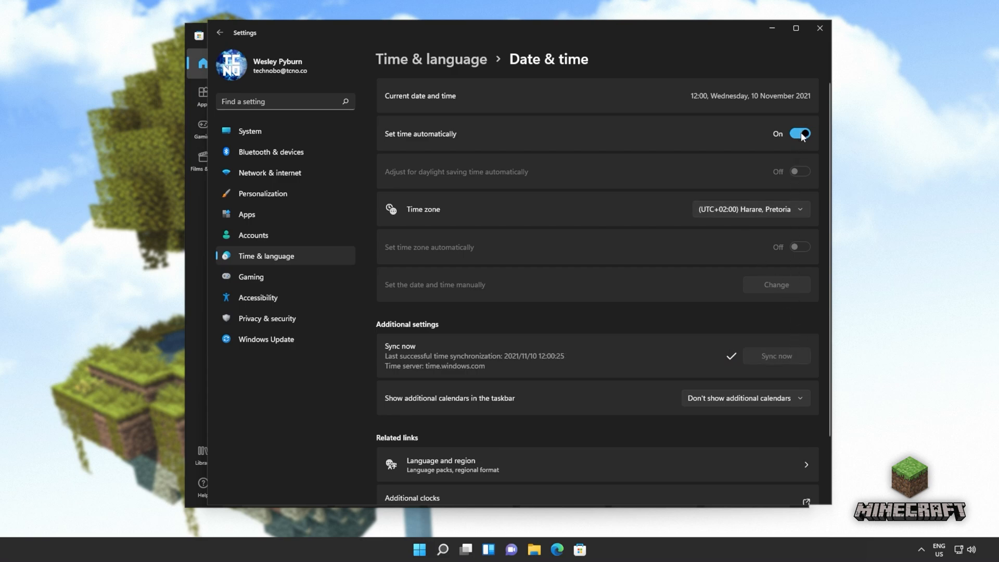
pyautogui.moveTo(791, 158)
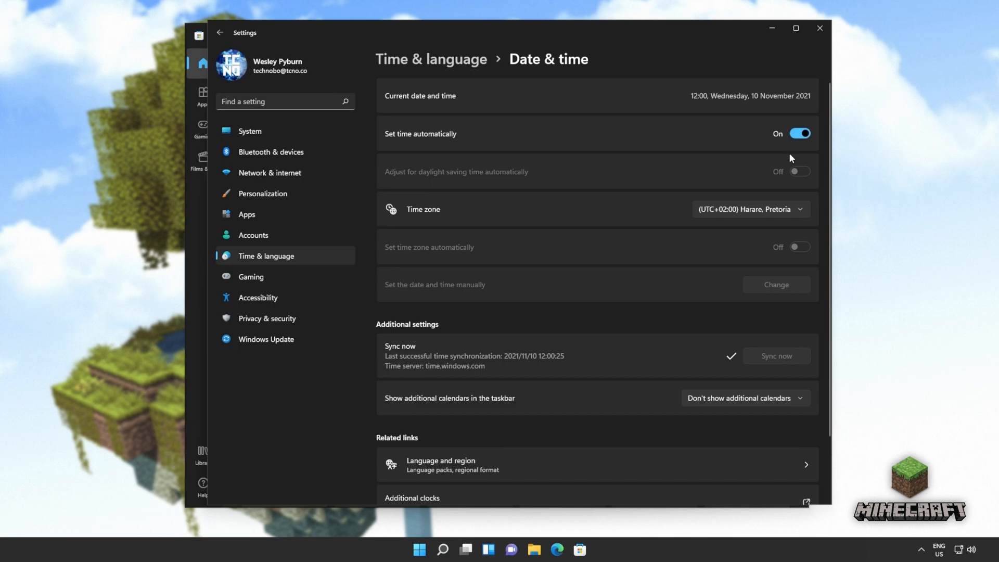
pyautogui.moveTo(781, 187)
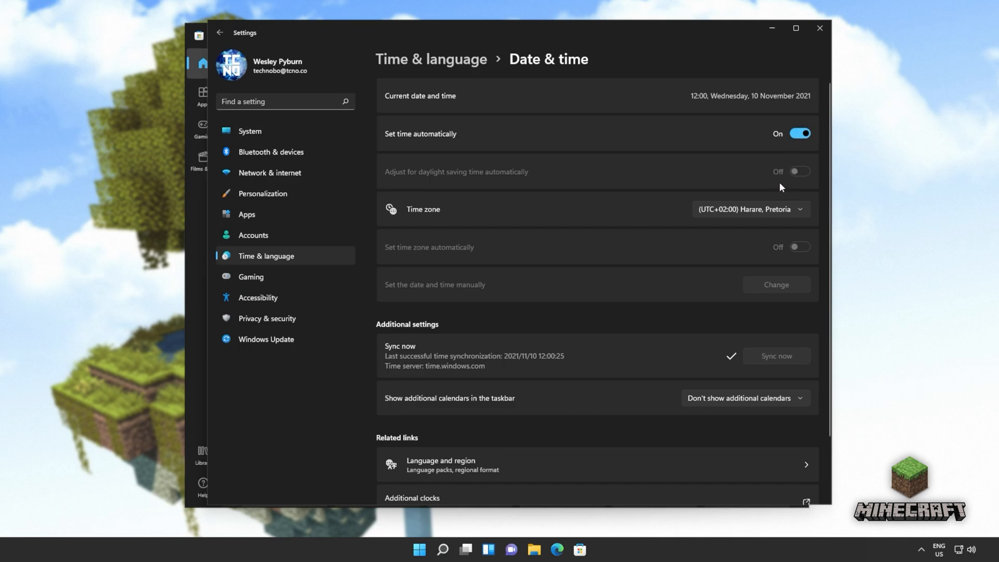
# - Reach the full Services console through Task Manager's Services tab
pyautogui.click(578, 559)
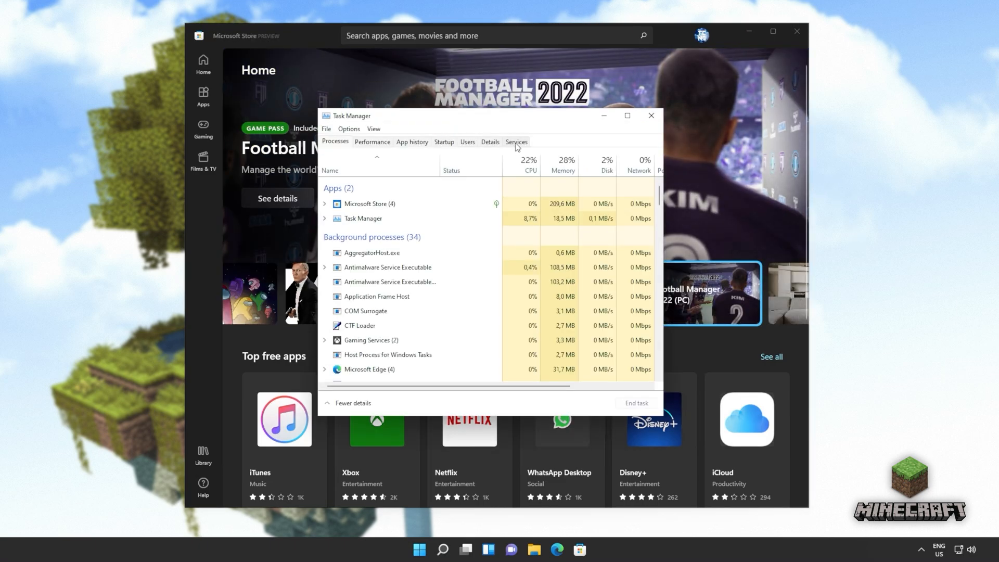
pyautogui.click(517, 141)
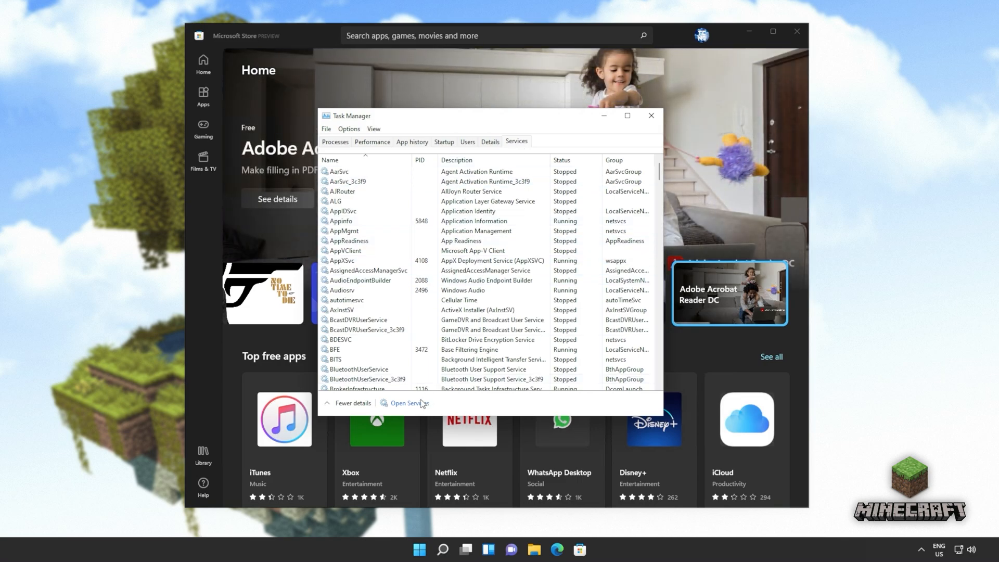
pyautogui.click(409, 403)
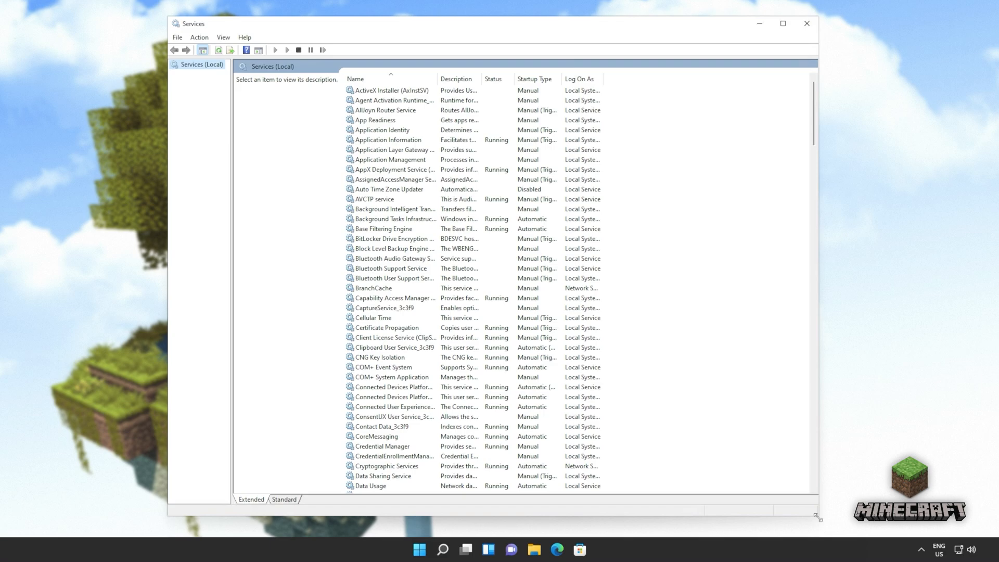
pyautogui.moveTo(404, 92)
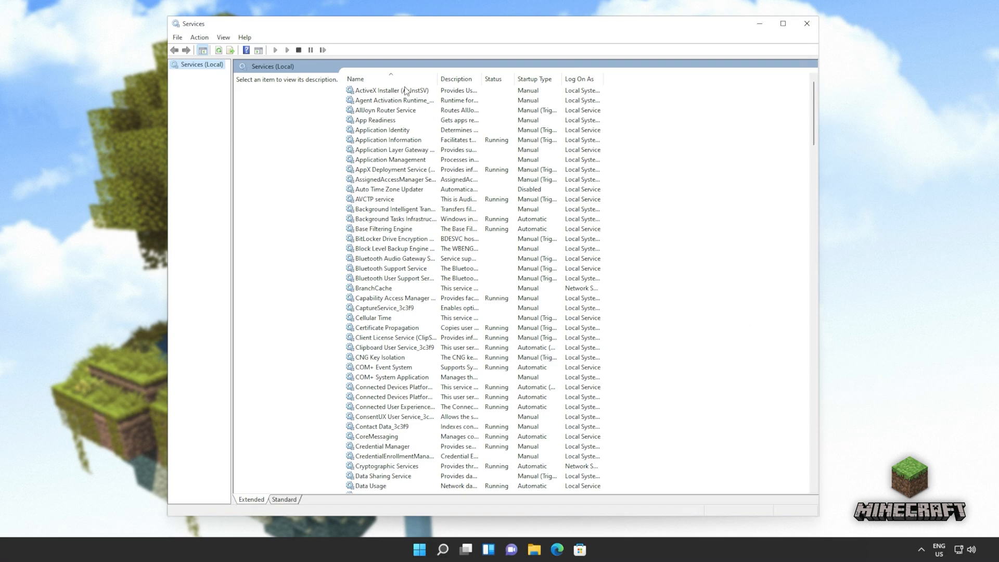
pyautogui.moveTo(669, 251)
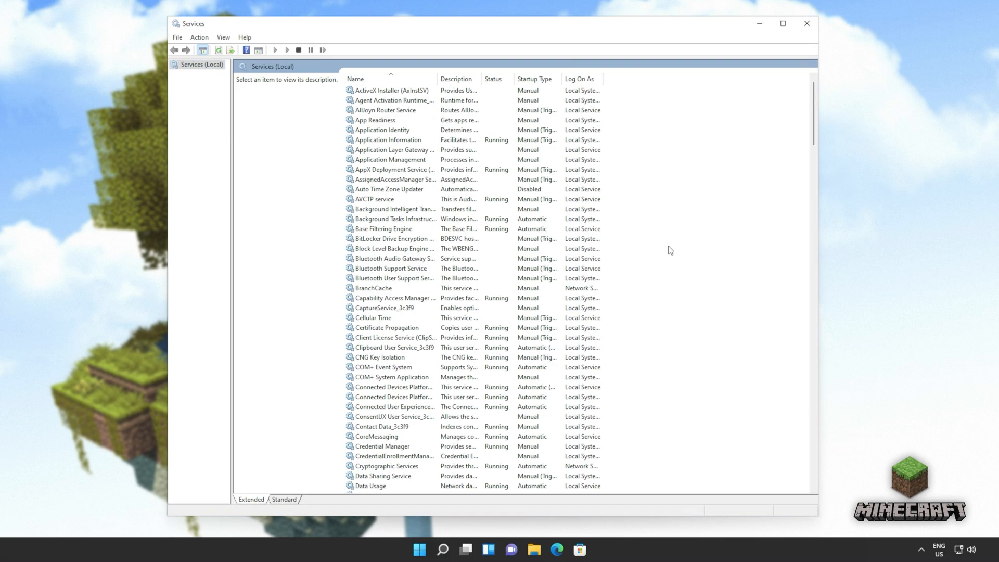
# - Start the Windows Update service and review its properties
pyautogui.scroll(-3)
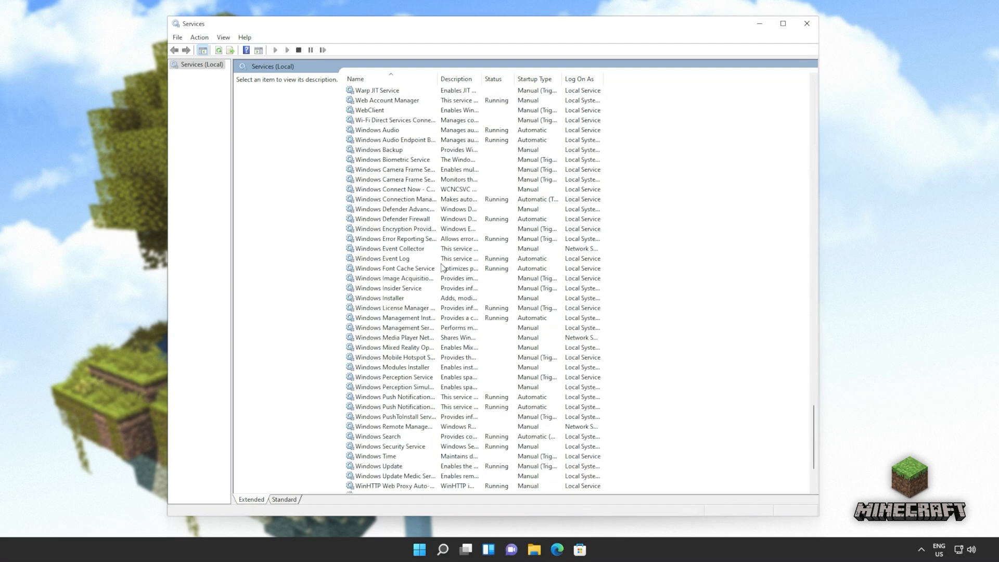
pyautogui.scroll(-3)
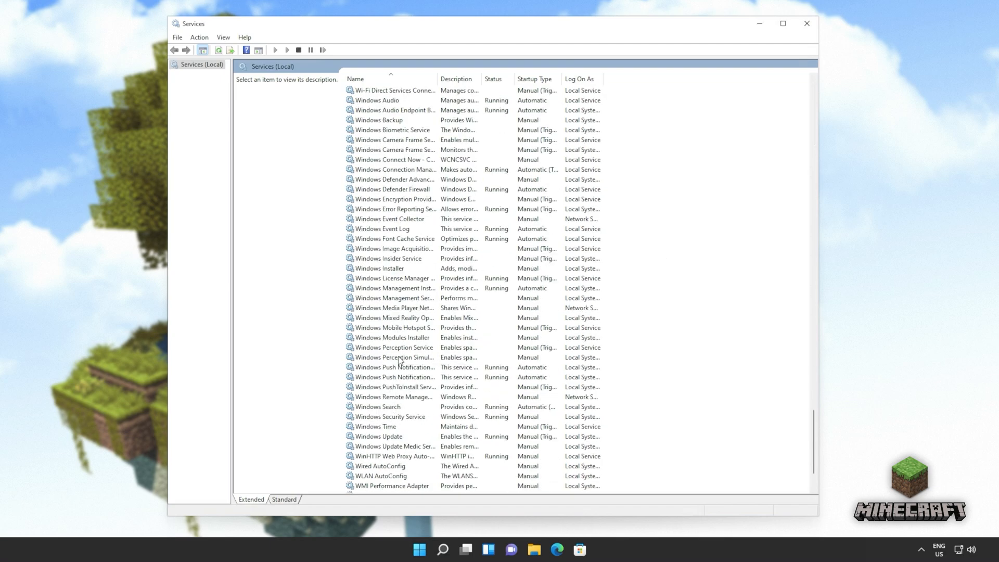
pyautogui.rightClick(379, 436)
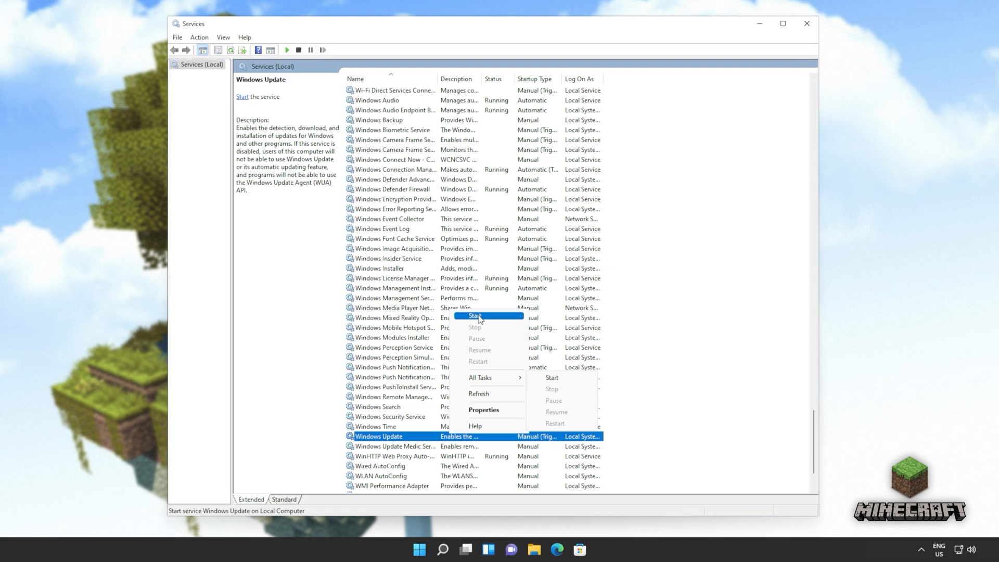
pyautogui.click(476, 317)
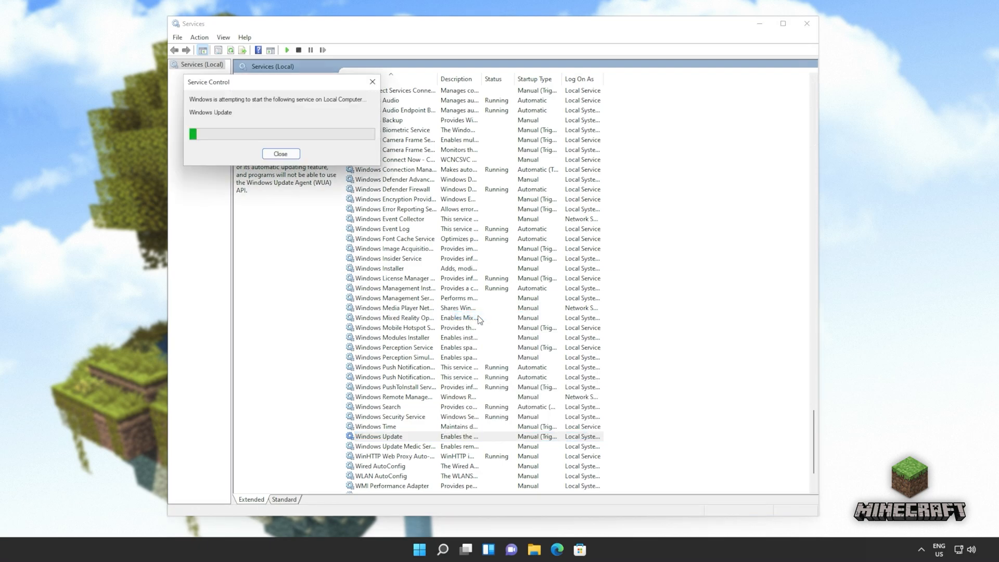
pyautogui.rightClick(378, 436)
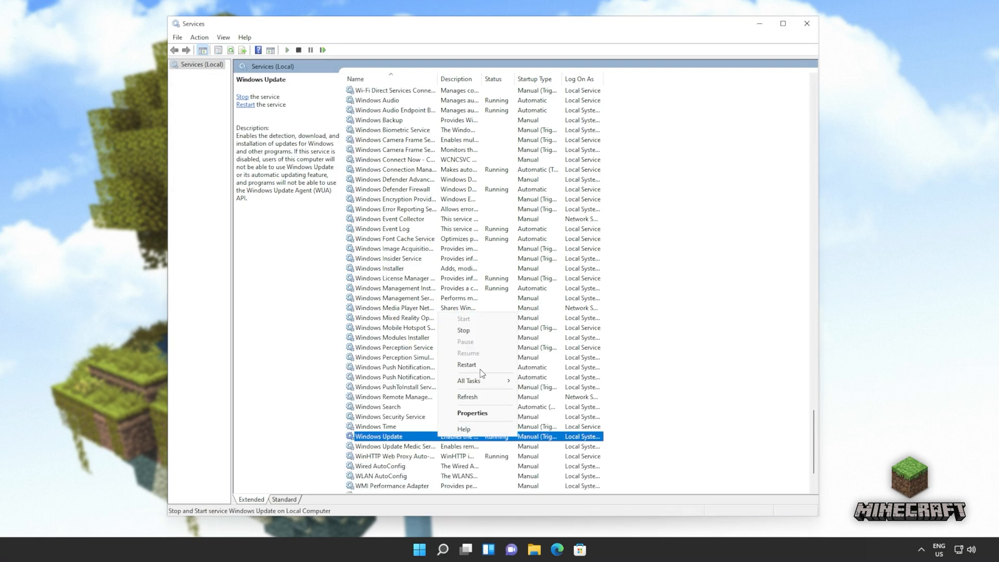
pyautogui.moveTo(481, 365)
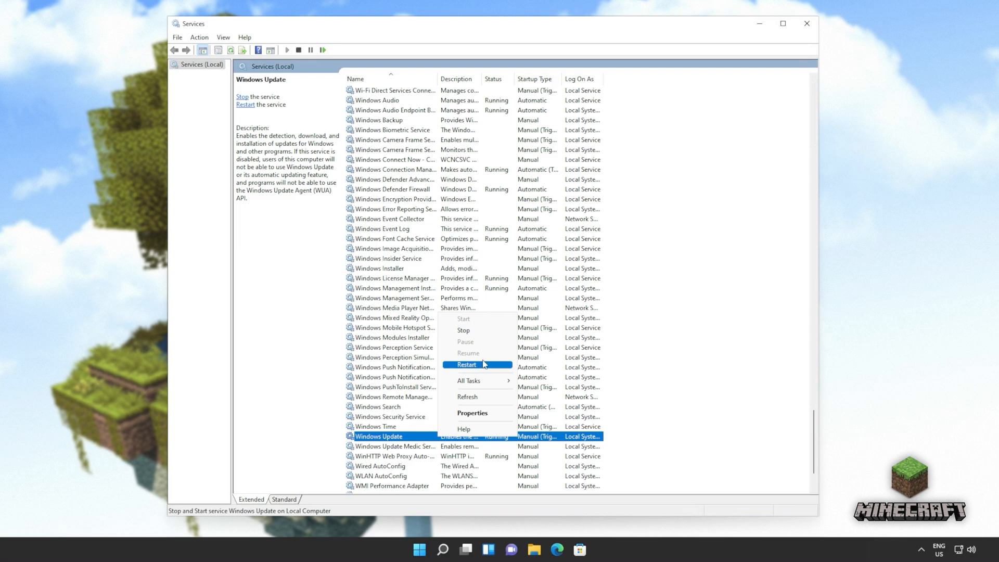
pyautogui.moveTo(483, 330)
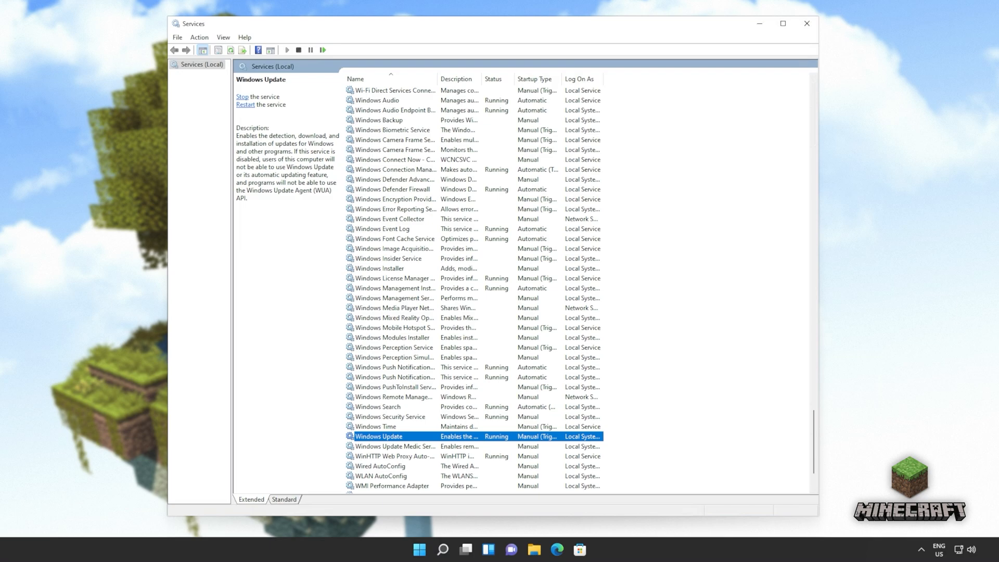
pyautogui.doubleClick(379, 436)
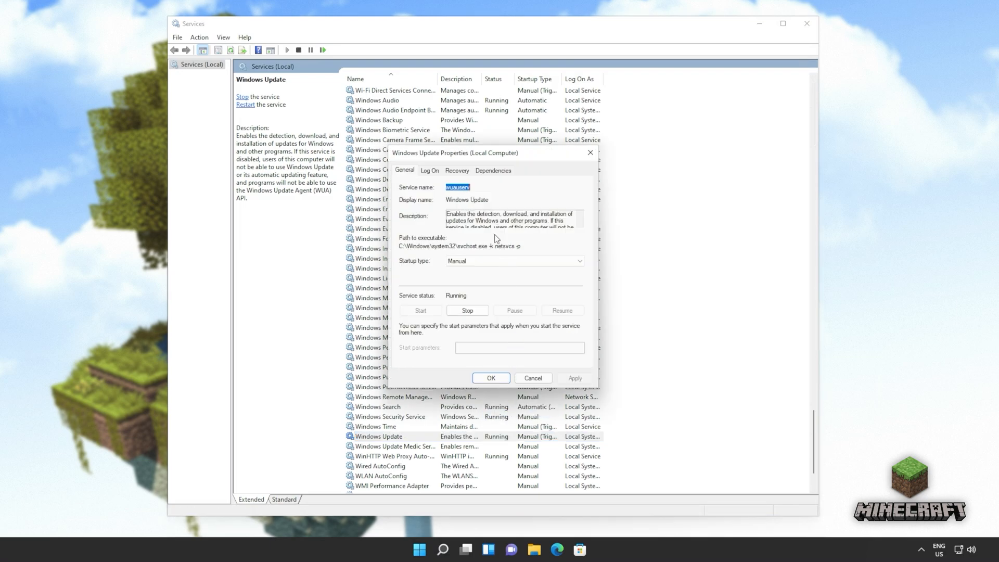
pyautogui.click(513, 260)
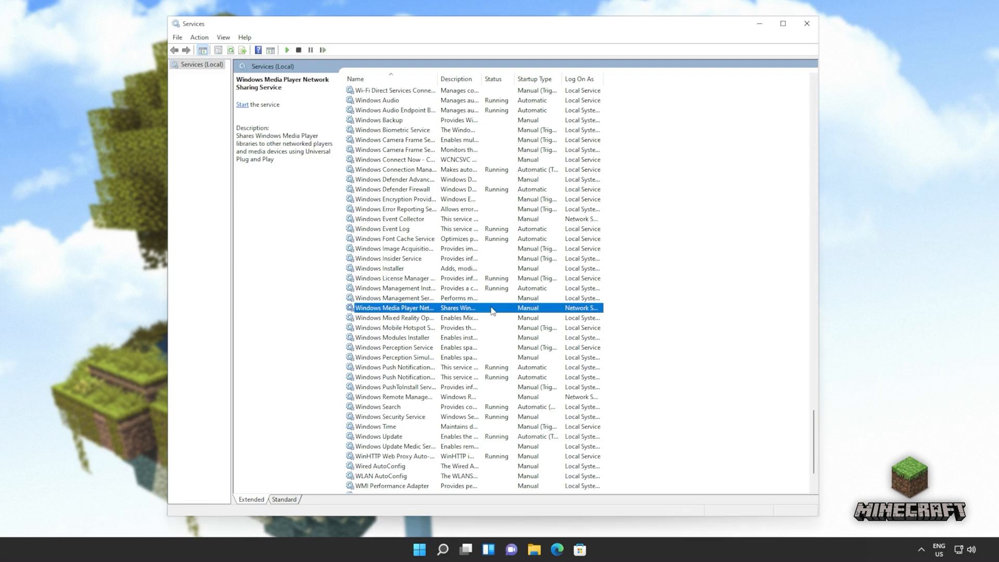
# - Restart the Microsoft Store Install Service and set its startup to Automatic
pyautogui.scroll(3)
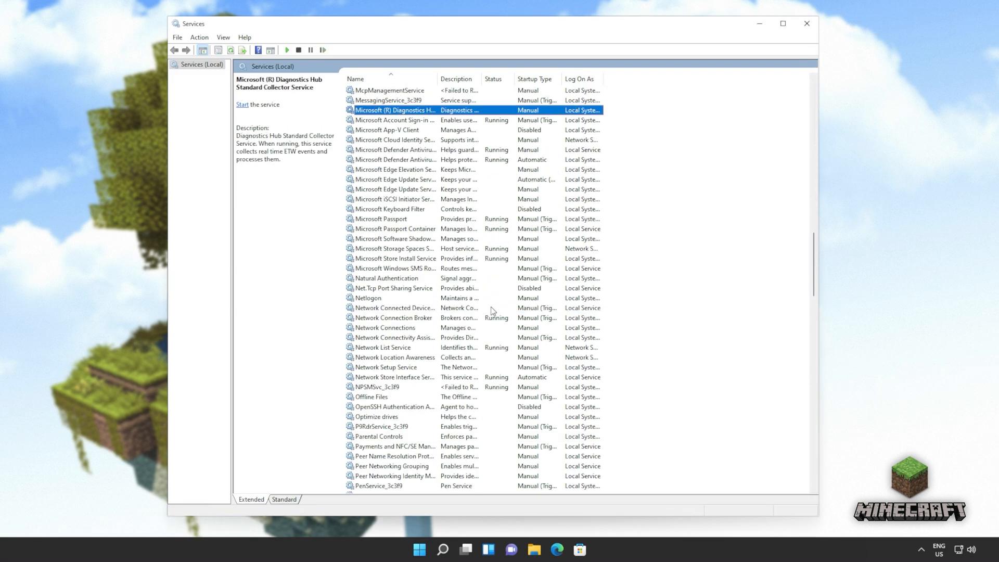
pyautogui.click(395, 258)
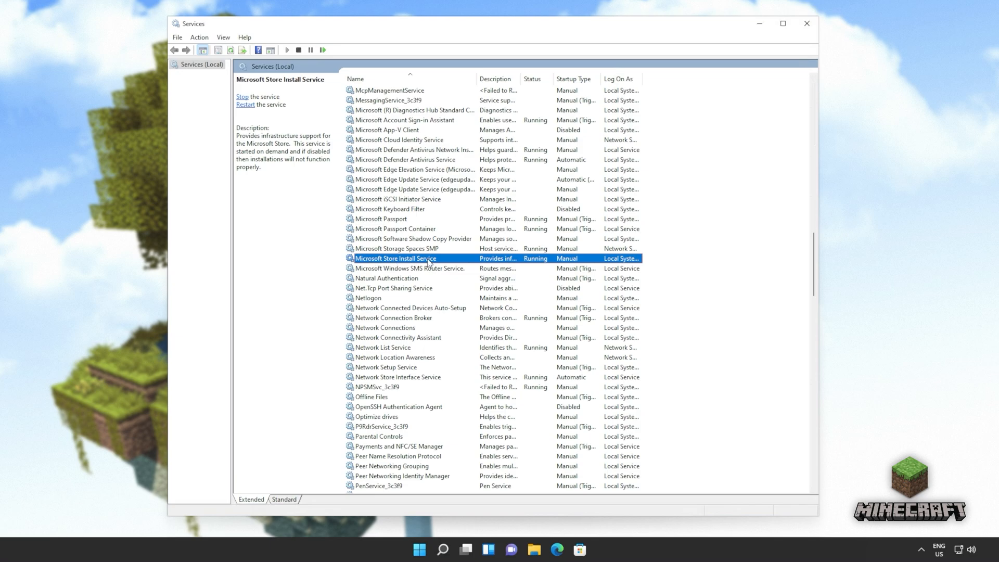
pyautogui.rightClick(396, 258)
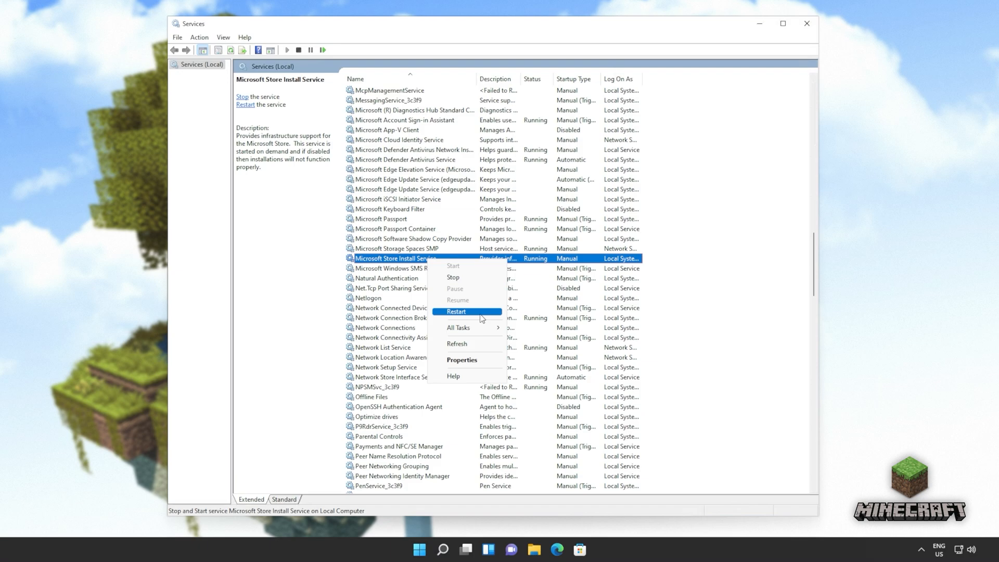
pyautogui.click(455, 311)
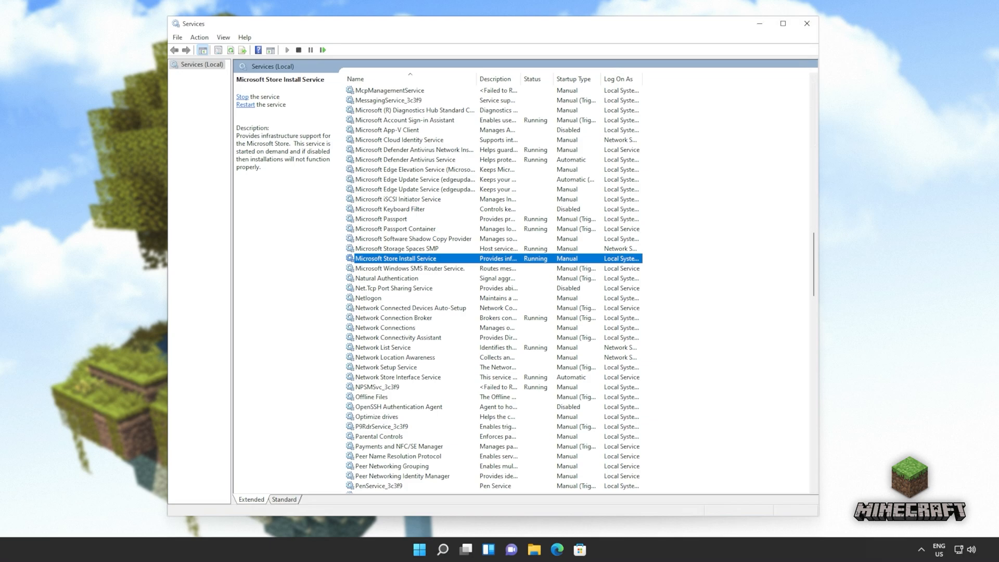
pyautogui.rightClick(395, 258)
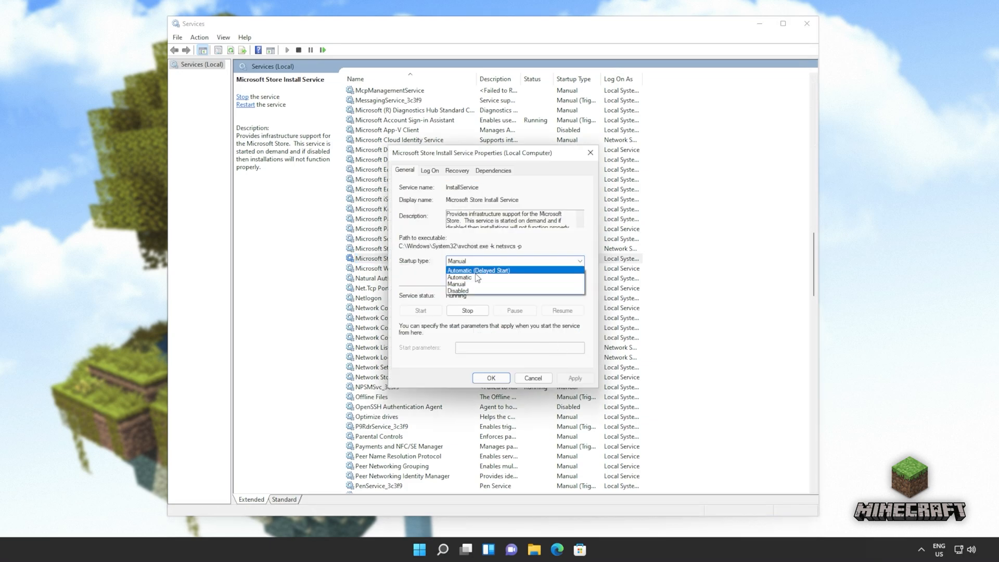
pyautogui.click(459, 277)
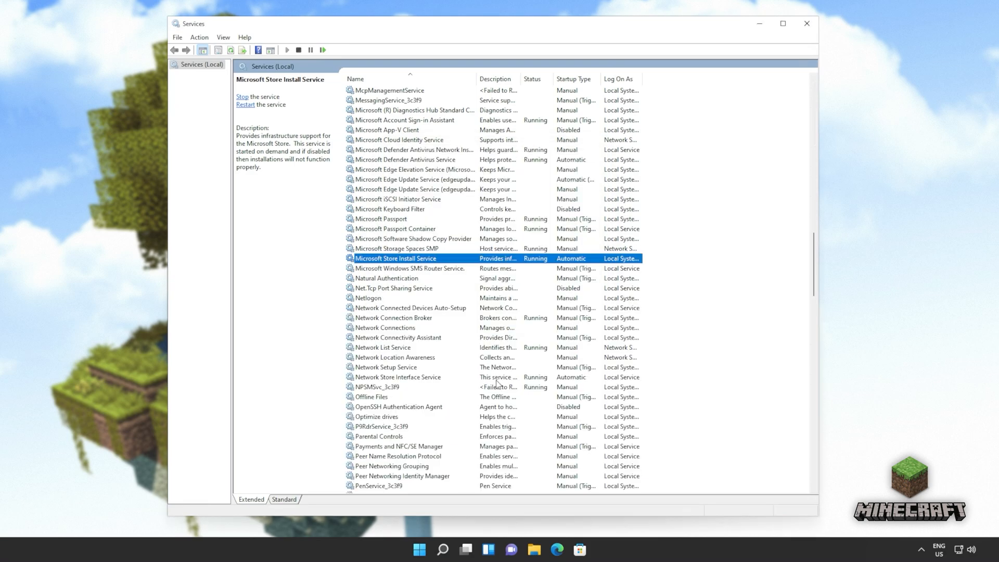
# - Start Background Intelligent Transfer Service with Automatic startup, then close Services
pyautogui.scroll(3)
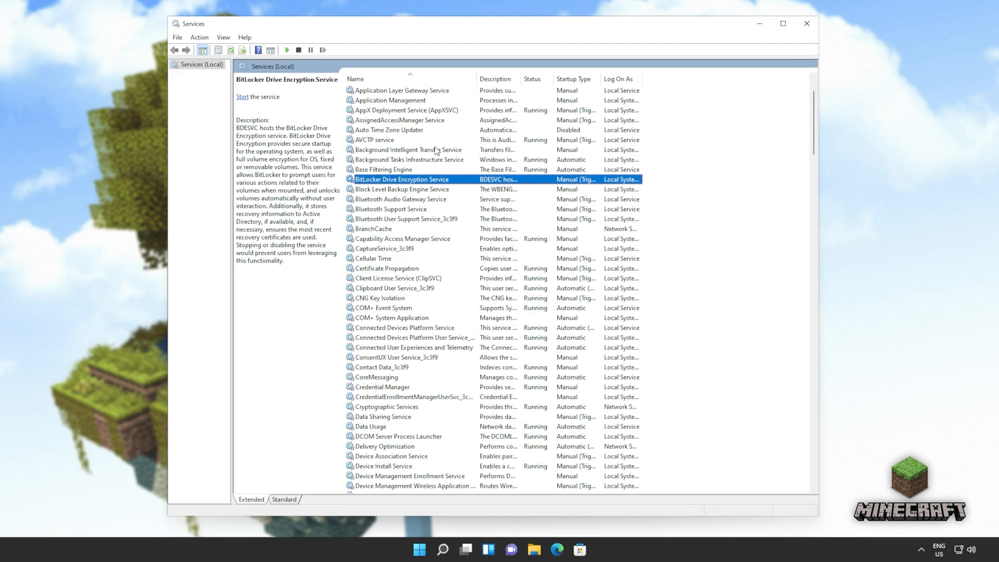
pyautogui.click(409, 150)
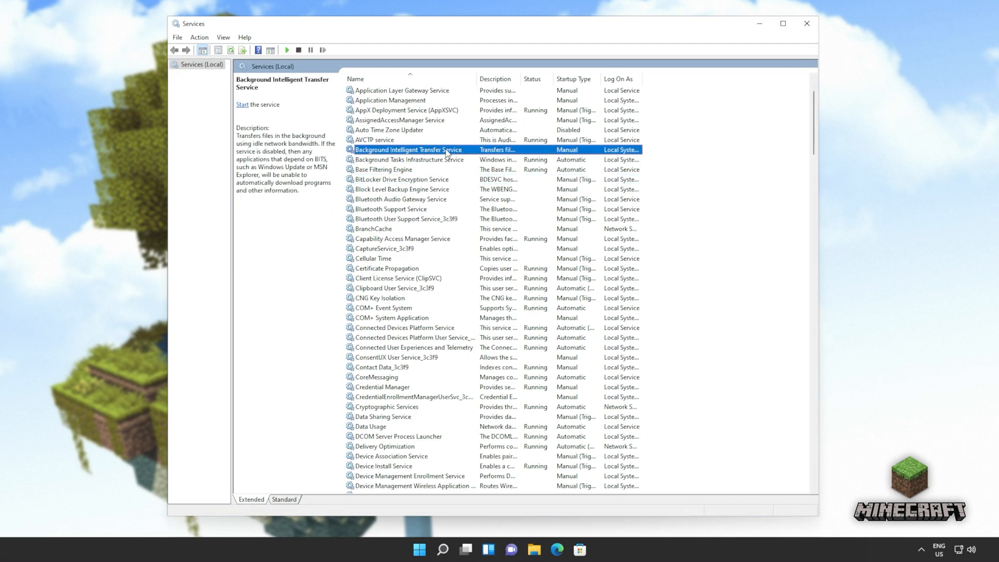
pyautogui.click(242, 104)
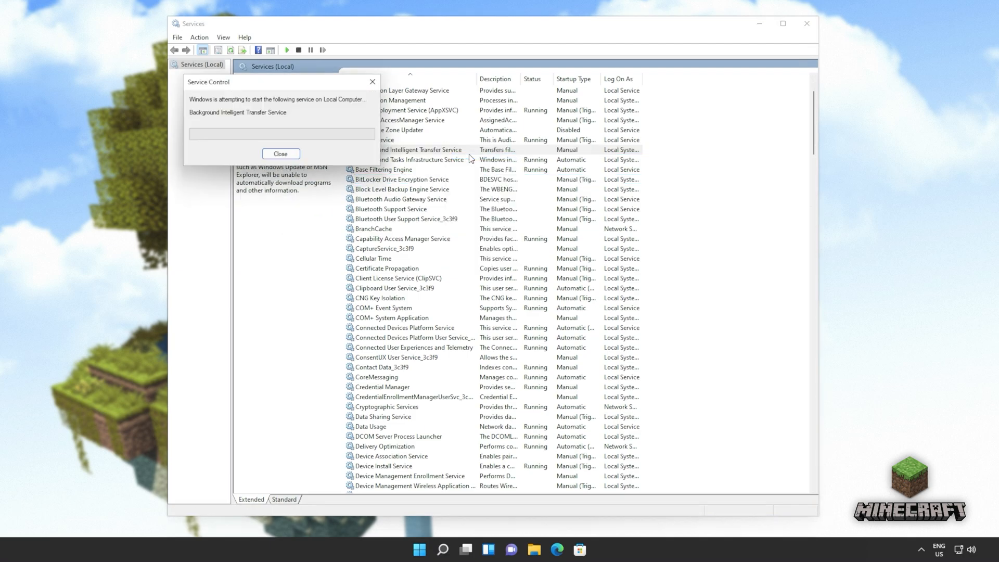
pyautogui.click(280, 154)
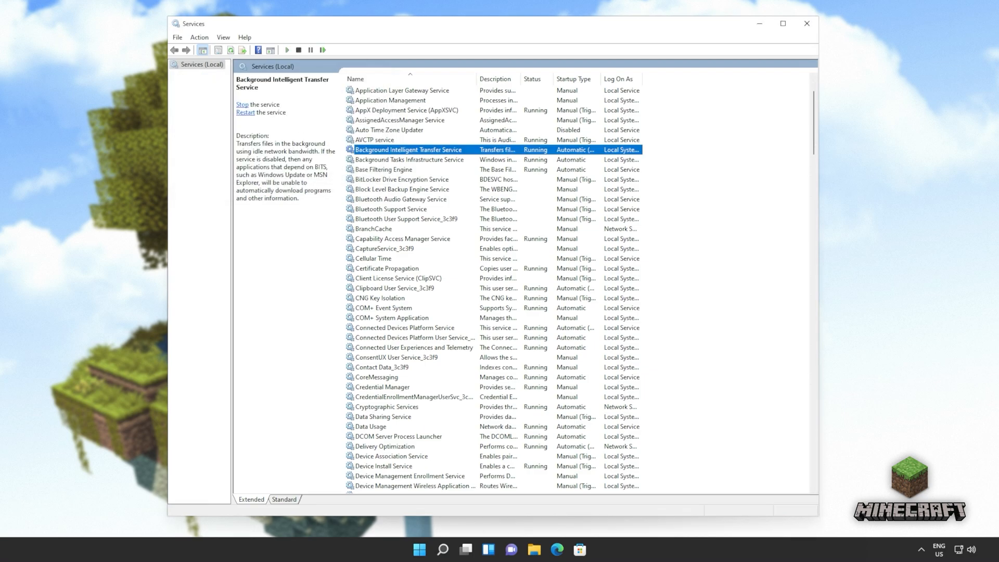
pyautogui.doubleClick(408, 148)
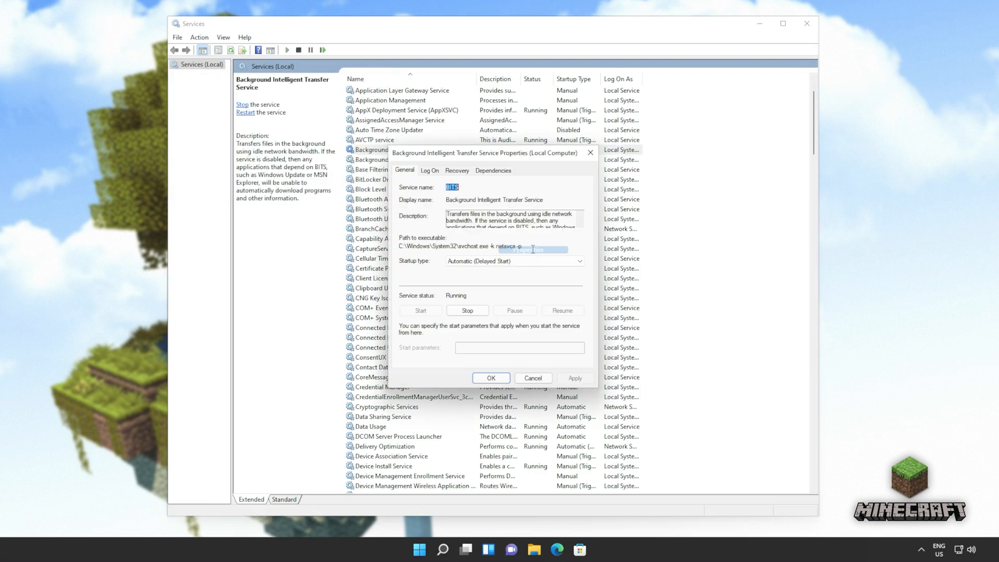
pyautogui.click(490, 377)
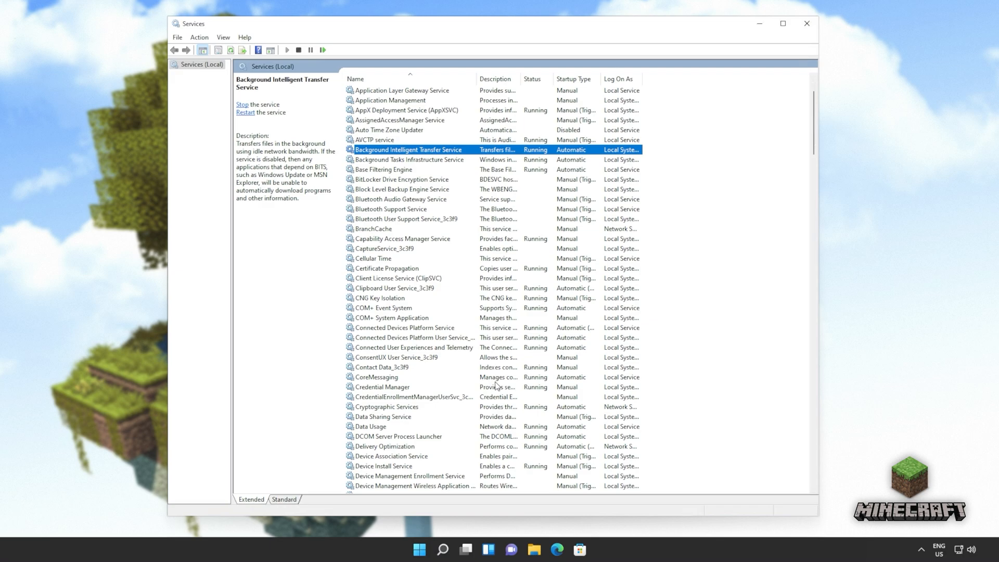
pyautogui.moveTo(806, 24)
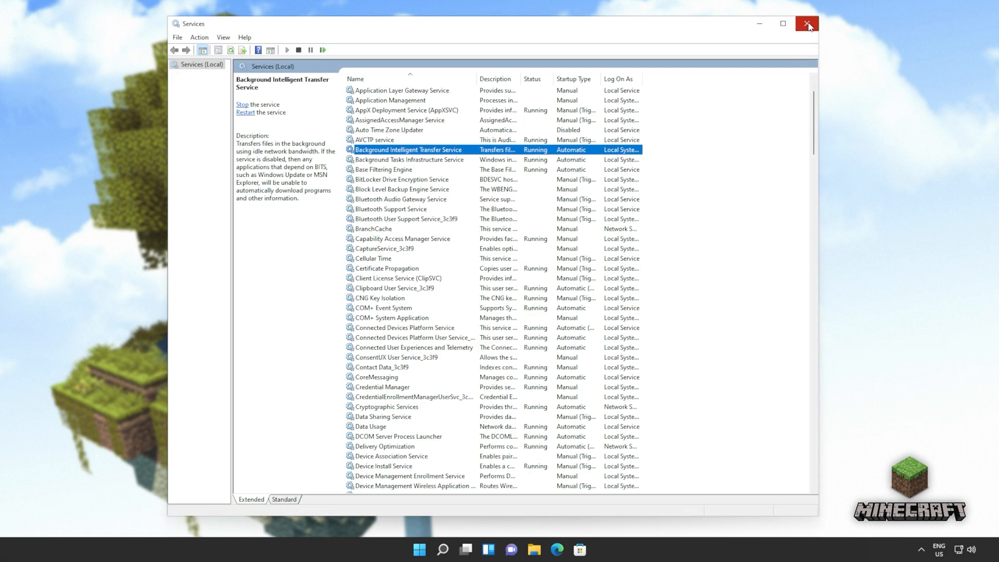
pyautogui.click(807, 24)
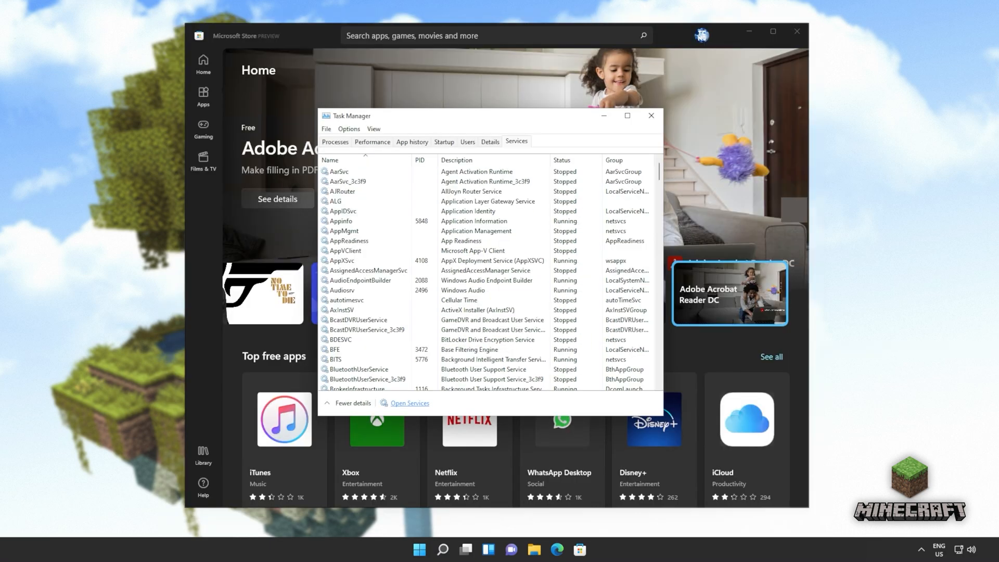
# - Search the Store for 'xbox identity provider' and open its listing via the website prompt
pyautogui.click(649, 116)
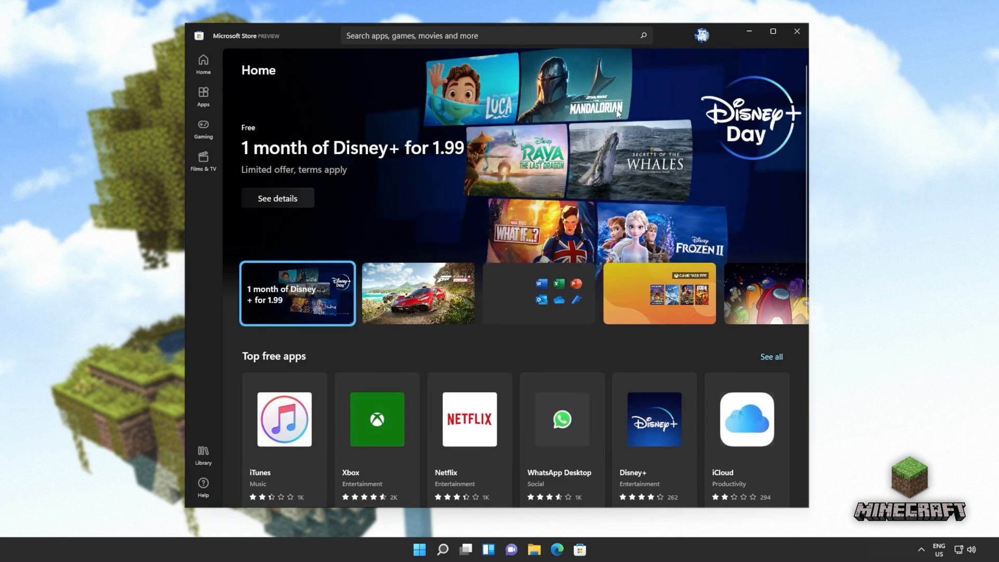
pyautogui.click(417, 292)
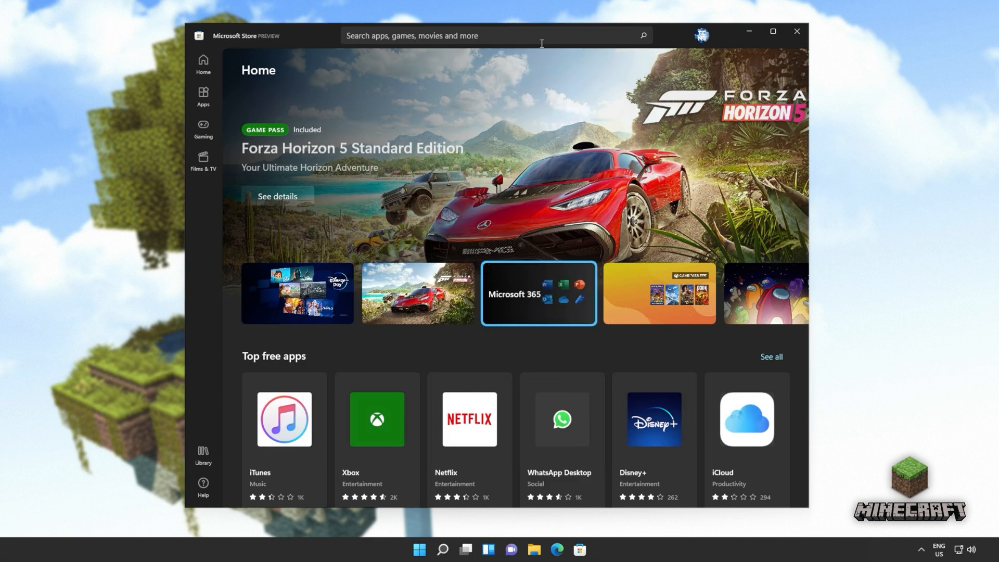
pyautogui.click(537, 293)
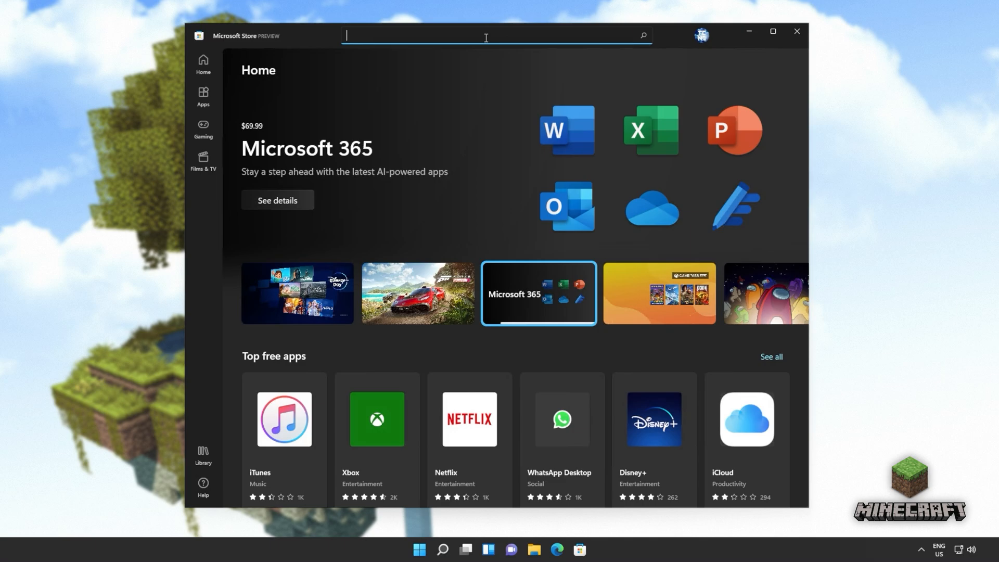
pyautogui.moveTo(509, 52)
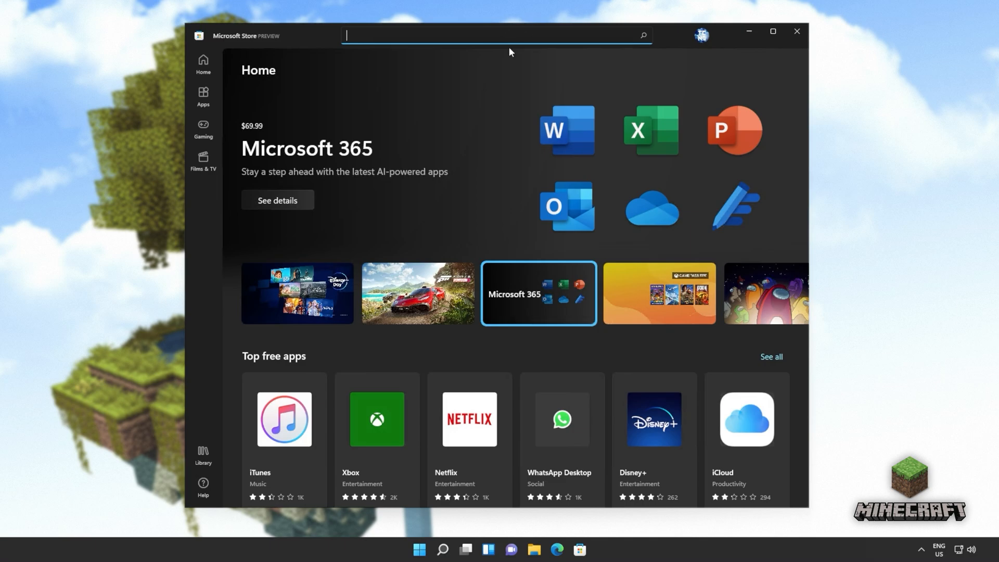
pyautogui.write('xbox identity provider')
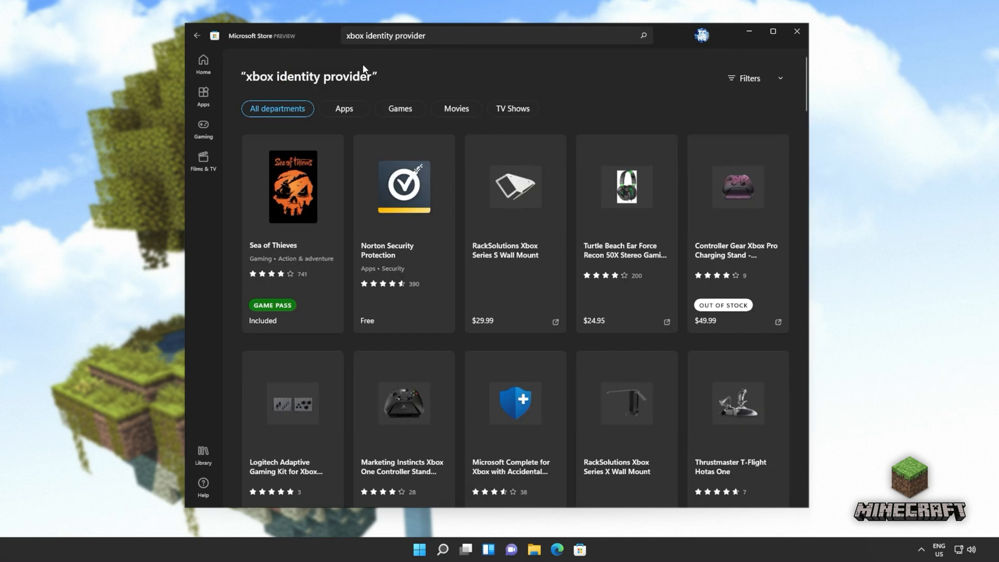
pyautogui.click(796, 31)
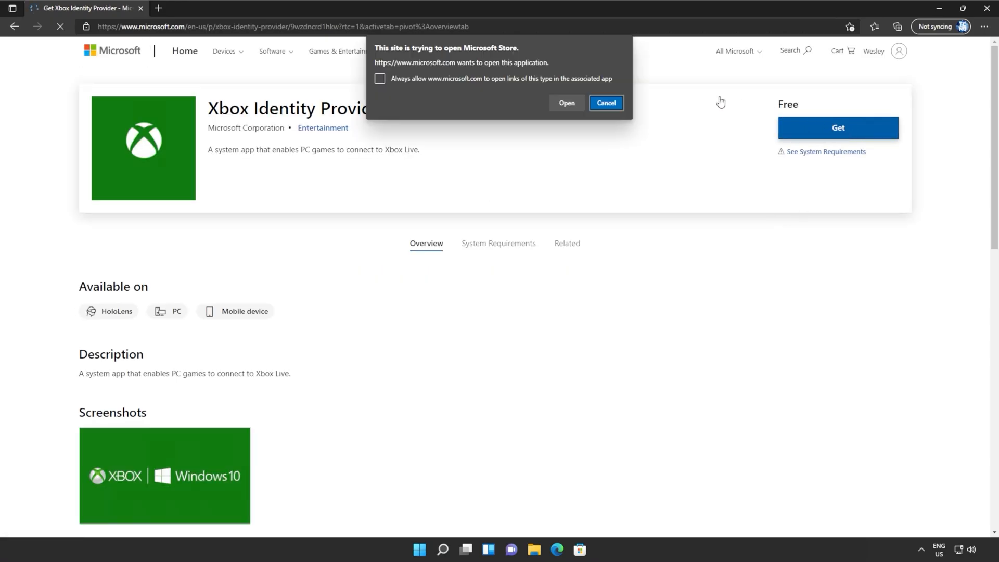
pyautogui.click(565, 103)
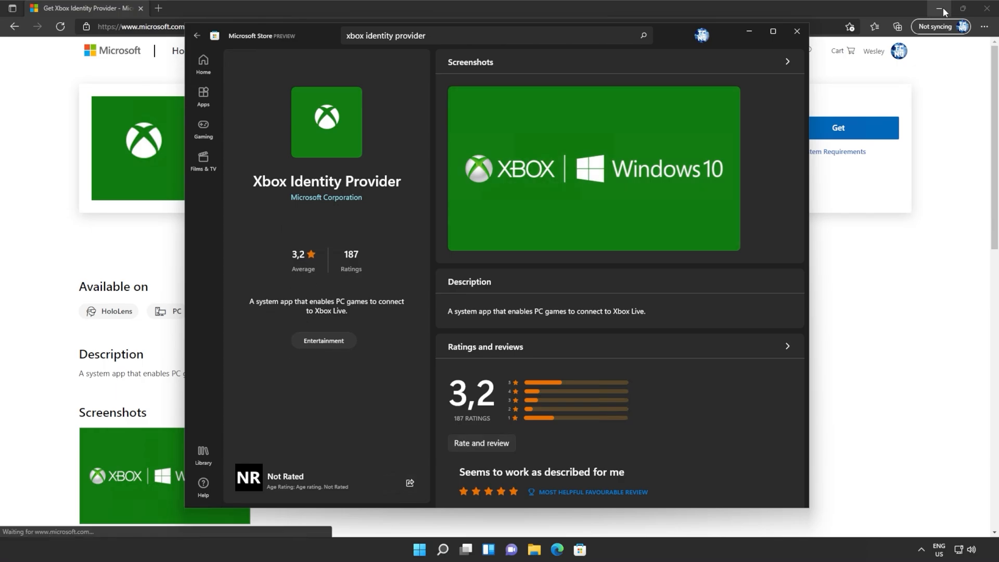
# - Review the Xbox Identity Provider app page and go to the Library of owned apps
pyautogui.click(938, 9)
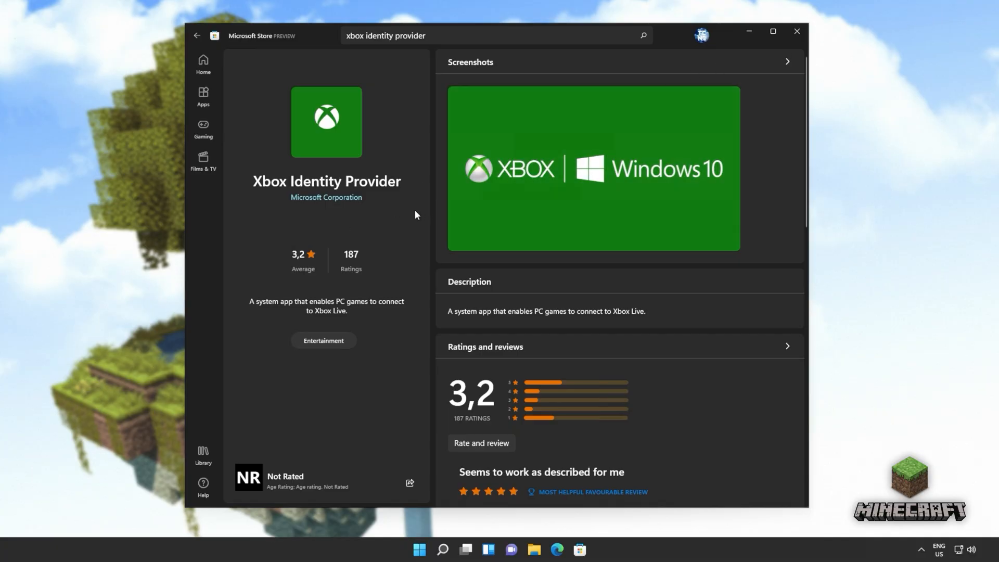
pyautogui.scroll(-3)
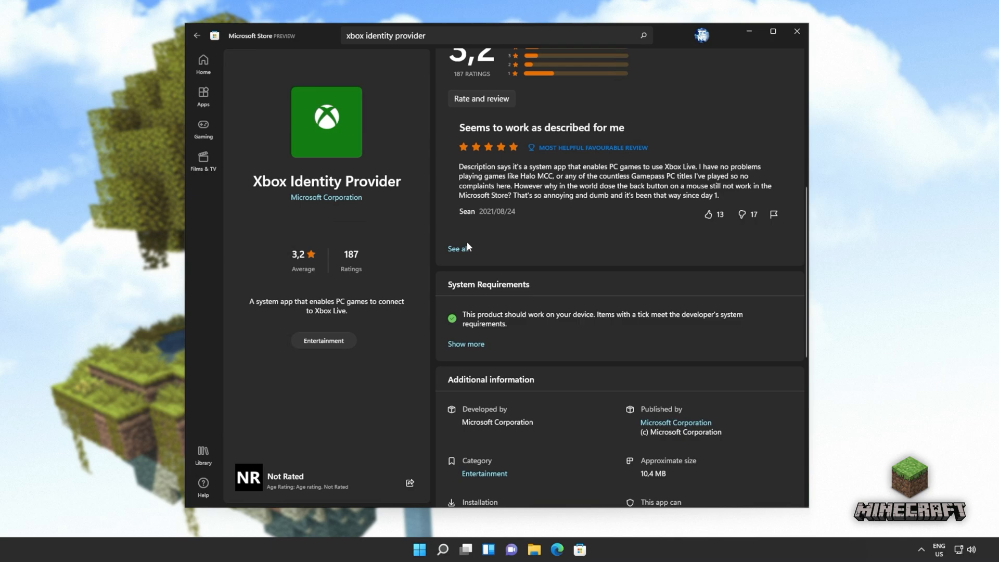
pyautogui.scroll(3)
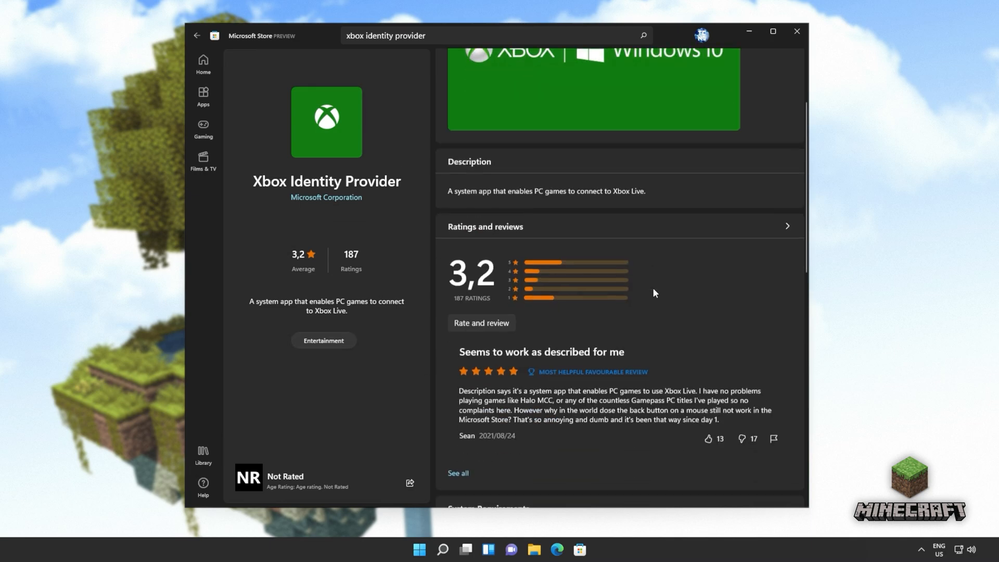
pyautogui.scroll(-3)
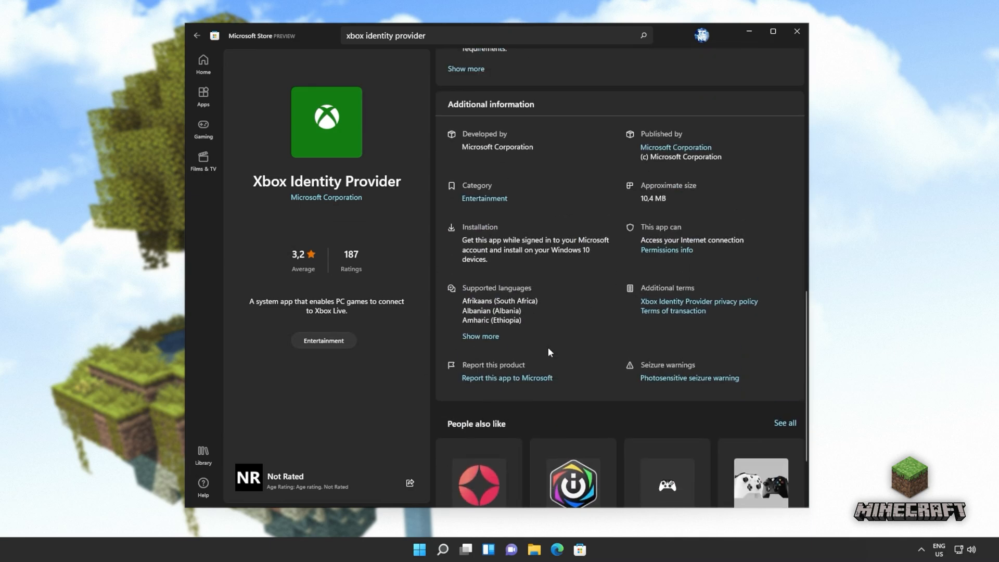
pyautogui.click(202, 455)
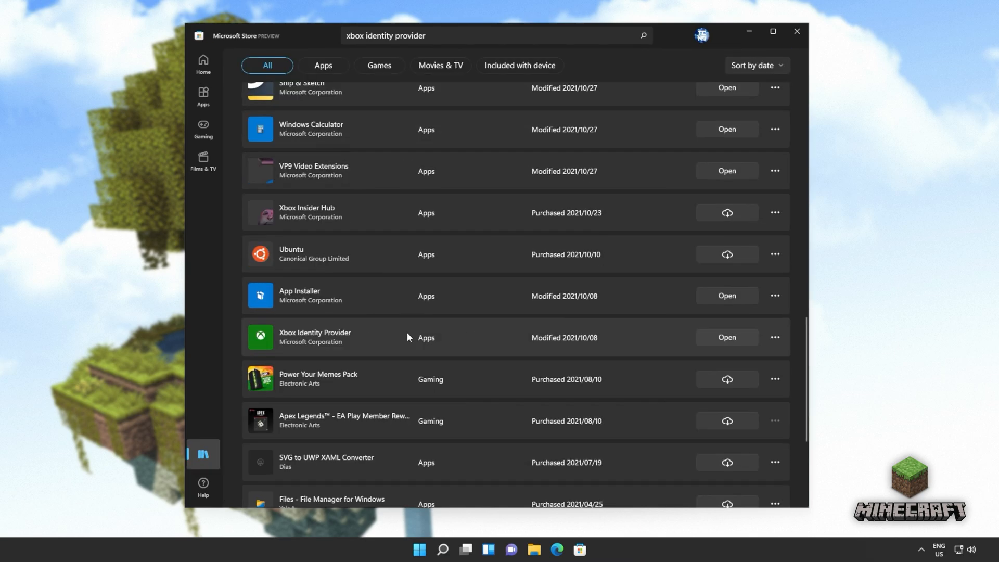
pyautogui.moveTo(324, 345)
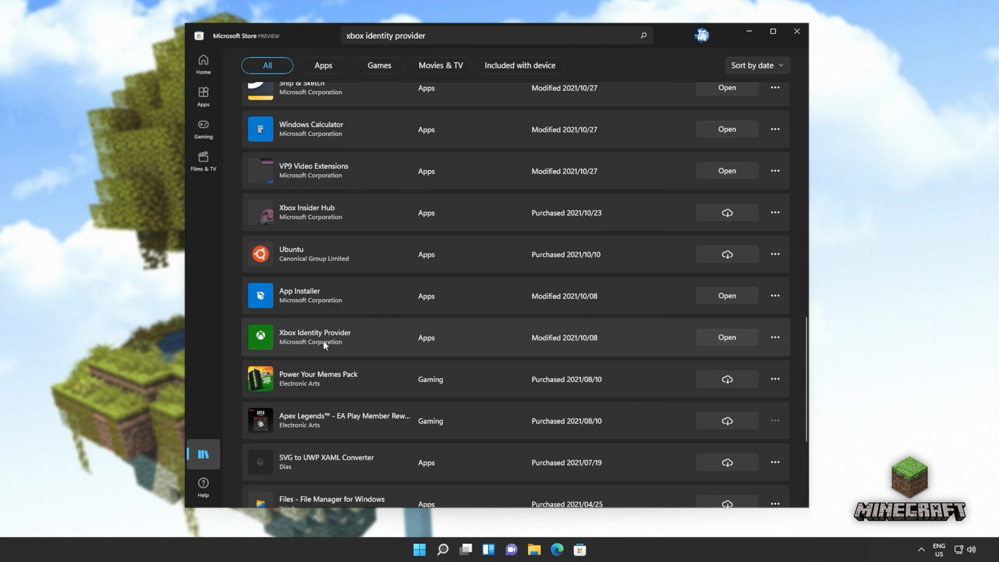
pyautogui.moveTo(774, 337)
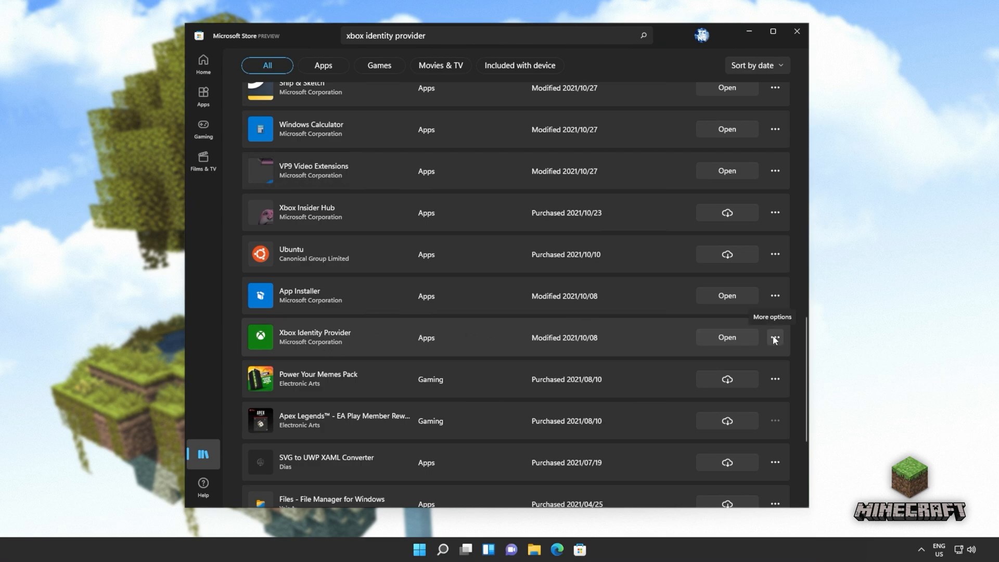
pyautogui.moveTo(774, 341)
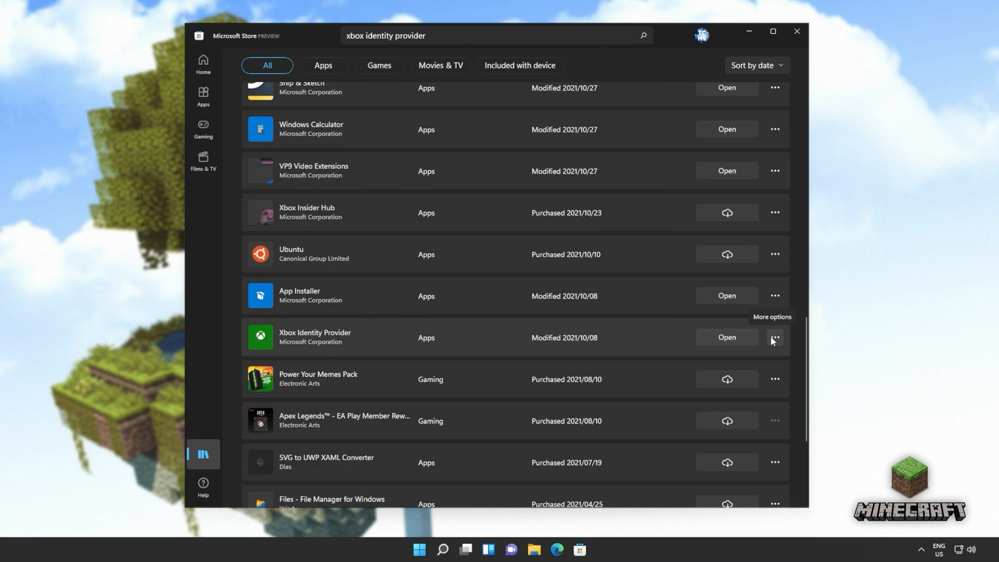
pyautogui.moveTo(726, 337)
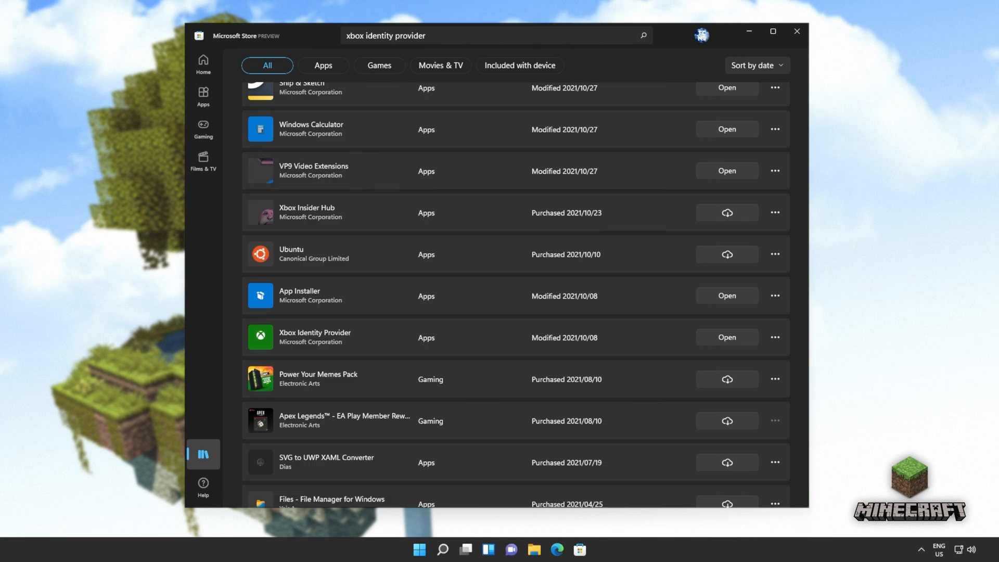
# - Confirm Xbox Identity Provider appears in the Library, then close the Store
pyautogui.scroll(3)
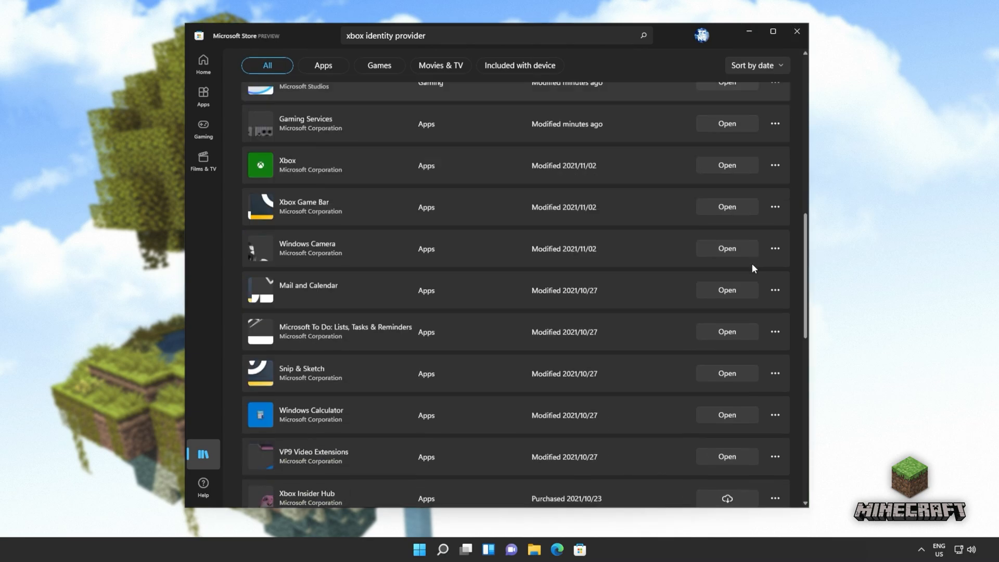
pyautogui.scroll(-3)
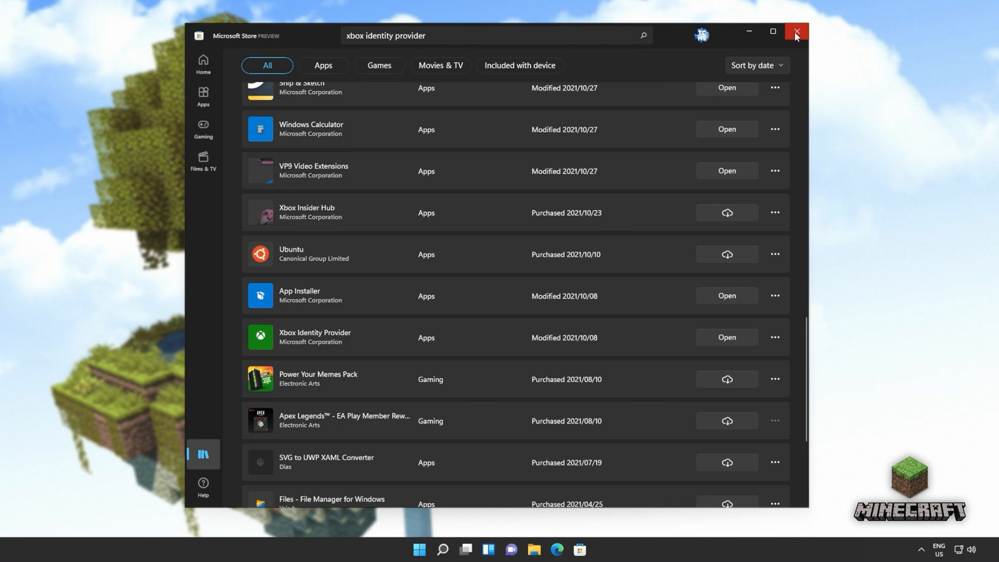
pyautogui.click(795, 32)
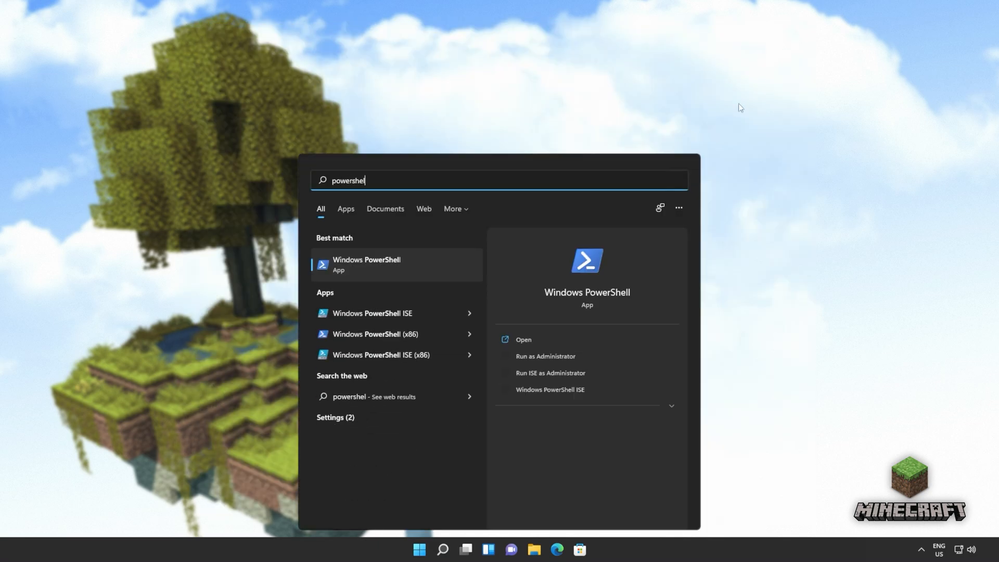
# - Run the Get-AppXPackage *GamingServices* re-register command in elevated PowerShell
pyautogui.click(544, 356)
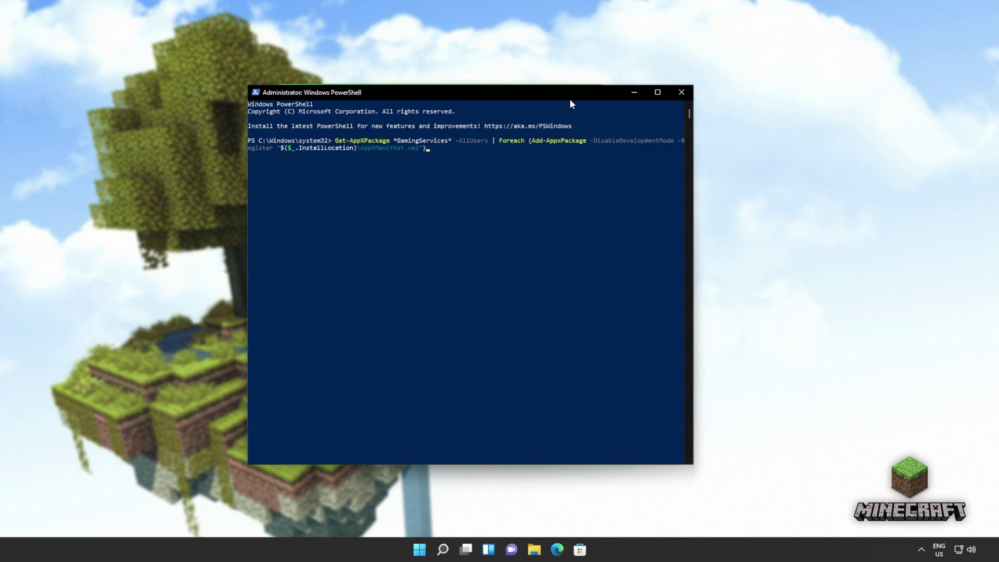
pyautogui.press('Return')
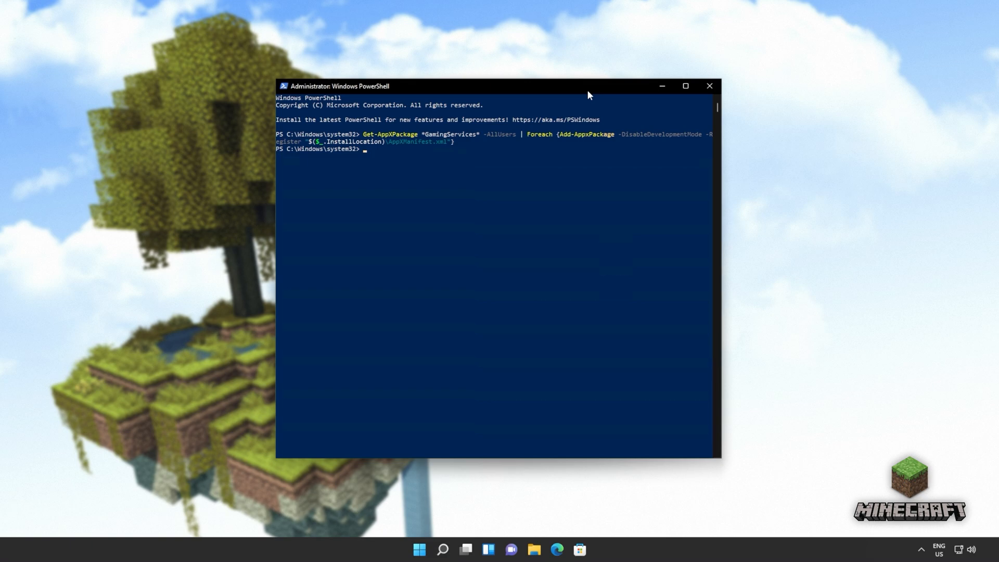
pyautogui.moveTo(473, 208)
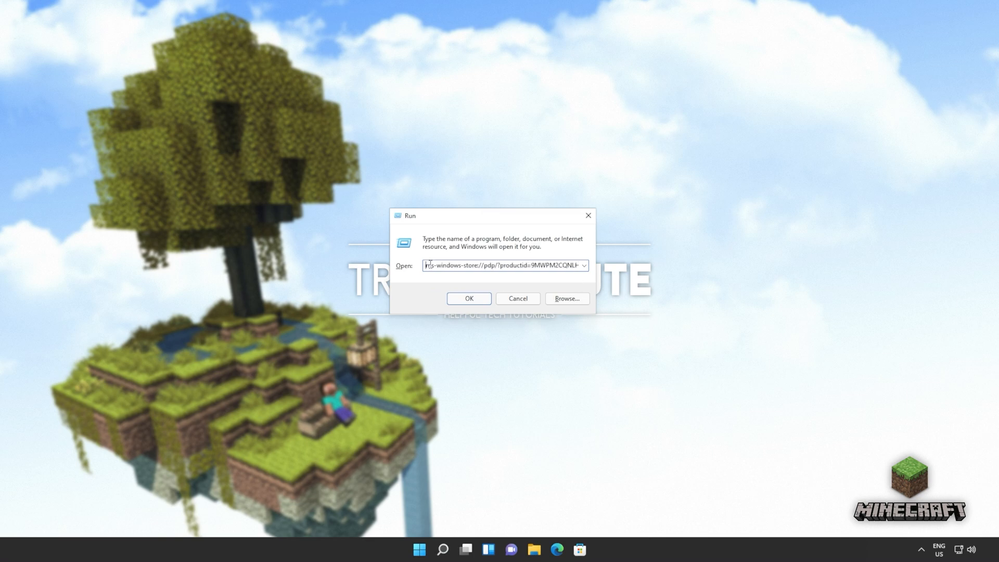
# - View the Gaming Services product page in Microsoft Store from the Run link
pyautogui.click(468, 299)
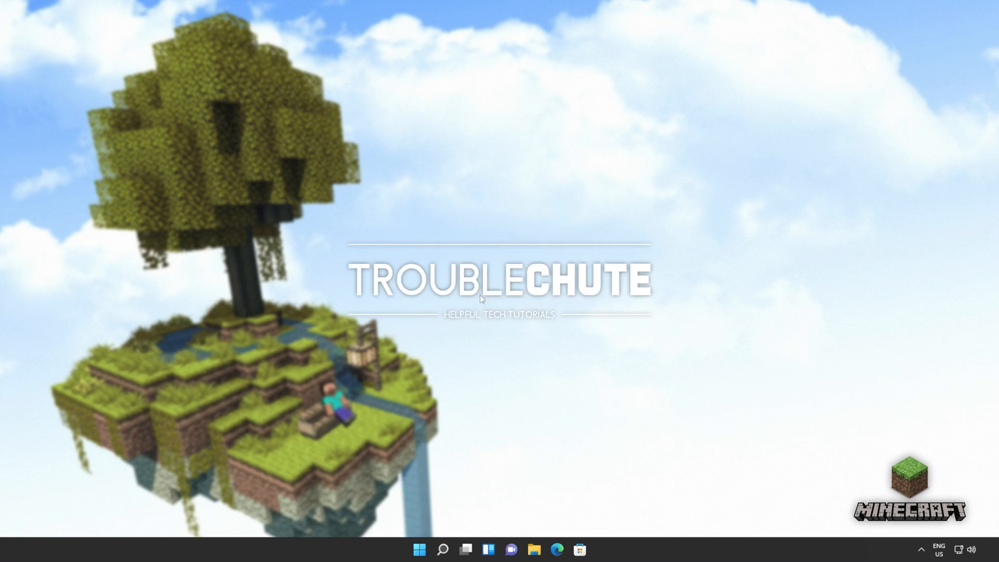
pyautogui.click(579, 549)
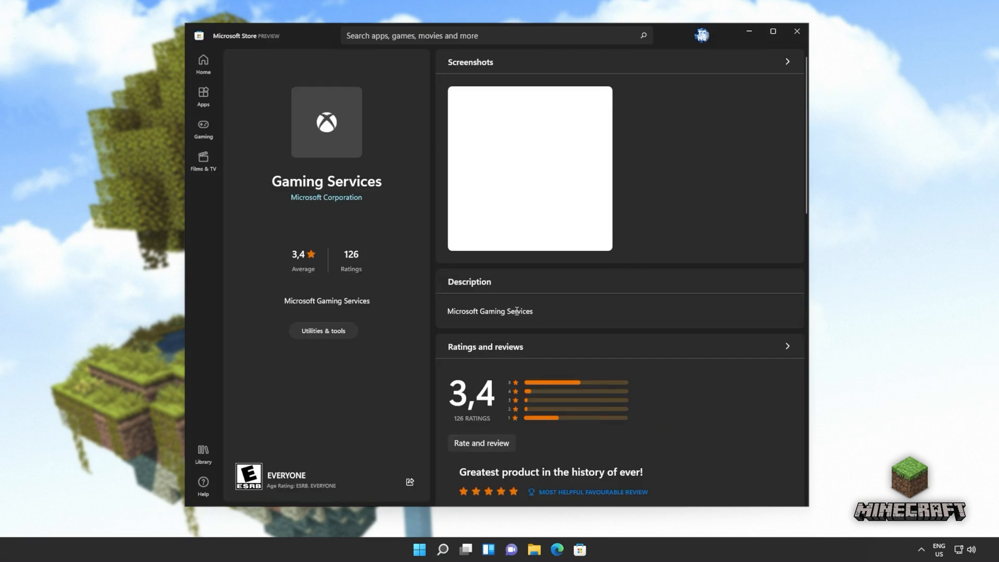
pyautogui.scroll(-3)
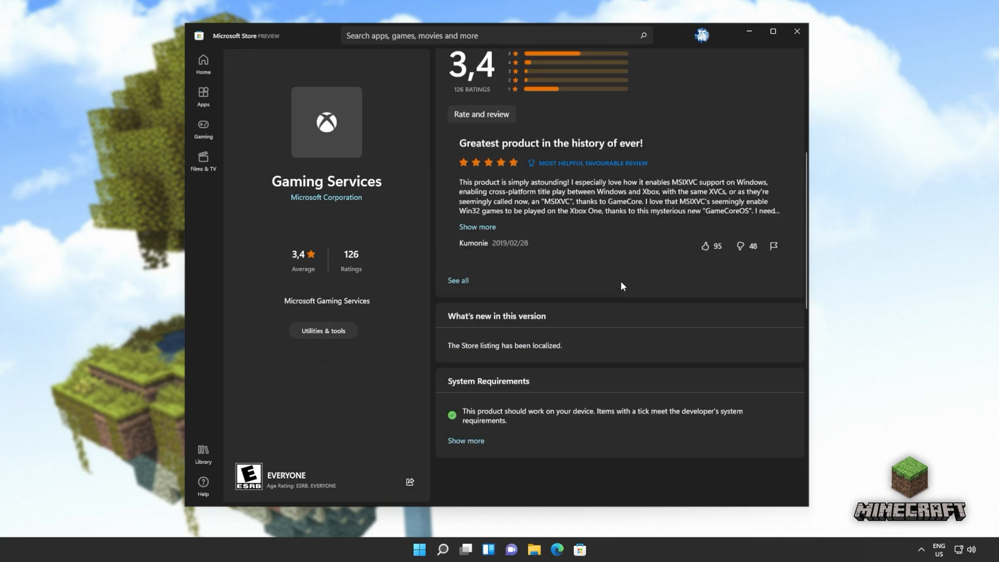
pyautogui.scroll(3)
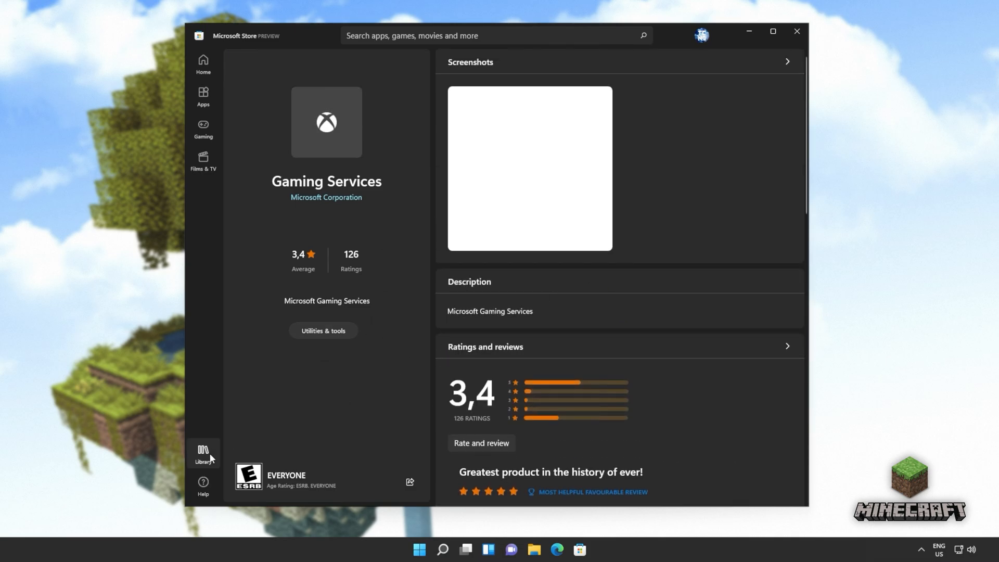
# - Confirm Gaming Services shows as modified minutes ago in the Library sorted by name, then close the windows
pyautogui.click(203, 452)
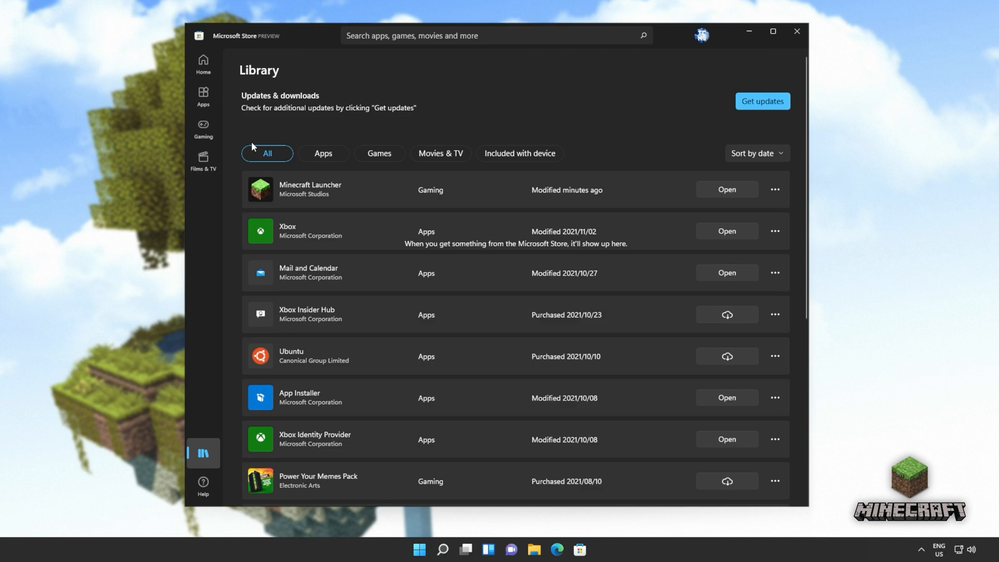
pyautogui.click(756, 153)
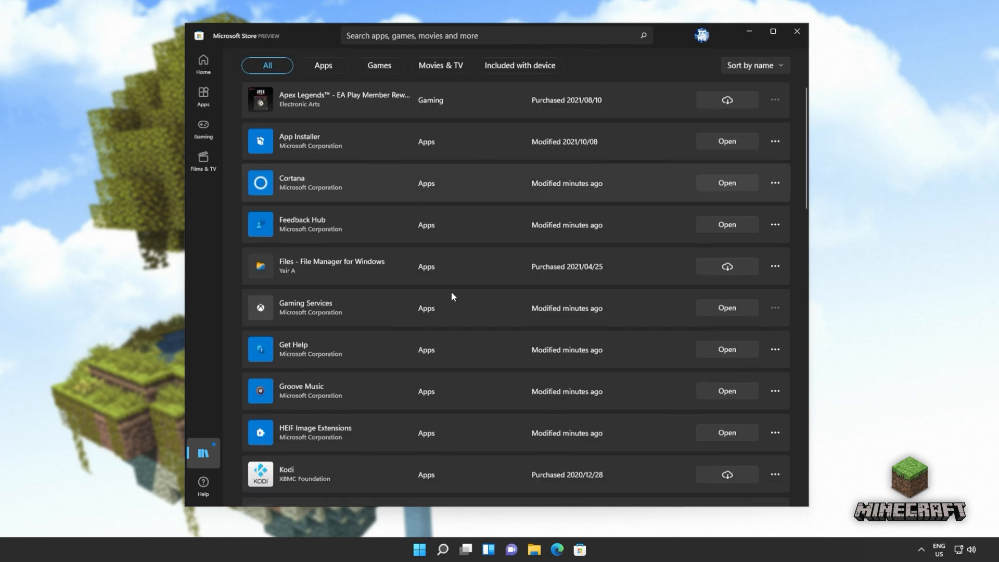
pyautogui.scroll(-3)
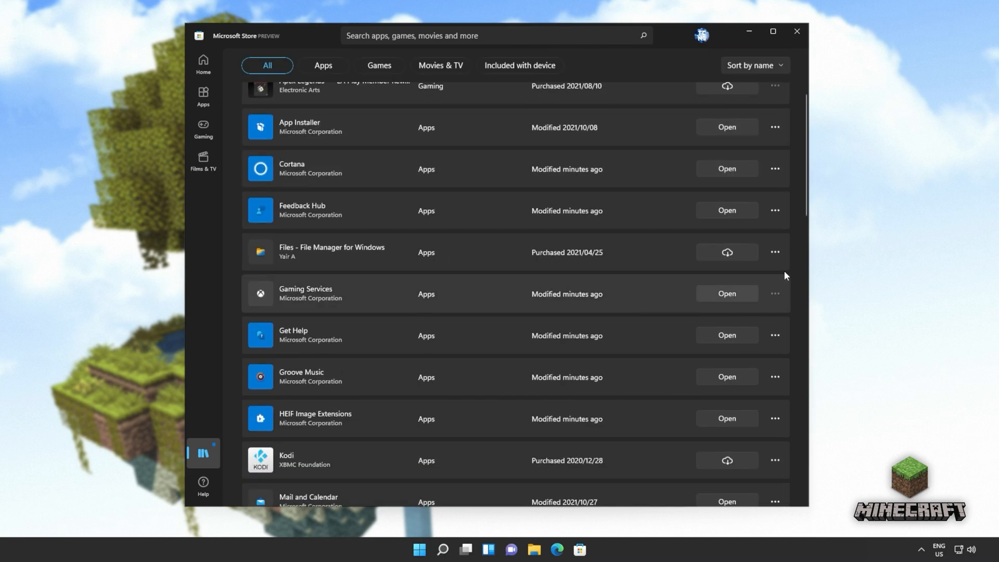
pyautogui.moveTo(765, 301)
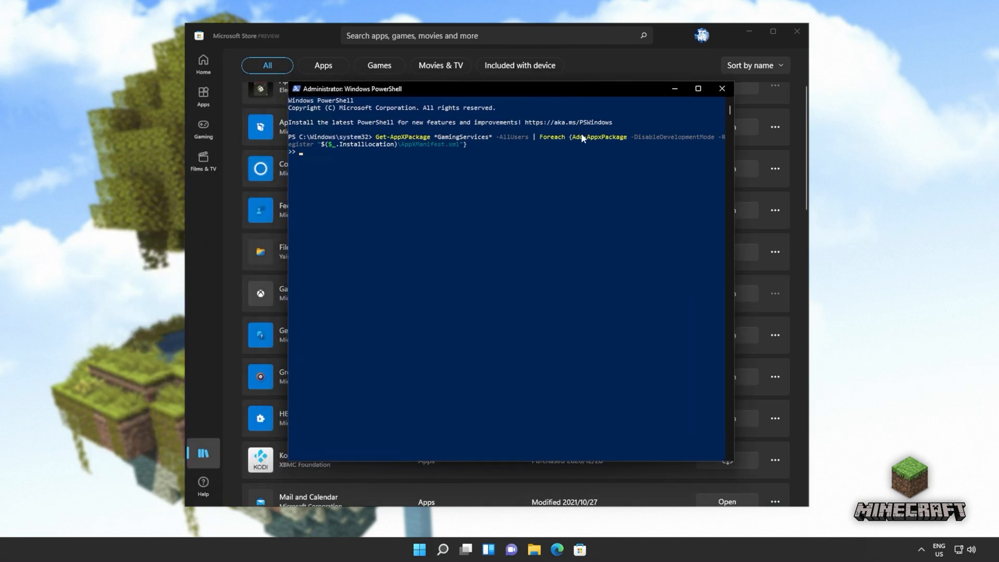
pyautogui.press('Return')
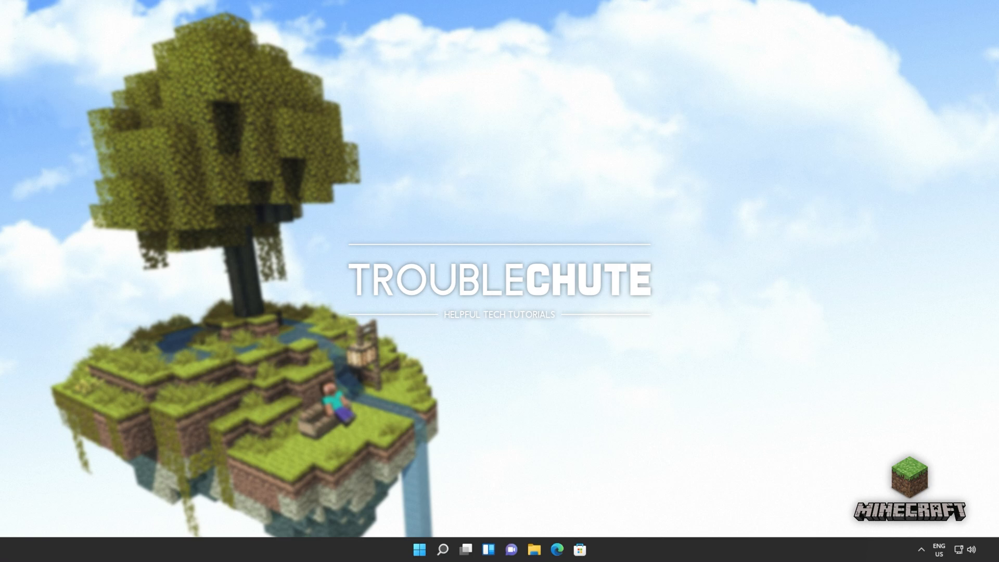
# - Navigate via %LocalAppData% into the Packages folder in File Explorer
pyautogui.press('Win+r')
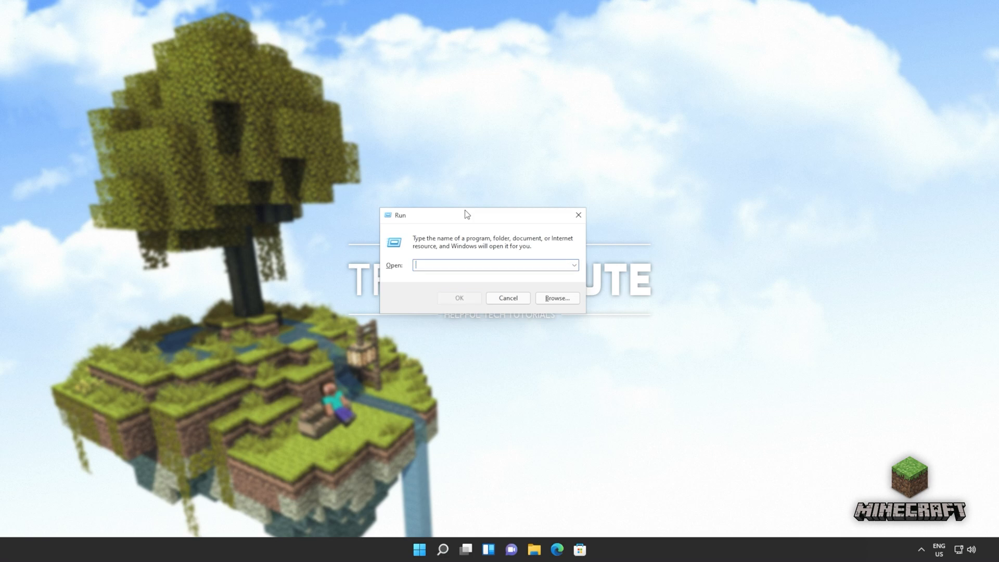
pyautogui.write('%LocalA')
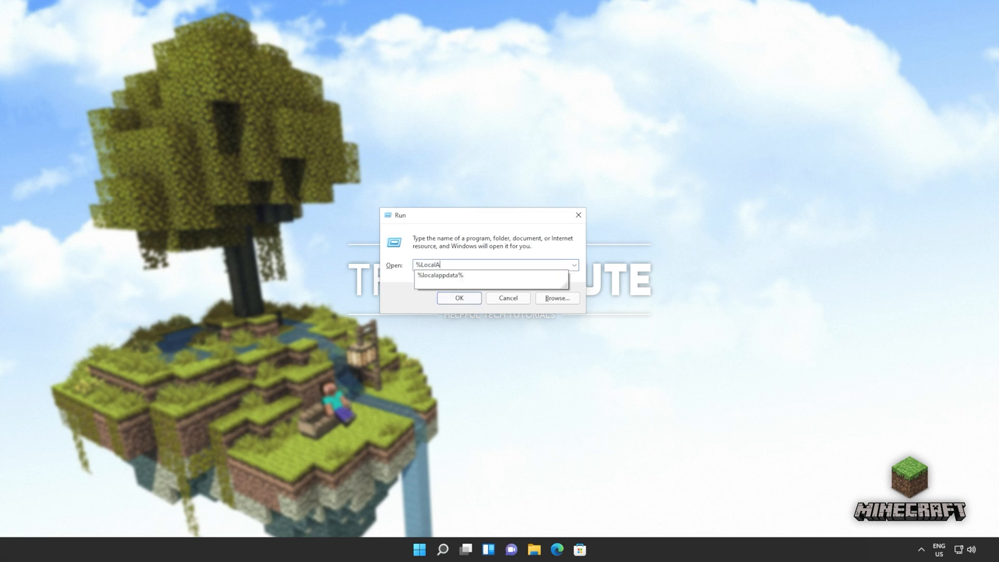
pyautogui.click(458, 298)
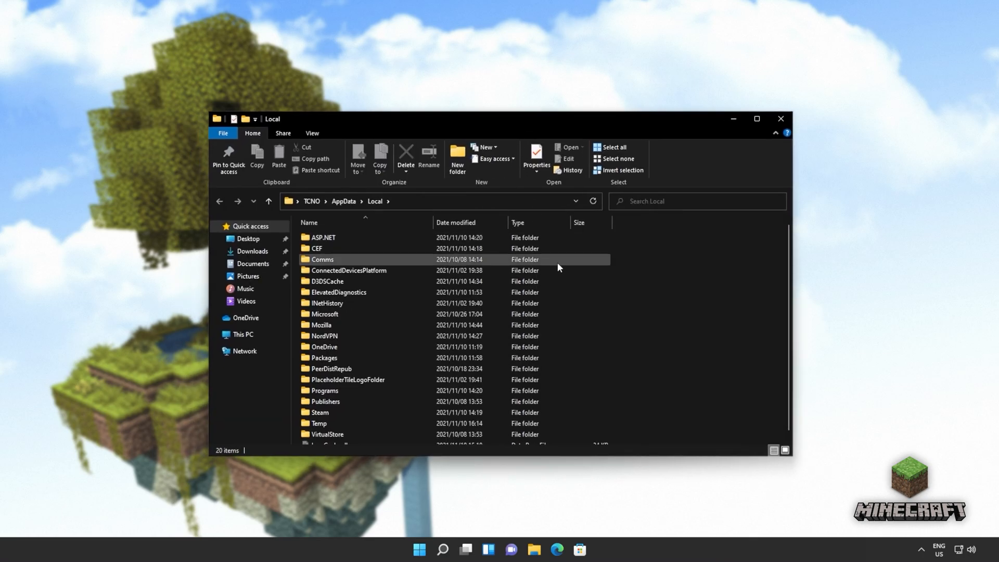
pyautogui.doubleClick(324, 357)
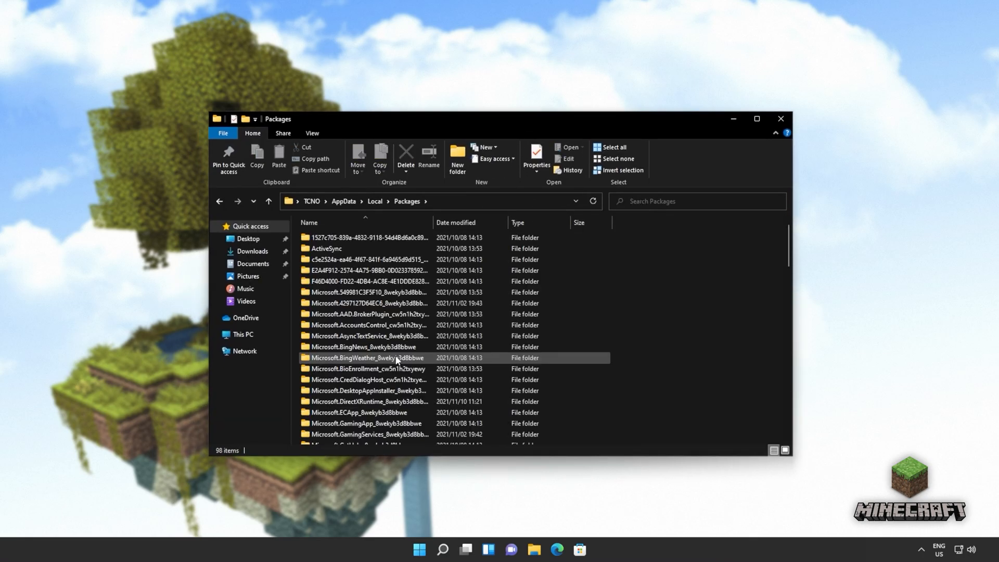
pyautogui.scroll(-3)
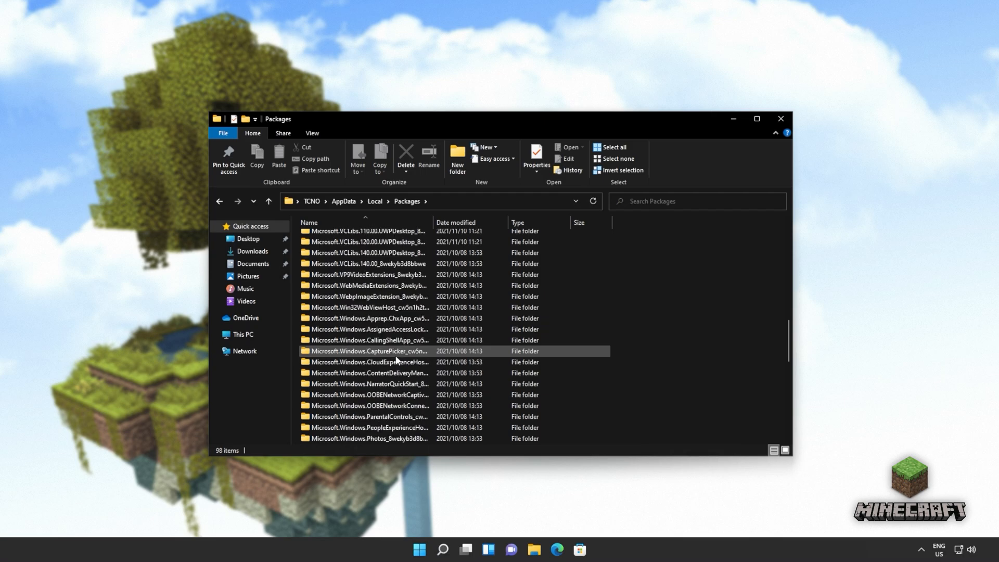
pyautogui.scroll(-3)
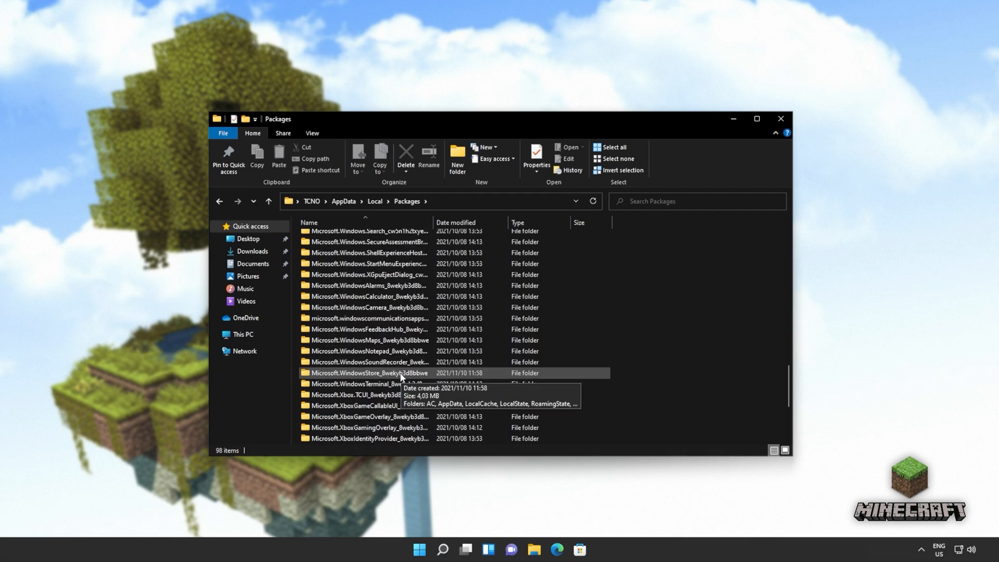
# - Delete all items in the Microsoft.WindowsStore_8wekyb3d8bbwe LocalCache folder
pyautogui.doubleClick(369, 372)
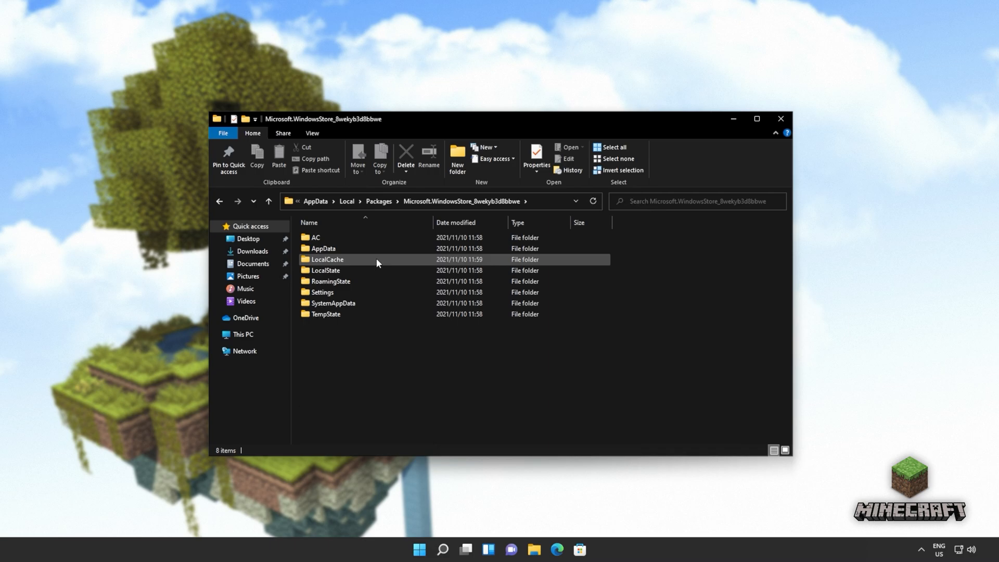
pyautogui.doubleClick(326, 259)
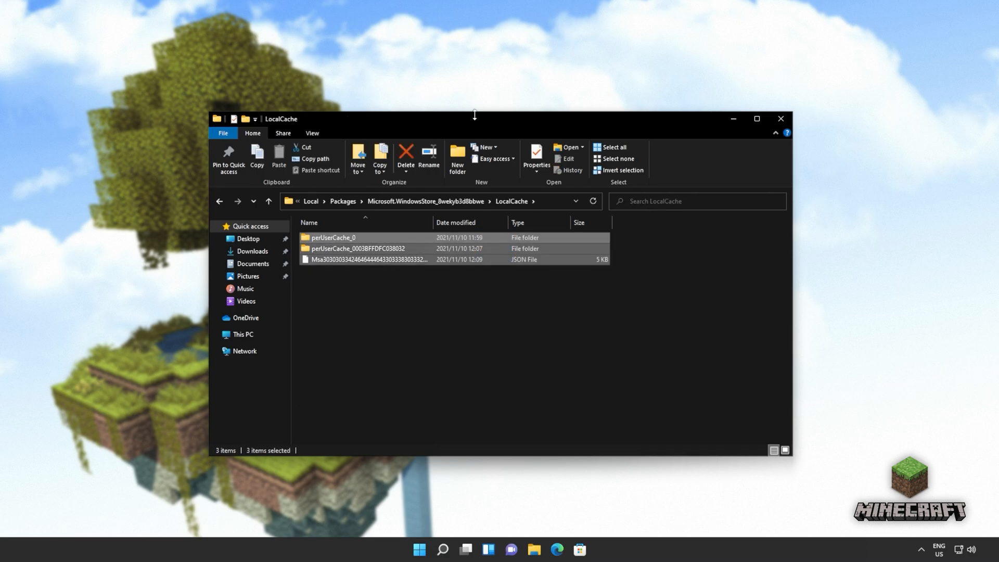
pyautogui.click(405, 158)
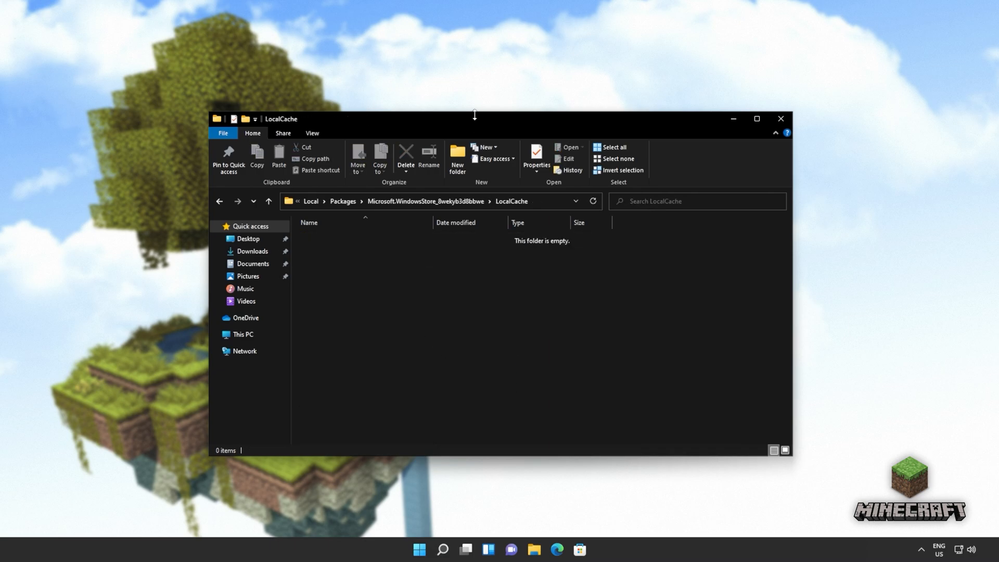
pyautogui.moveTo(673, 115)
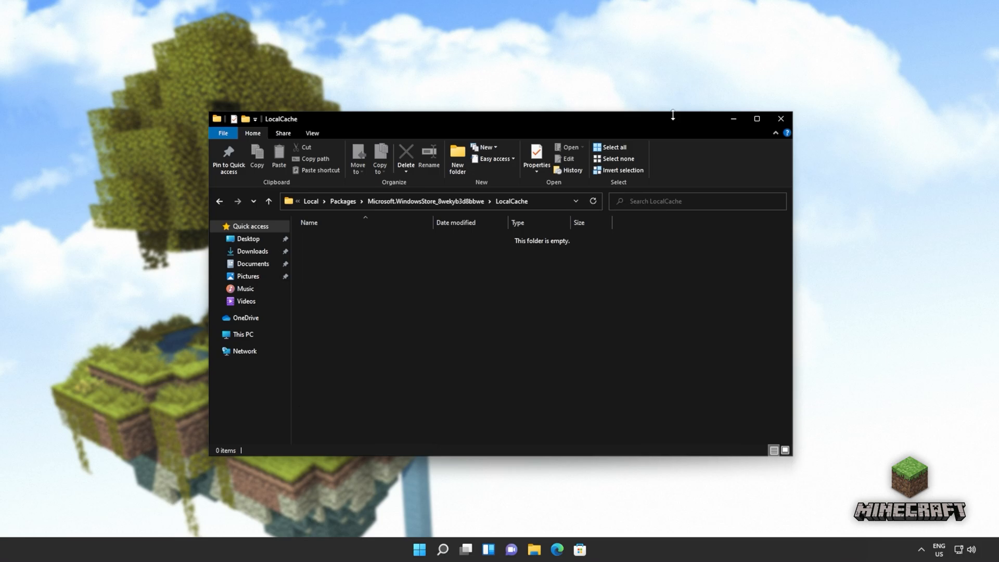
# - Reach the Microsoft Store app's advanced options under Apps & features
pyautogui.click(418, 550)
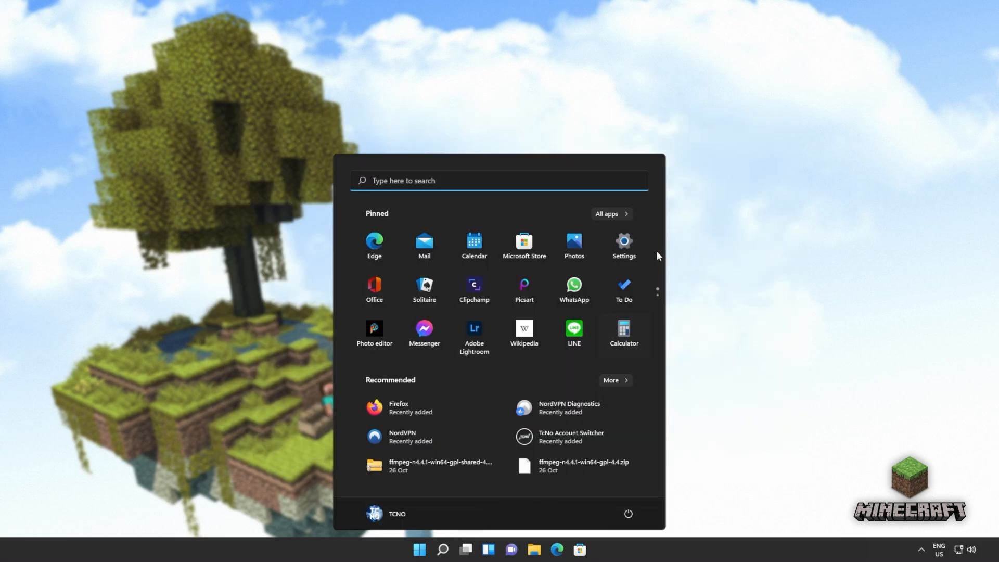
pyautogui.click(624, 246)
pyautogui.write('st')
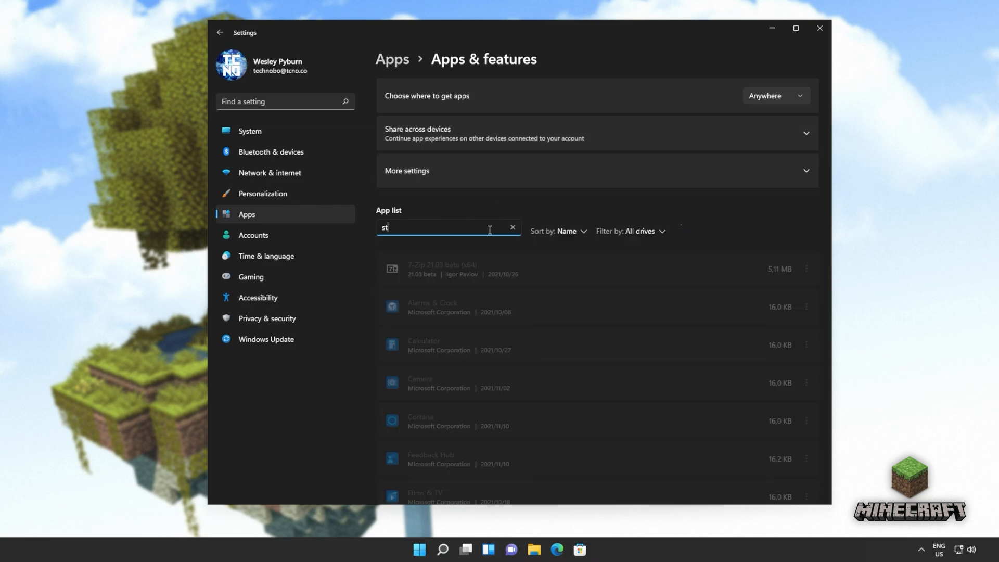
pyautogui.click(807, 283)
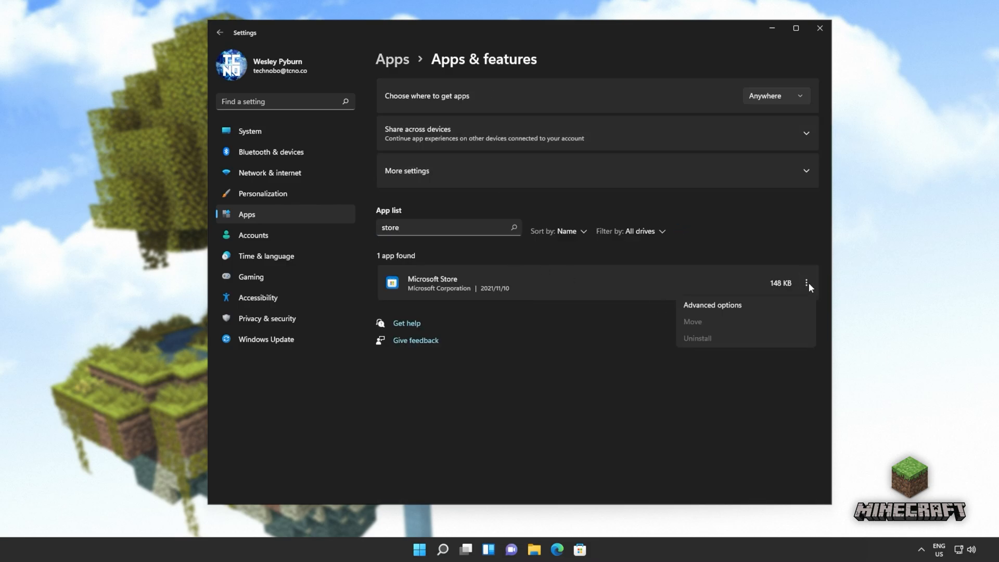
pyautogui.click(712, 306)
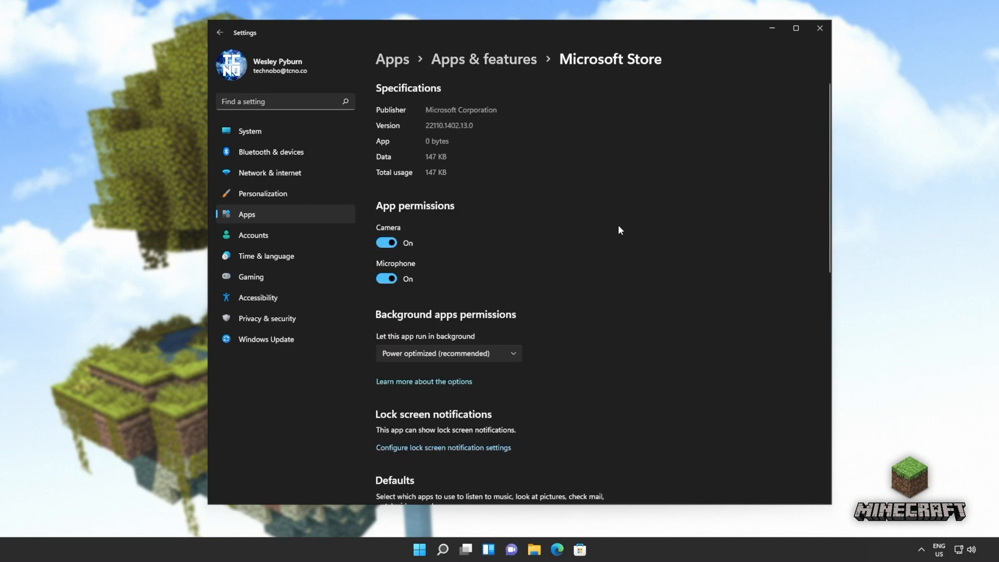
pyautogui.scroll(-3)
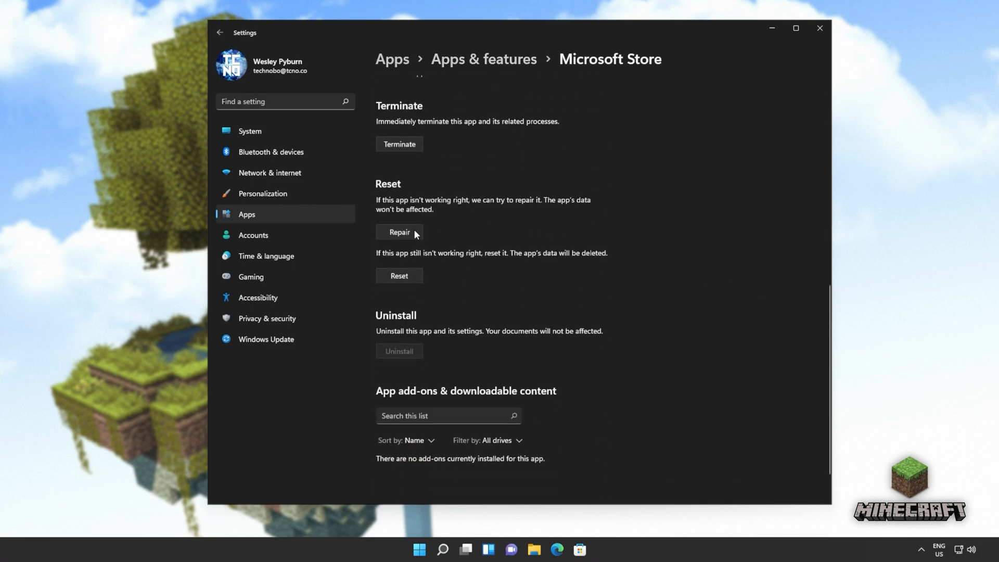
# - Repair and then reset the Microsoft Store app until both show completion ticks, then close Settings
pyautogui.click(399, 232)
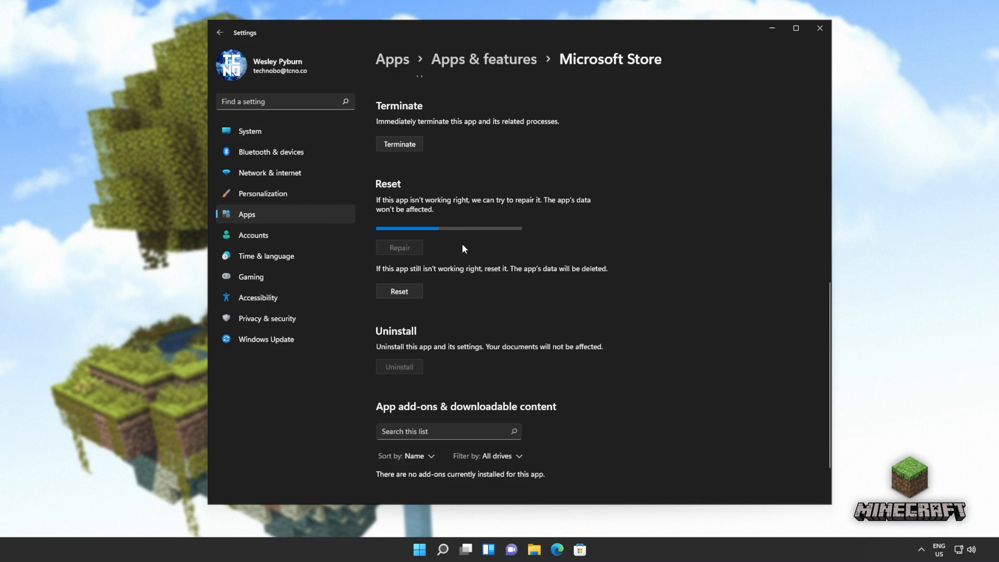
pyautogui.click(399, 248)
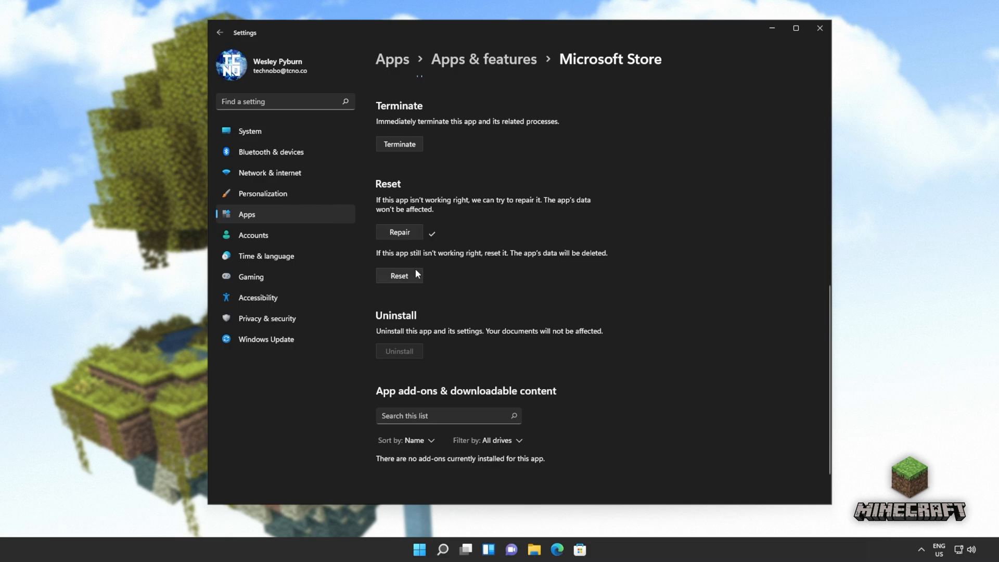
pyautogui.click(399, 275)
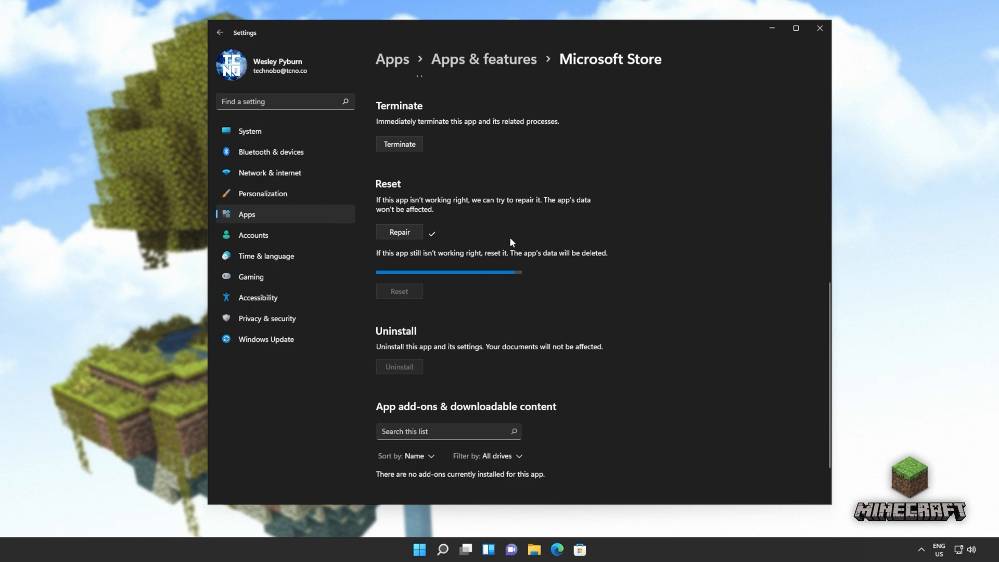
pyautogui.click(398, 292)
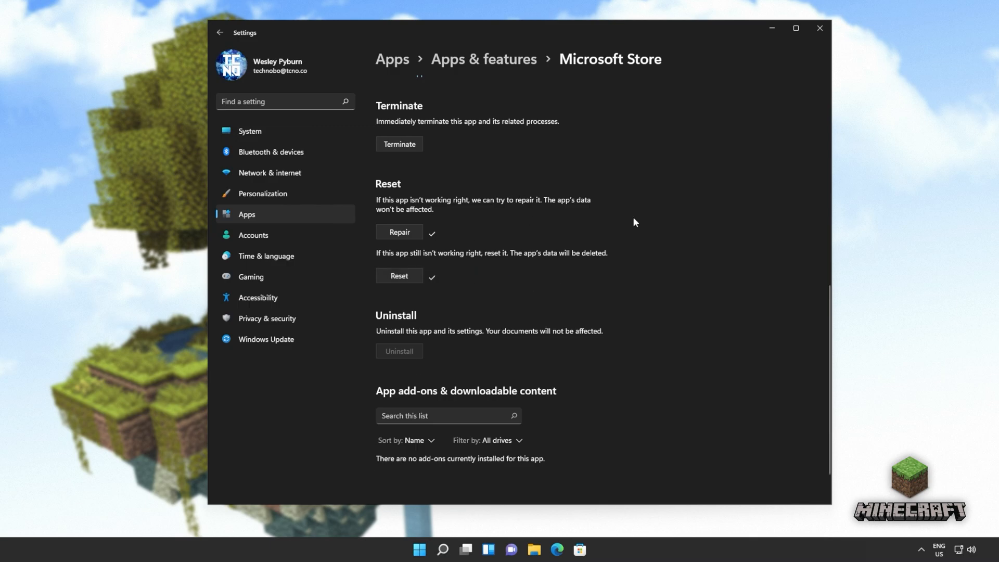
pyautogui.moveTo(652, 237)
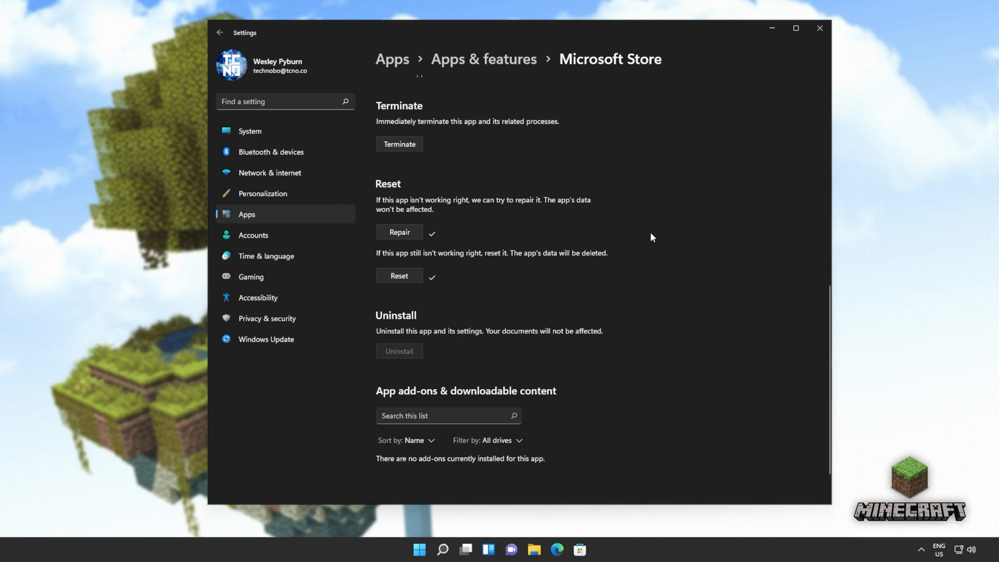
pyautogui.moveTo(819, 29)
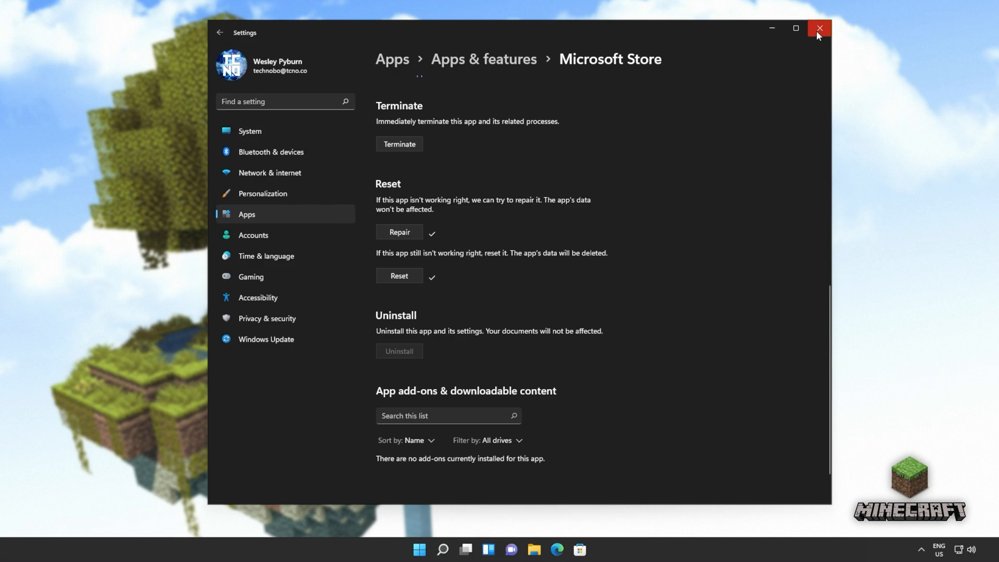
pyautogui.click(819, 29)
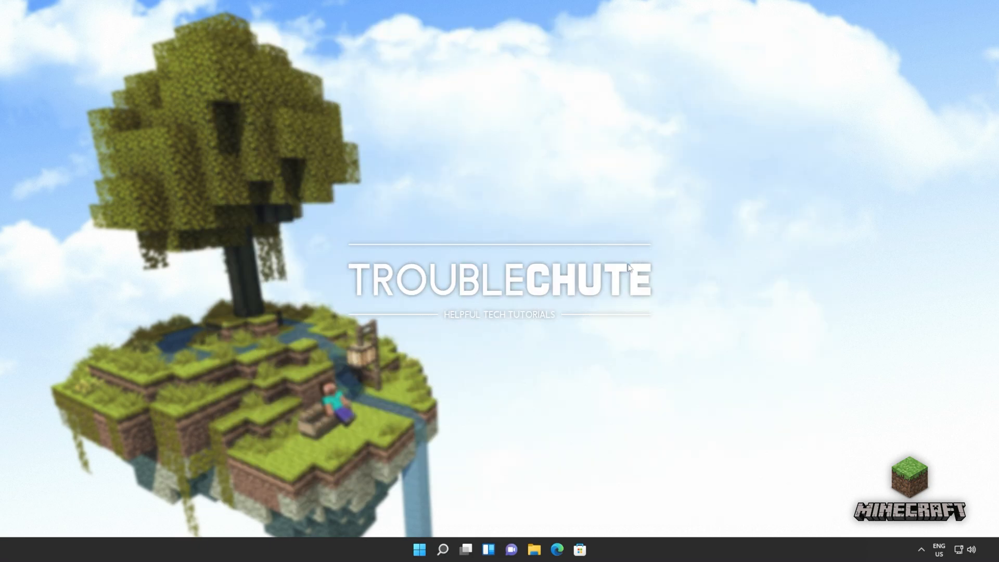
# - Run the wsreset command from Start search and let its console window finish and close
pyautogui.click(418, 550)
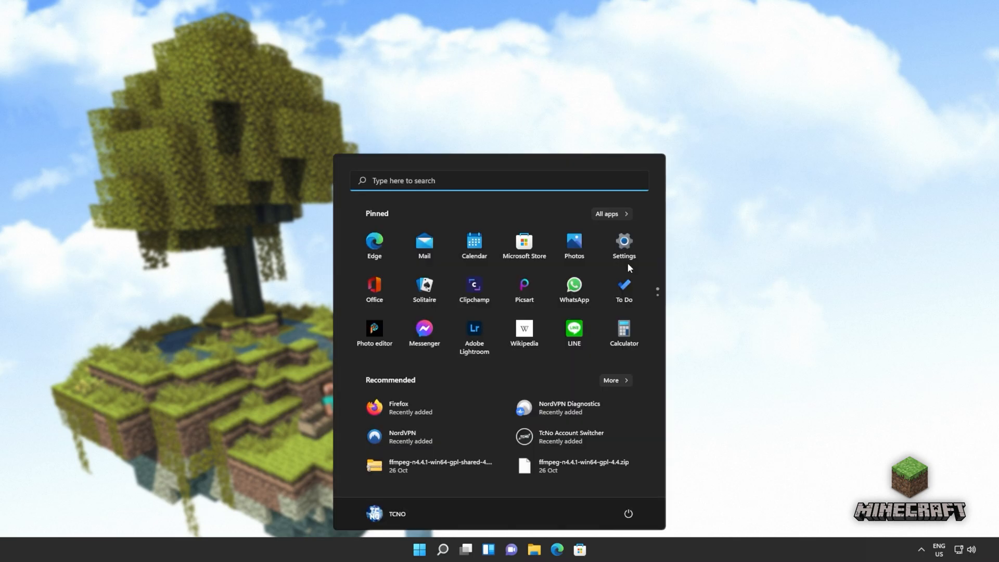
pyautogui.write('wsrese')
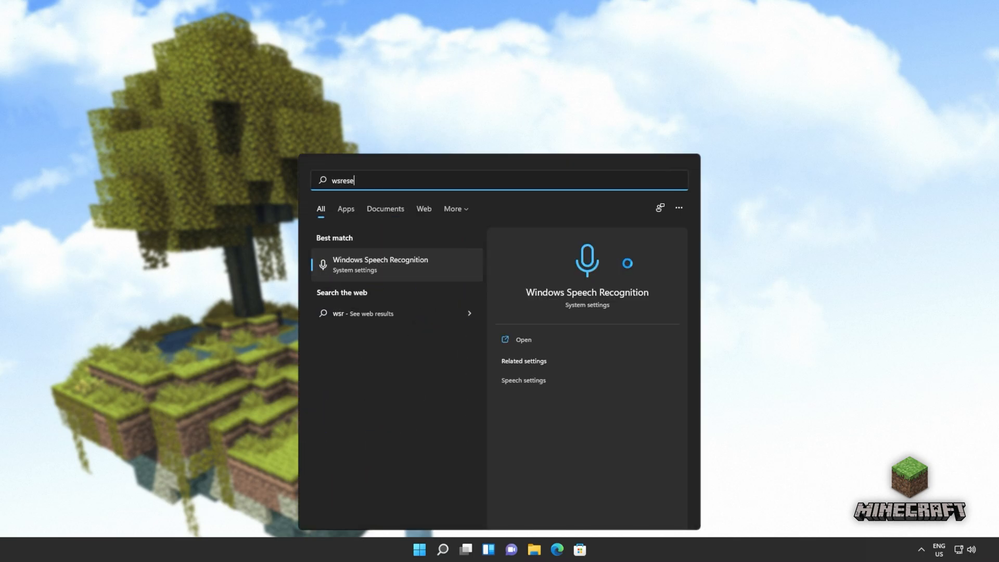
pyautogui.write('t')
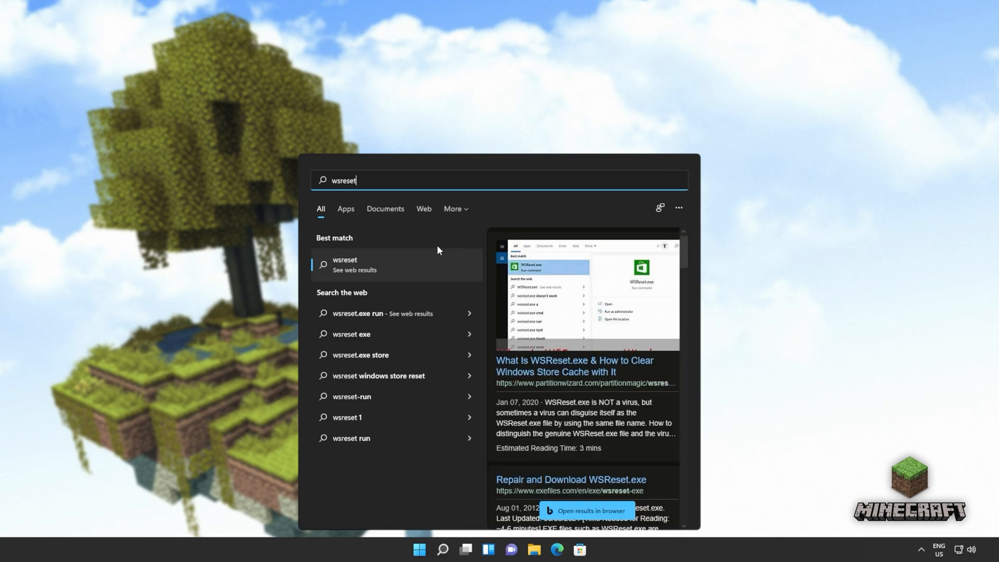
pyautogui.moveTo(388, 243)
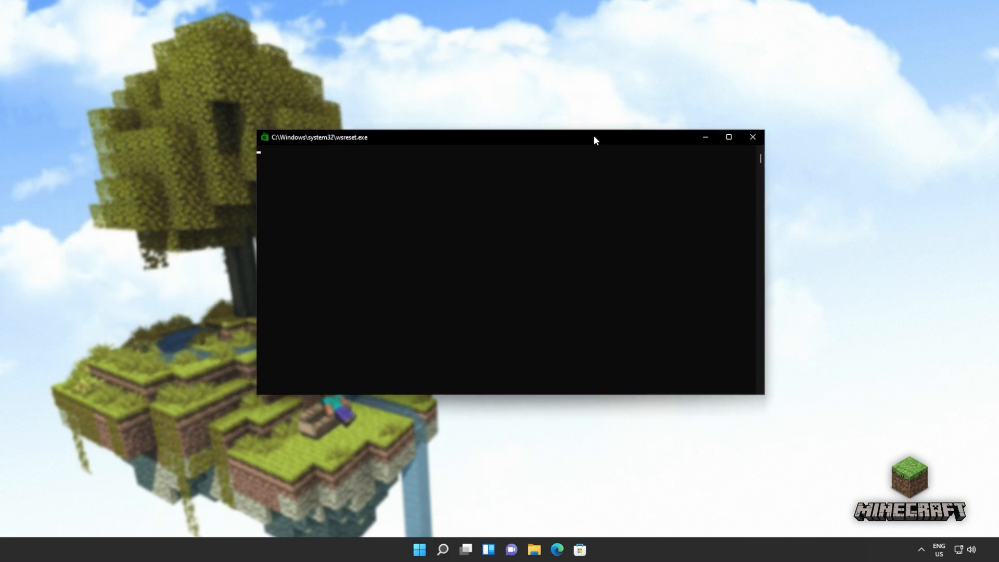
pyautogui.moveTo(283, 145)
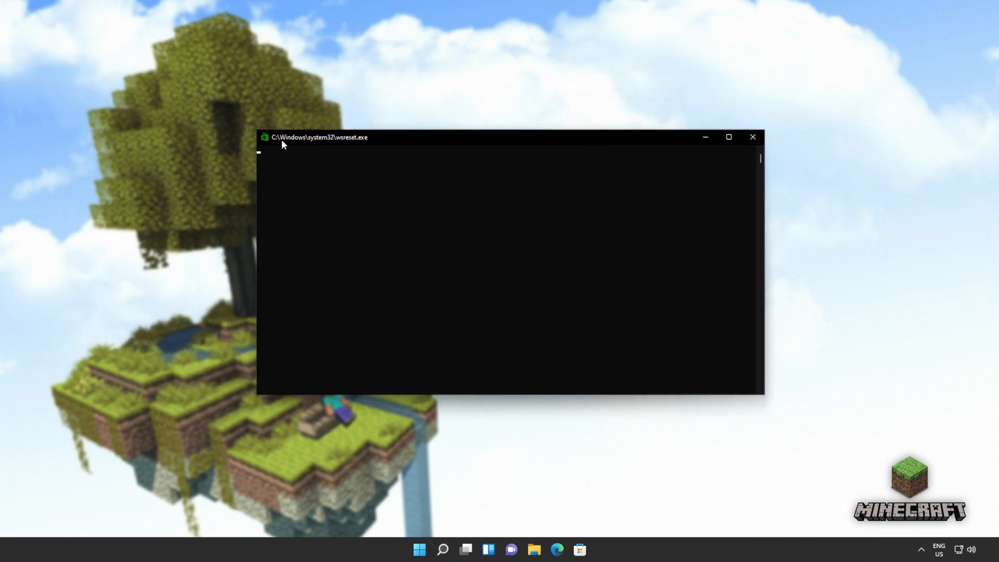
pyautogui.moveTo(408, 153)
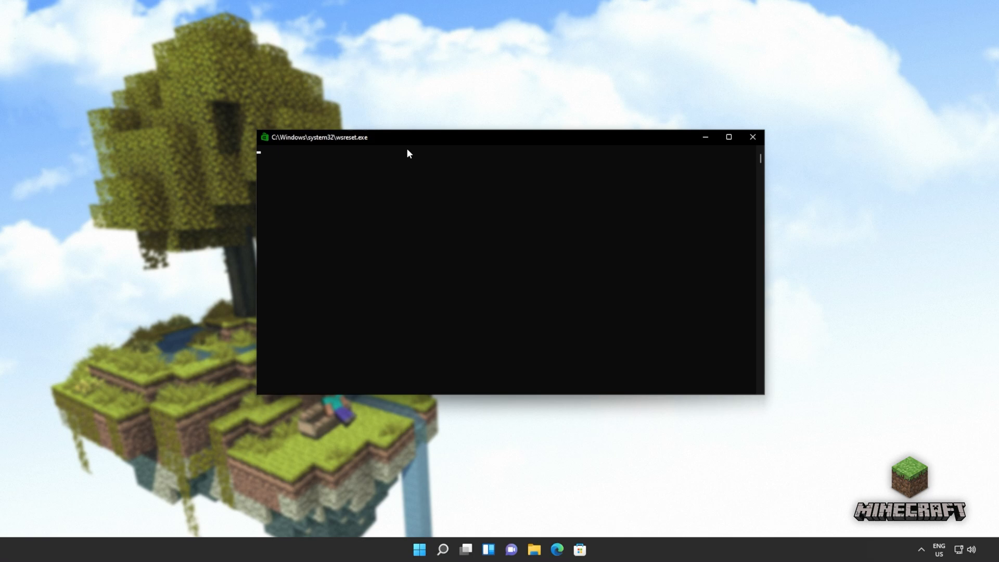
pyautogui.moveTo(475, 158)
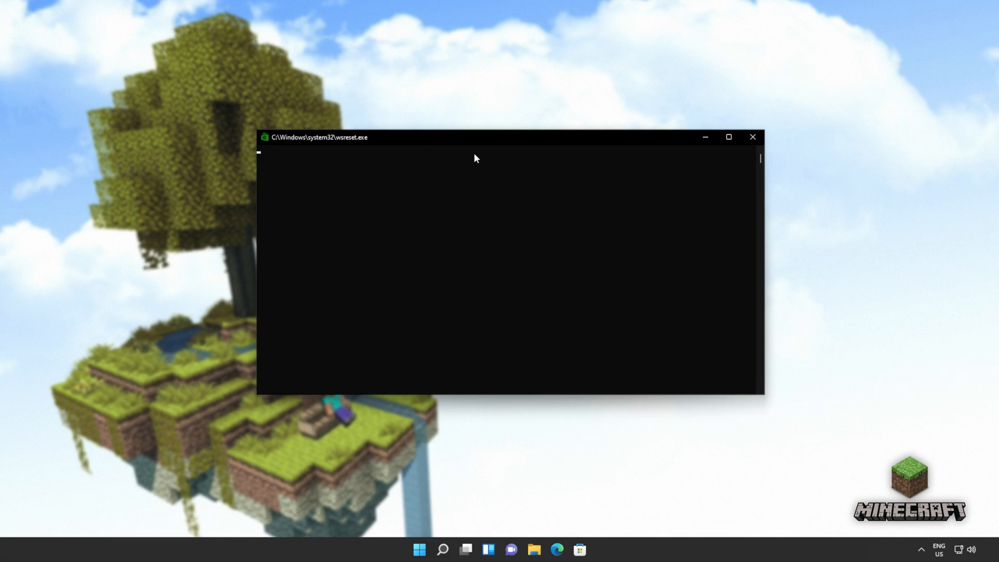
pyautogui.moveTo(530, 197)
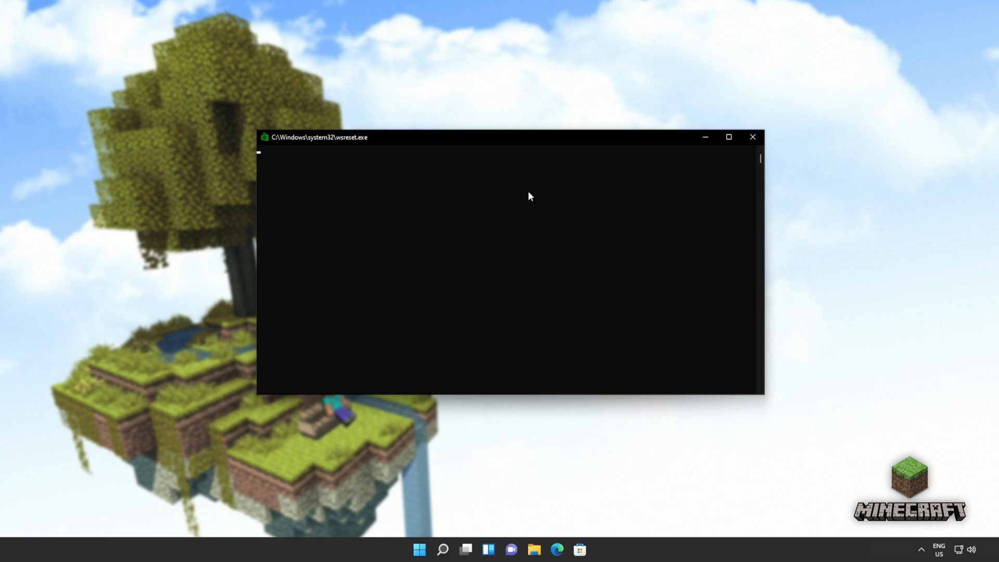
pyautogui.moveTo(527, 184)
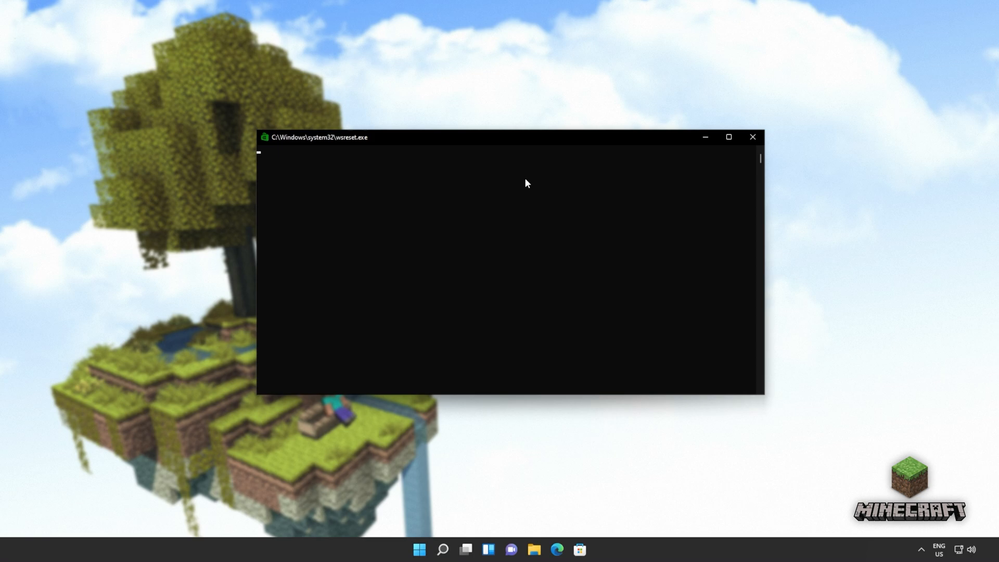
pyautogui.click(752, 136)
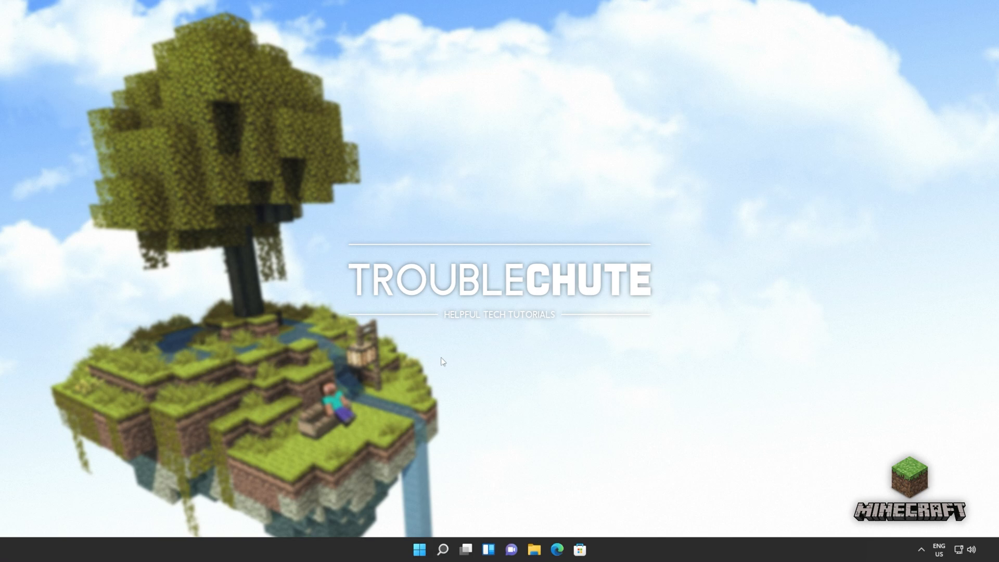
pyautogui.moveTo(412, 365)
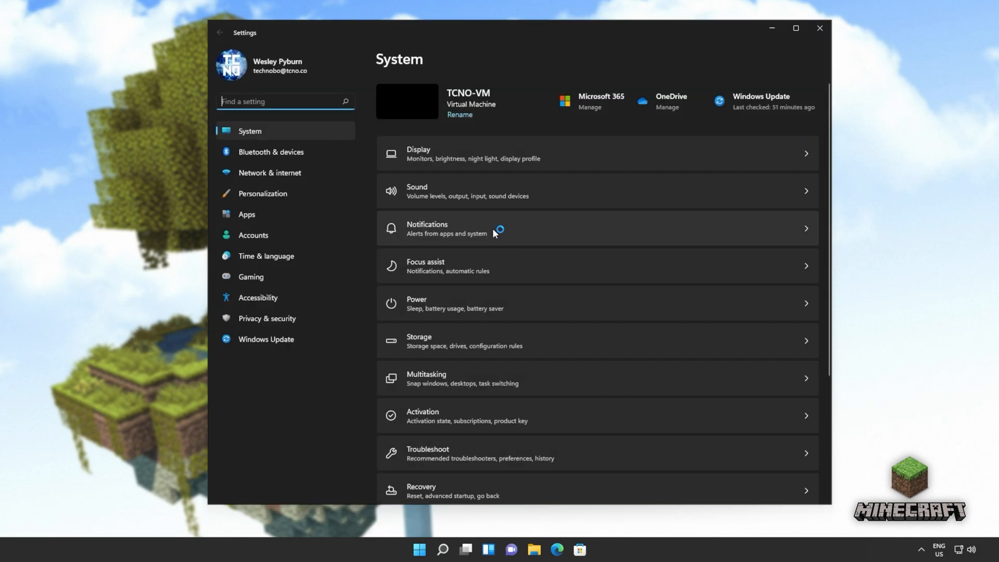
# - Confirm Windows Update reports 'You're up to date', then close Settings
pyautogui.click(265, 338)
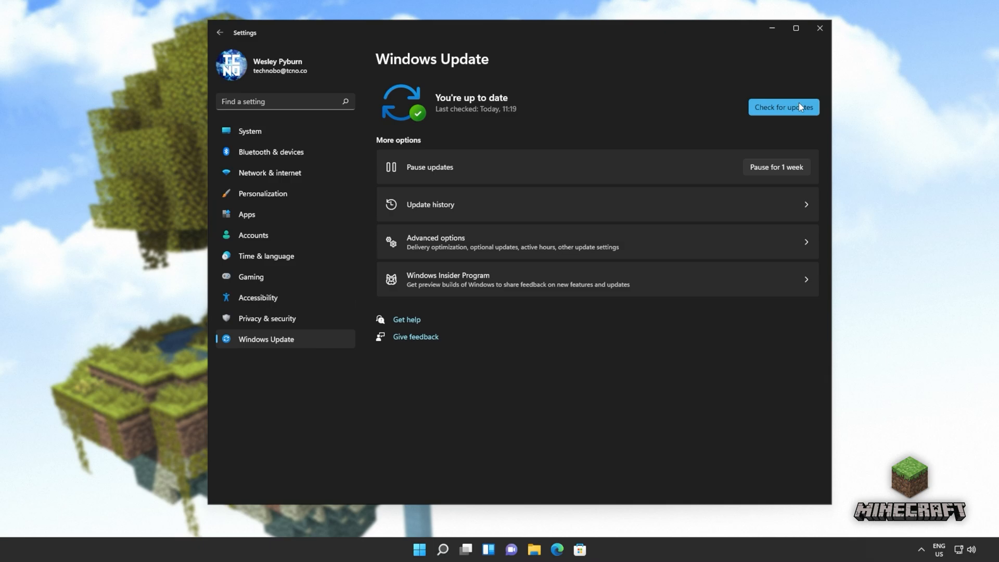
pyautogui.moveTo(570, 158)
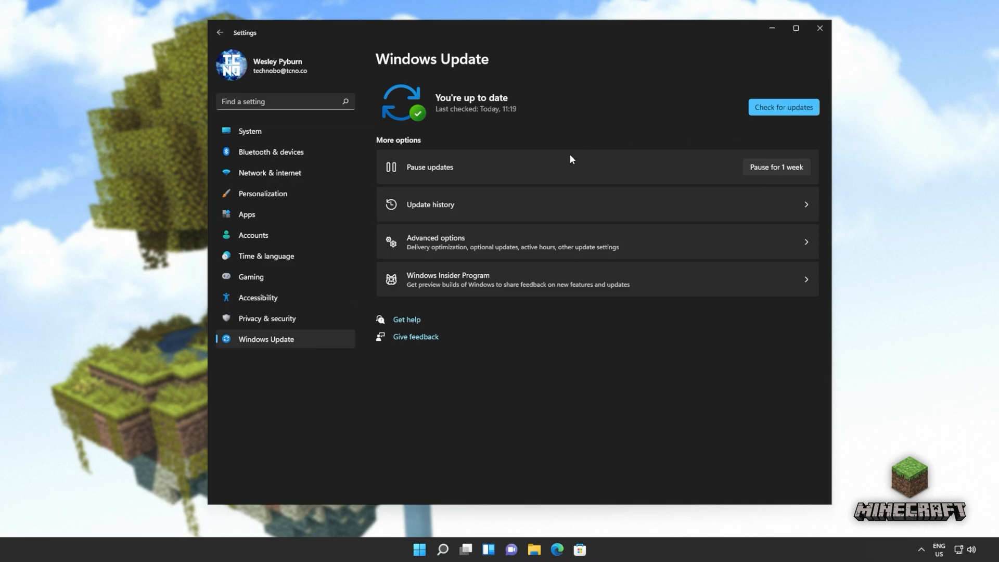
pyautogui.click(819, 28)
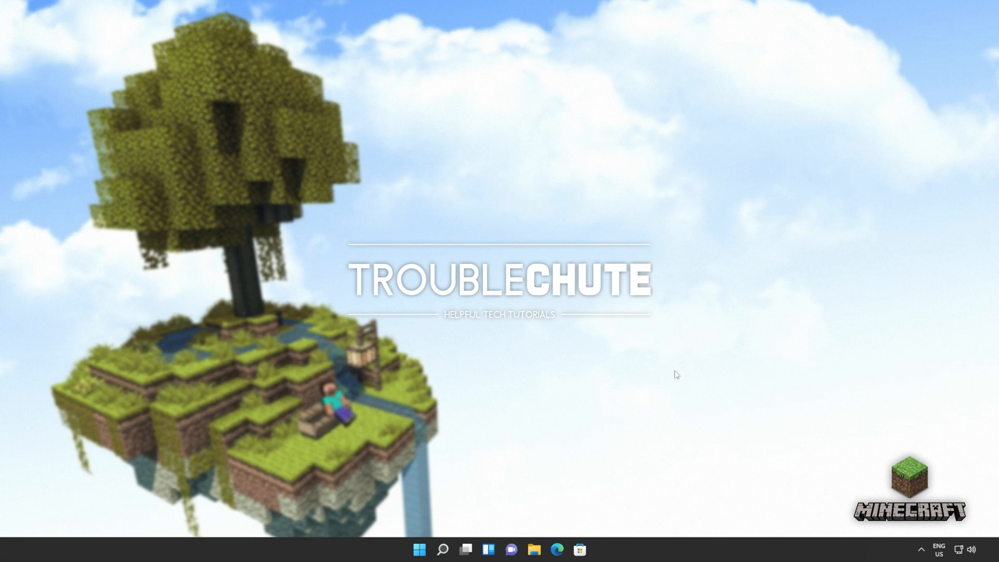
pyautogui.moveTo(662, 368)
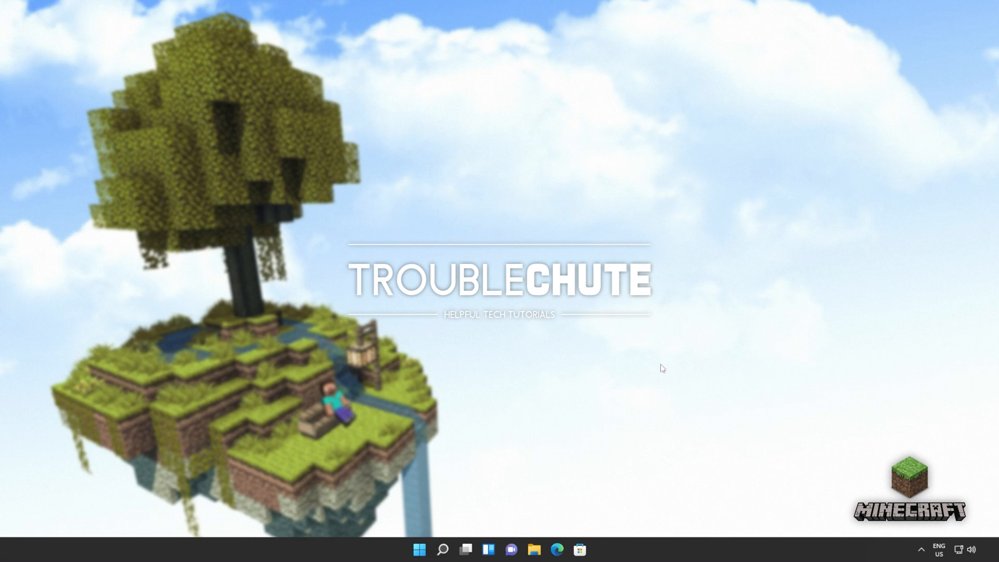
# - Launch an elevated Terminal via cmd search for running sfc /scannow and DISM RestoreHealth
pyautogui.write('cmd')
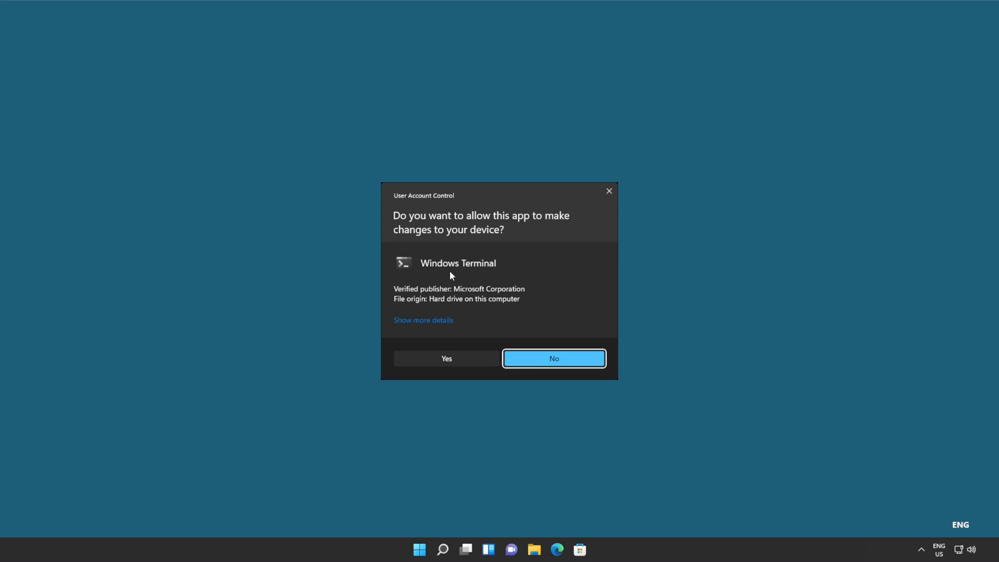
pyautogui.click(447, 358)
pyautogui.write('sfc /scannow')
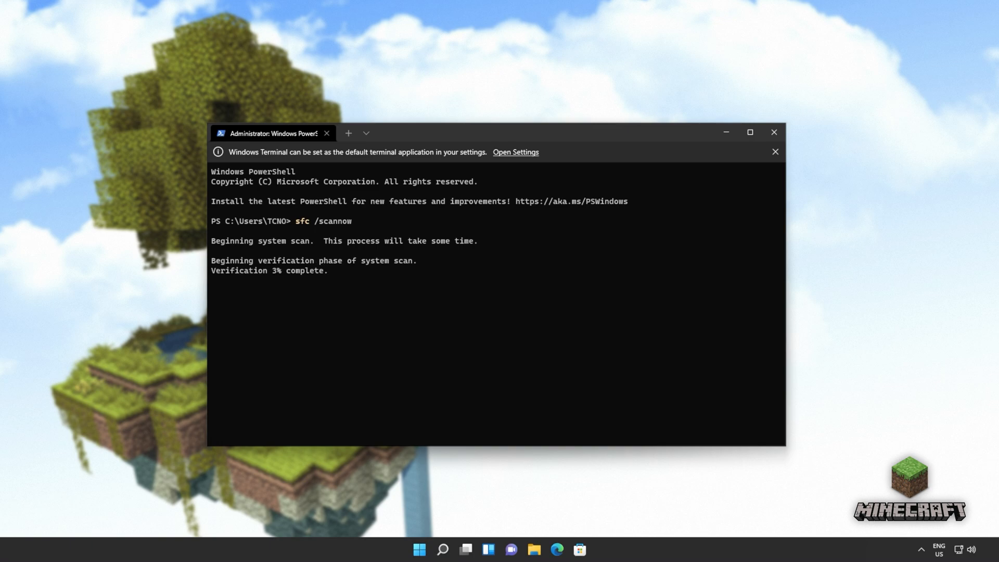
pyautogui.click(774, 152)
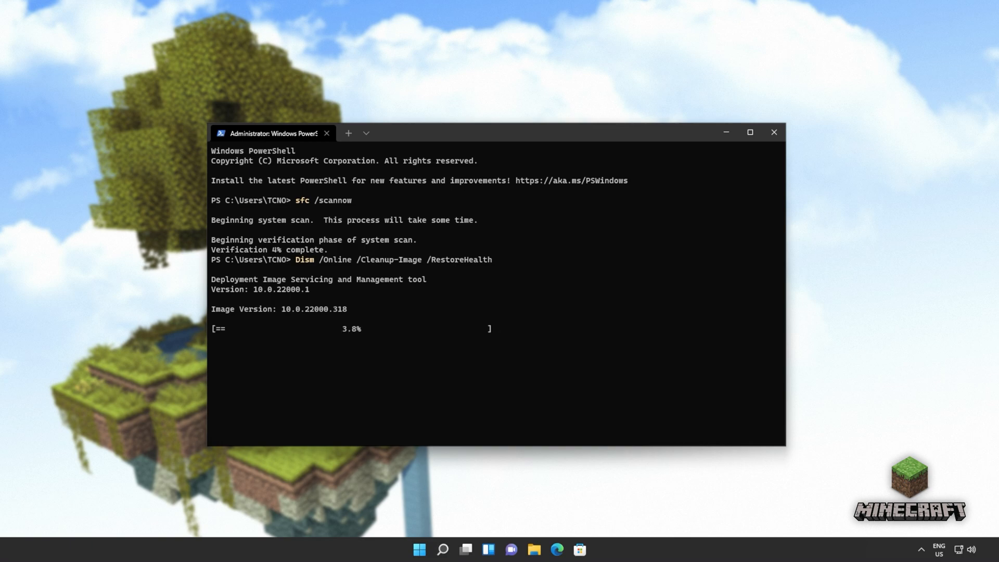
pyautogui.moveTo(464, 330)
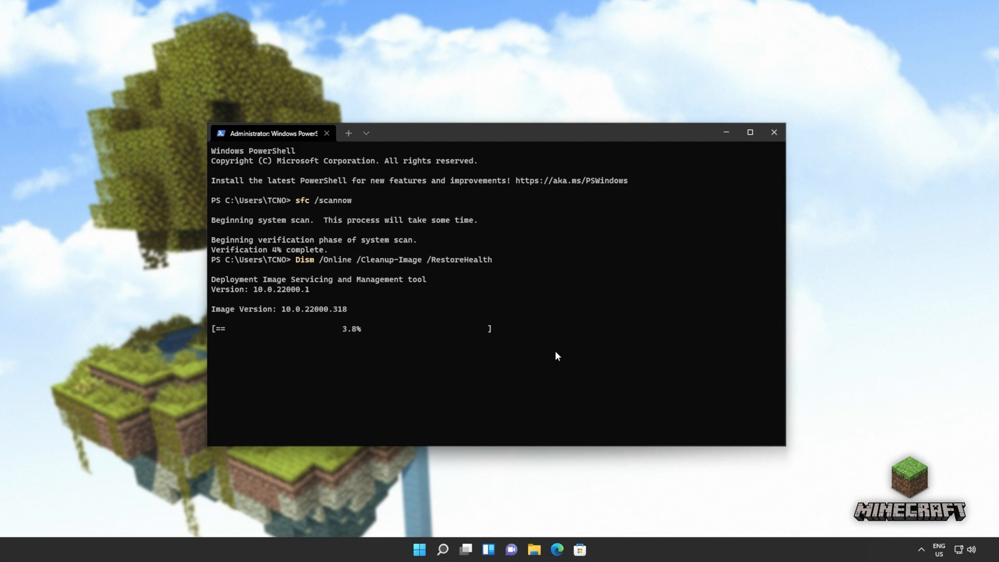
pyautogui.moveTo(673, 292)
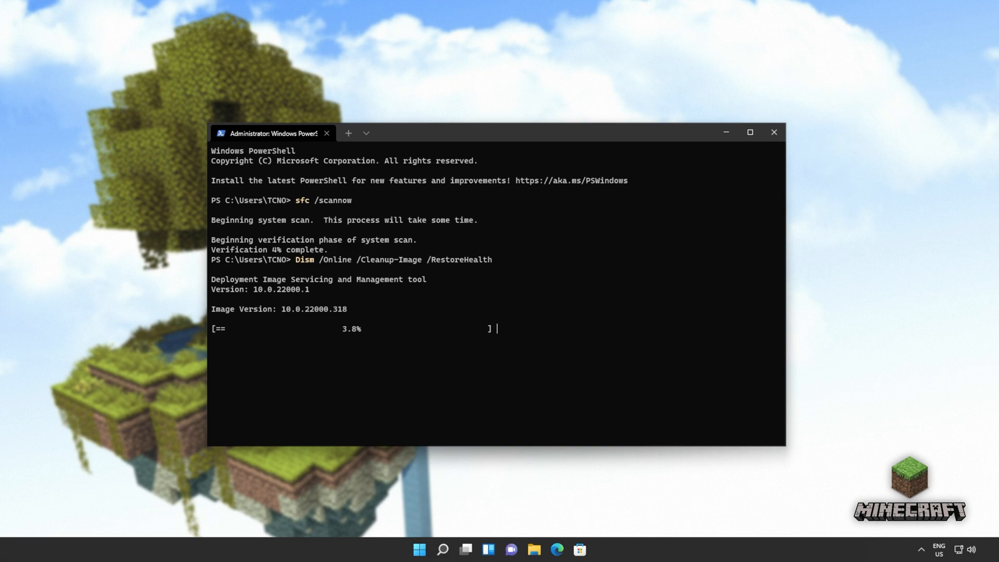
pyautogui.moveTo(581, 267)
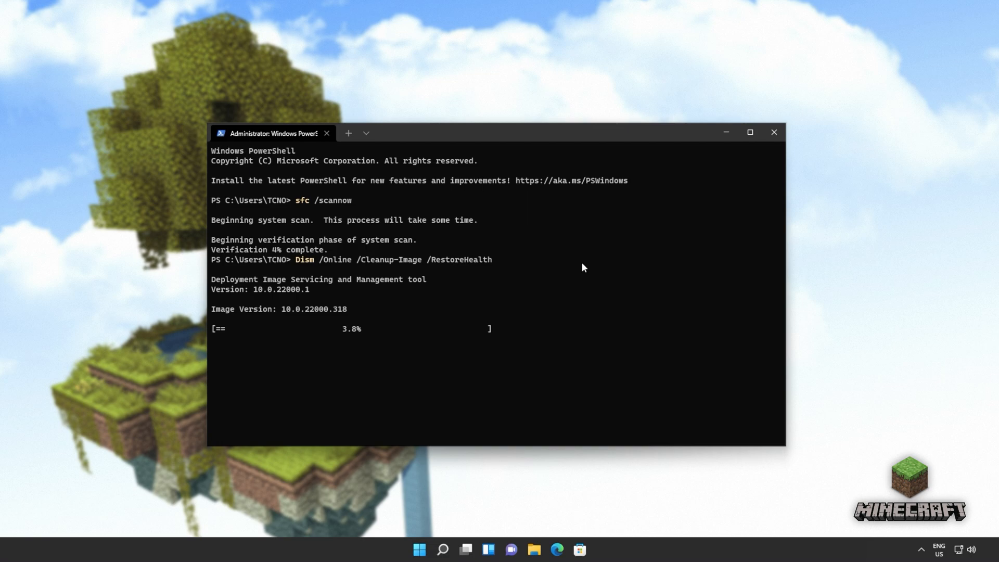